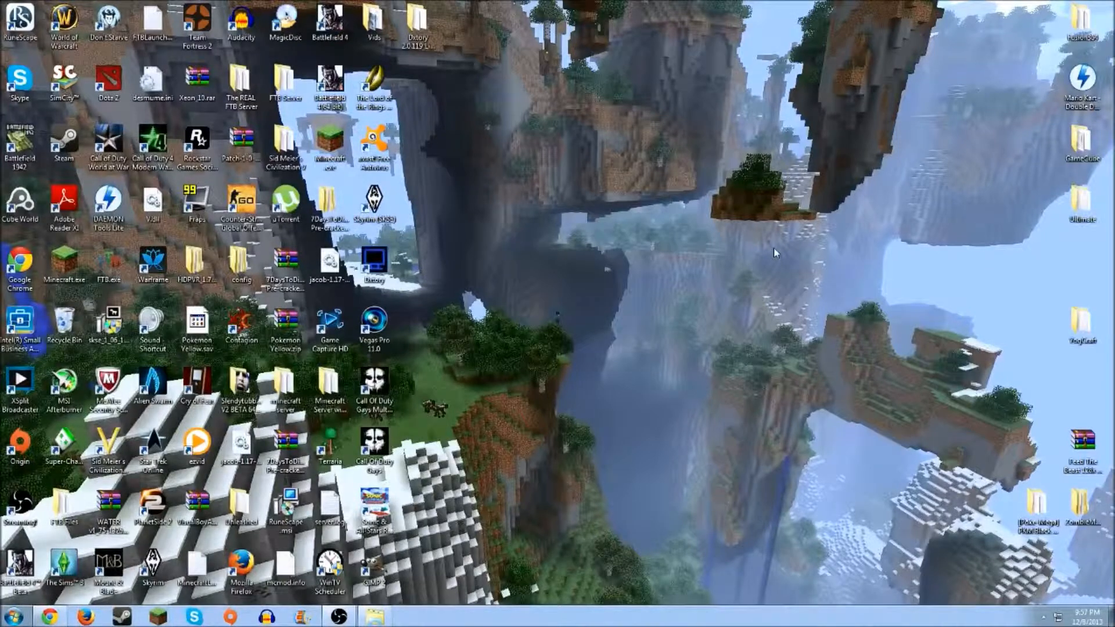
mouse_move(818, 217)
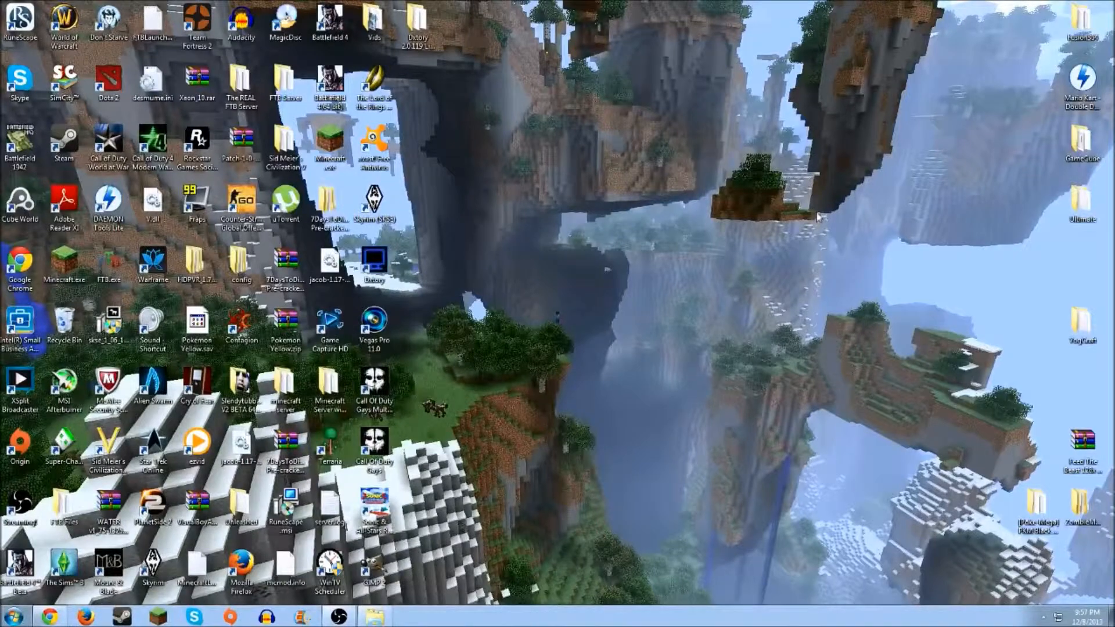
mouse_move(822, 220)
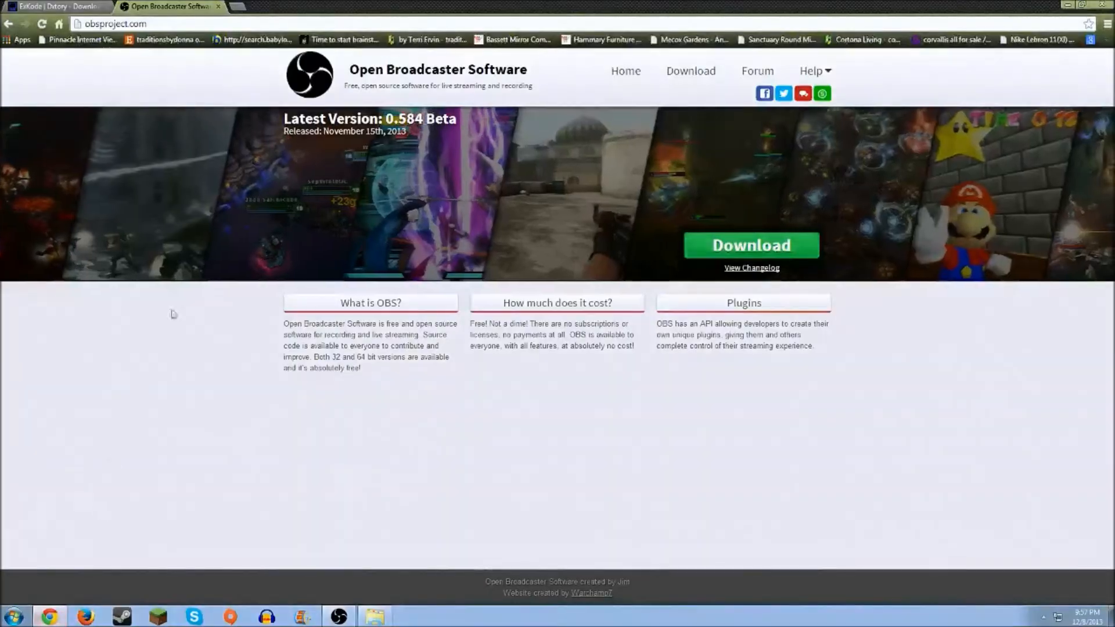
Switch to the ExKode Dxtory tab showing the downloads for versions 2.0.123 and 2.0.122
left_click(53, 7)
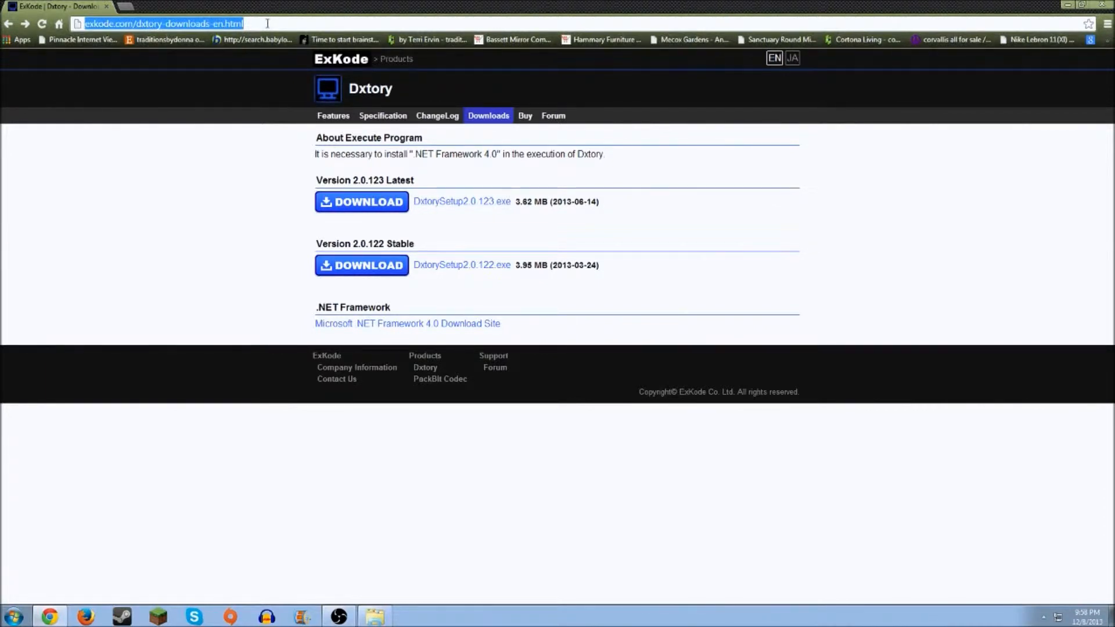
mouse_move(279, 50)
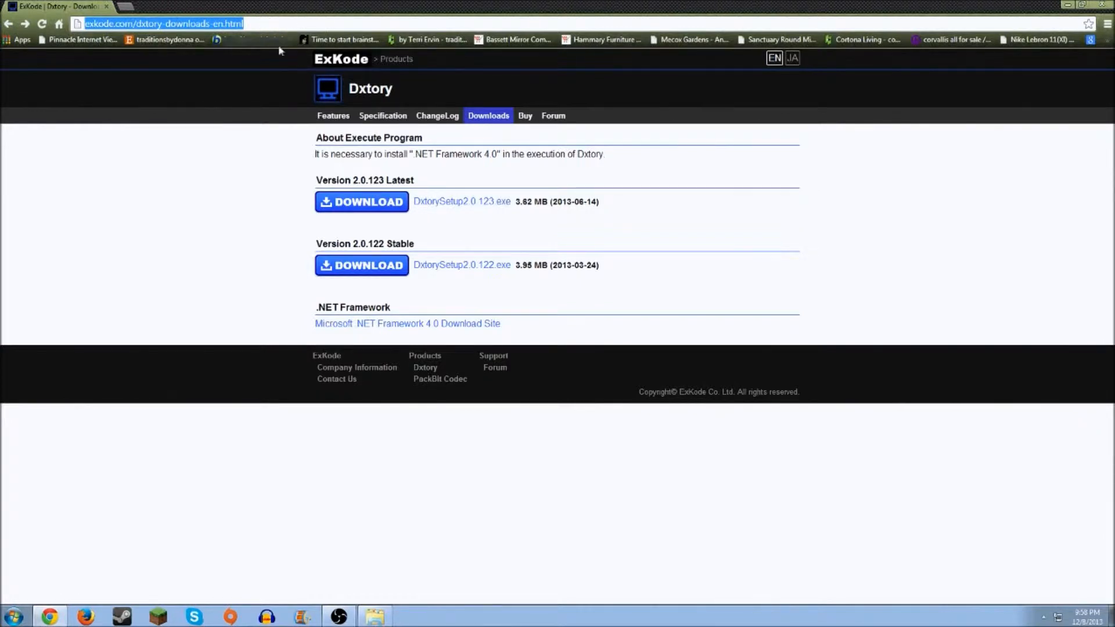
mouse_move(228, 39)
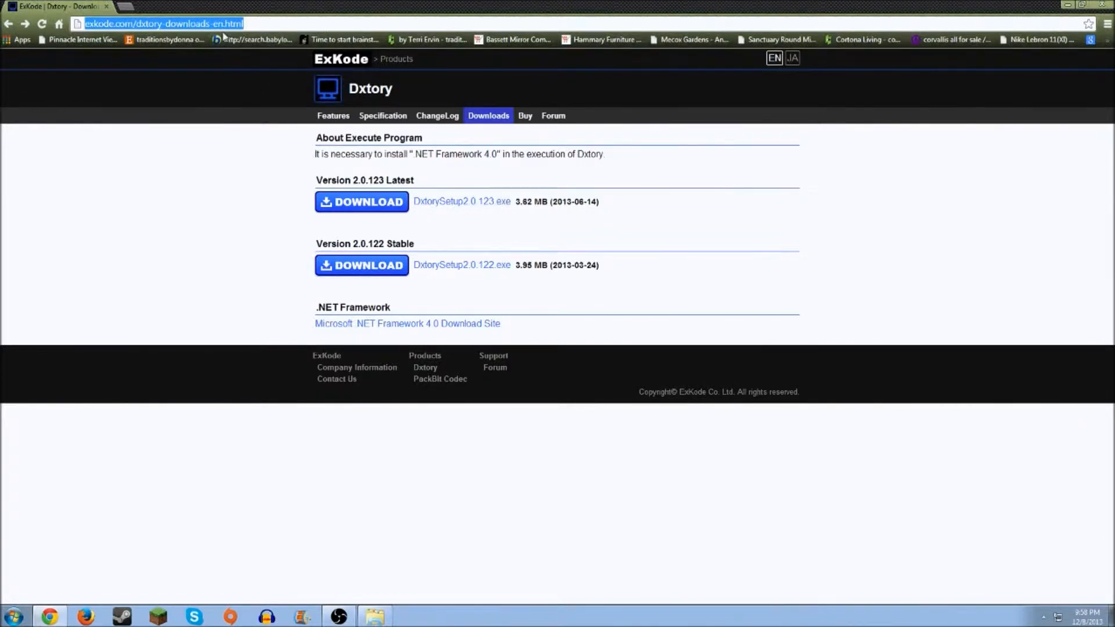
mouse_move(295, 98)
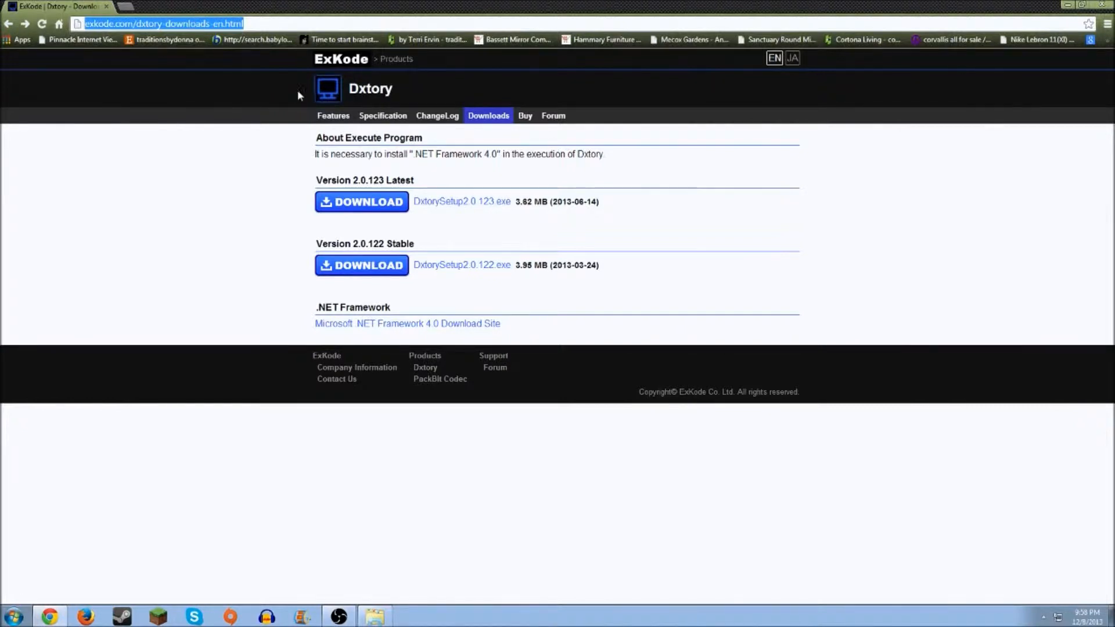
mouse_move(316, 7)
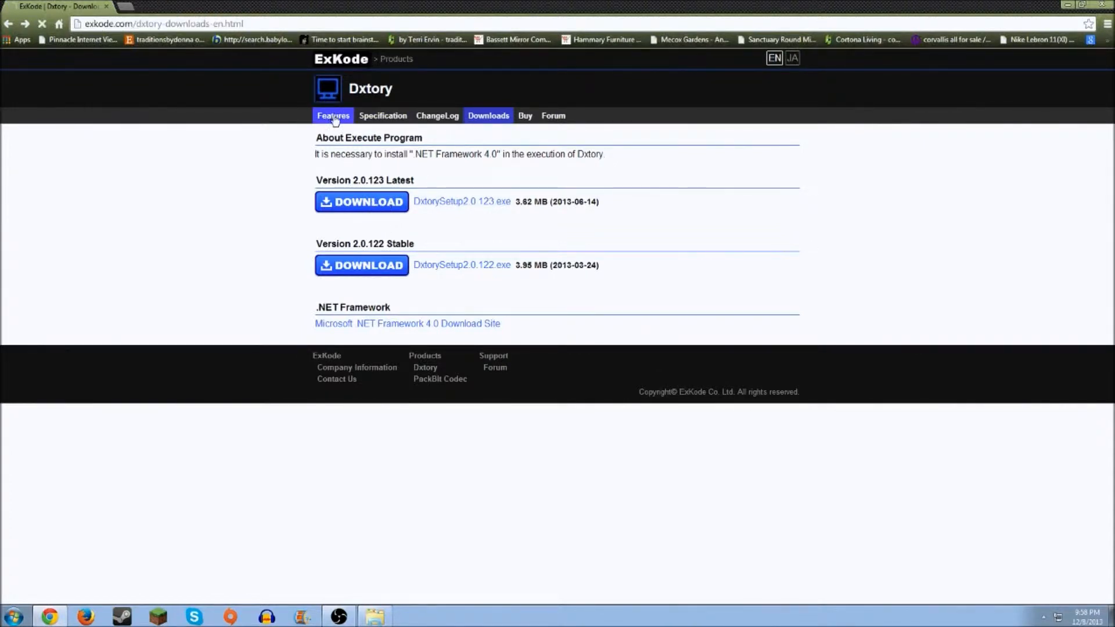
left_click(328, 115)
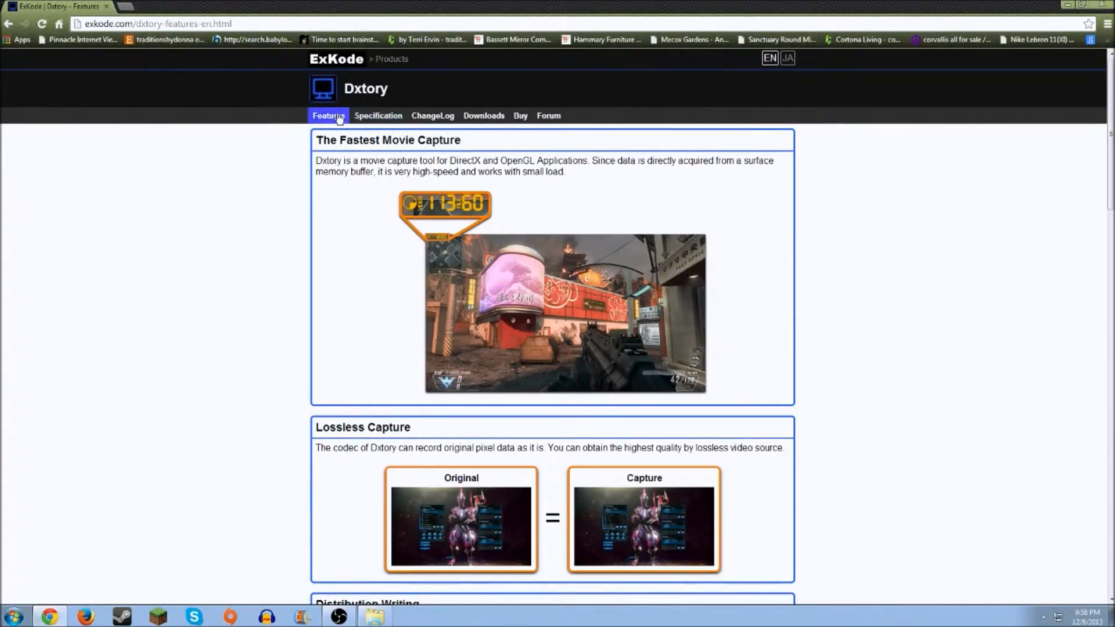
mouse_move(484, 115)
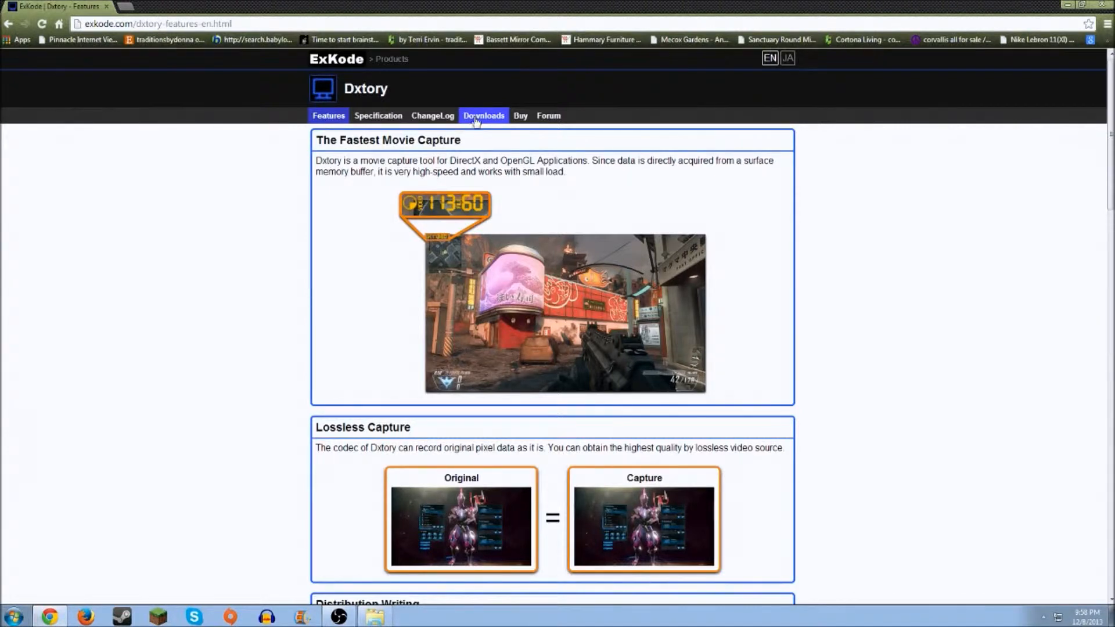
left_click(483, 115)
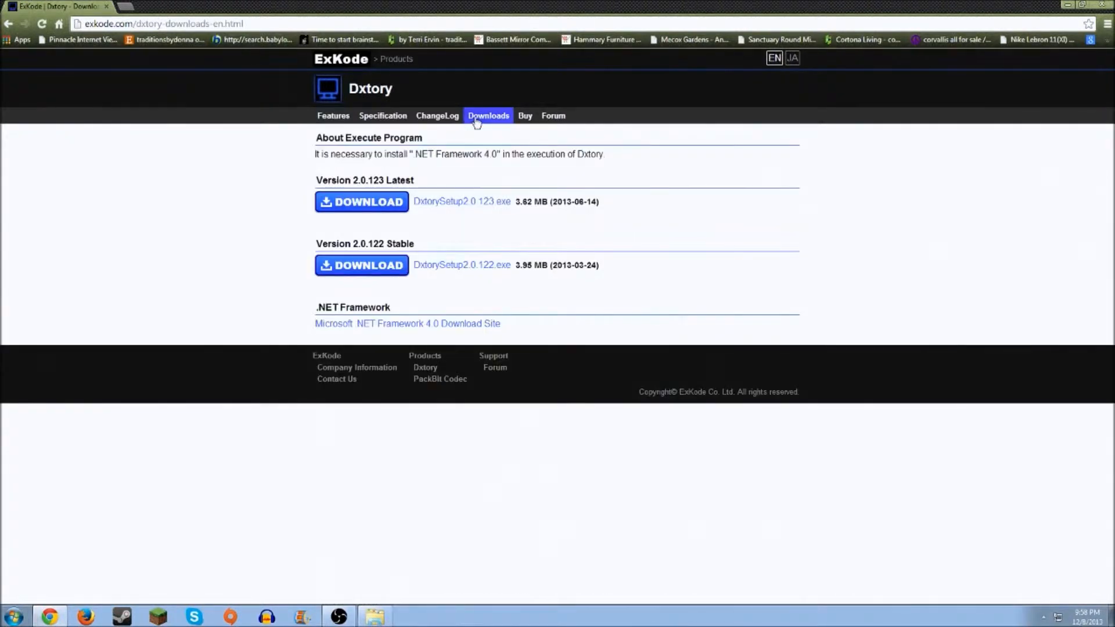
mouse_move(398, 210)
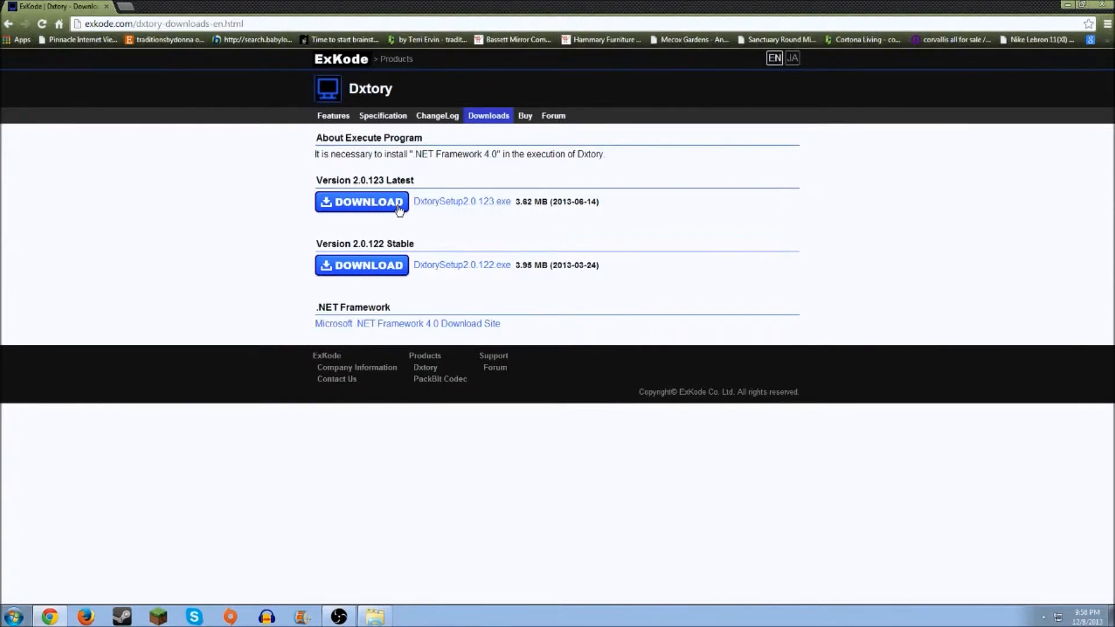
mouse_move(342, 257)
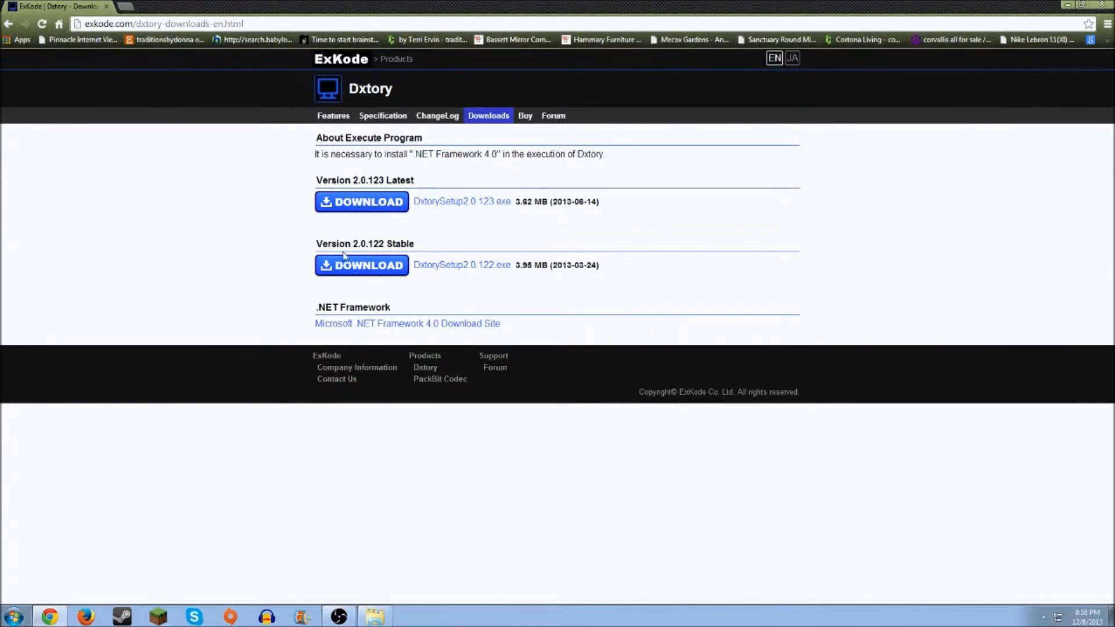
mouse_move(396, 256)
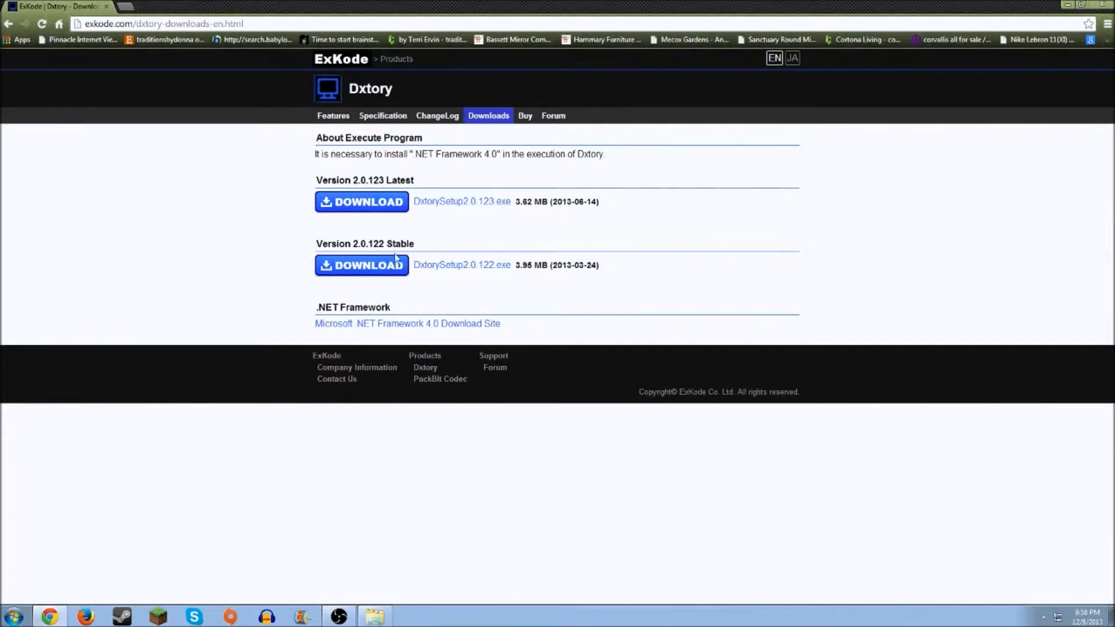
mouse_move(377, 241)
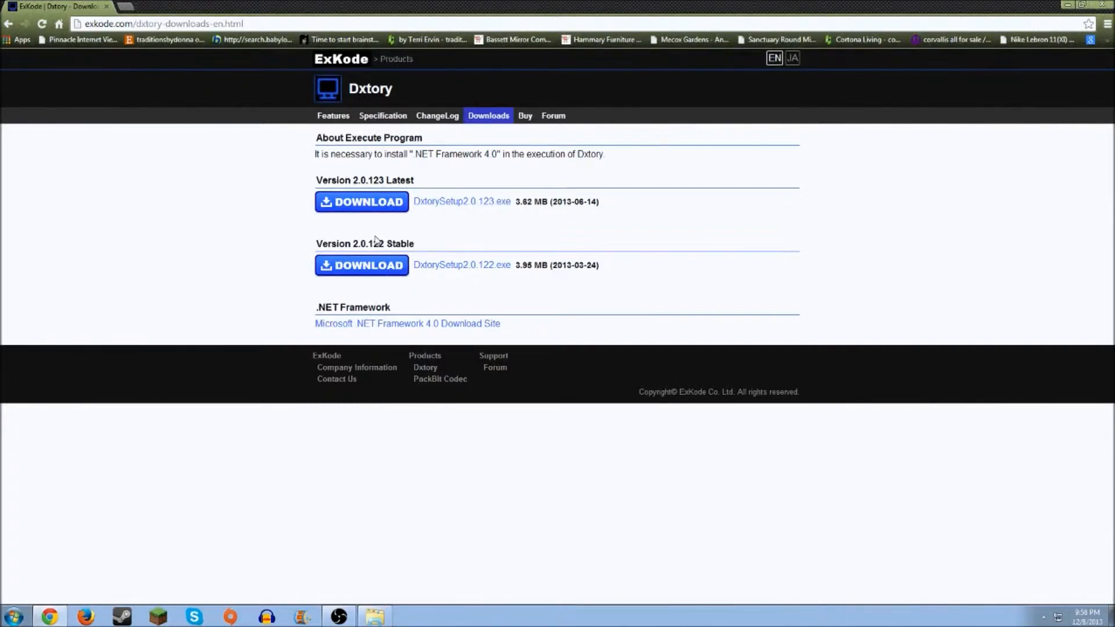
mouse_move(389, 273)
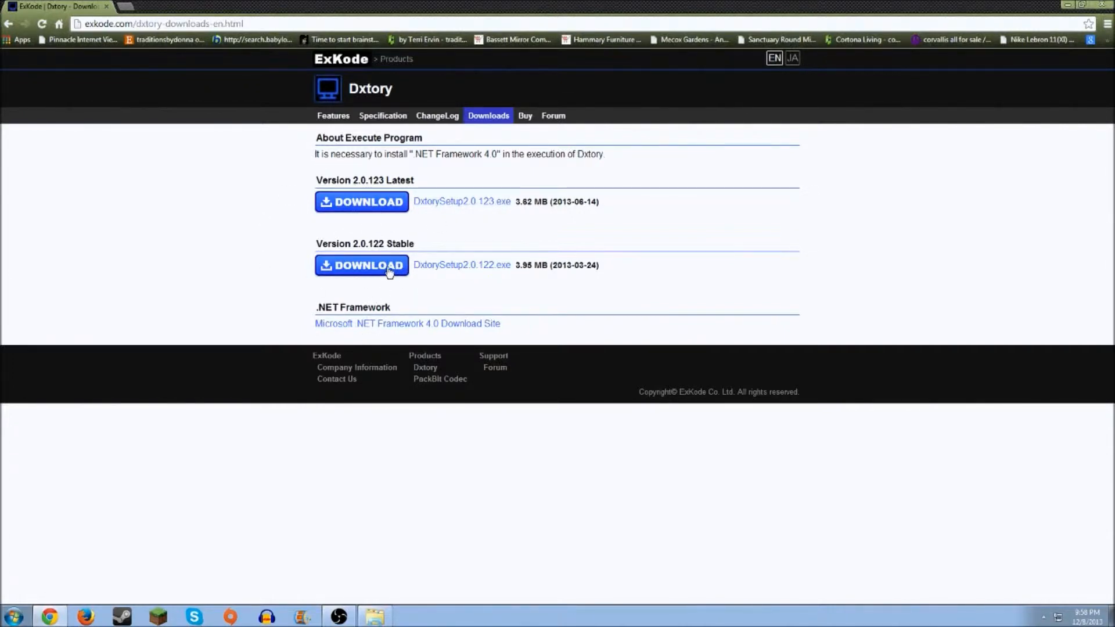
mouse_move(425, 258)
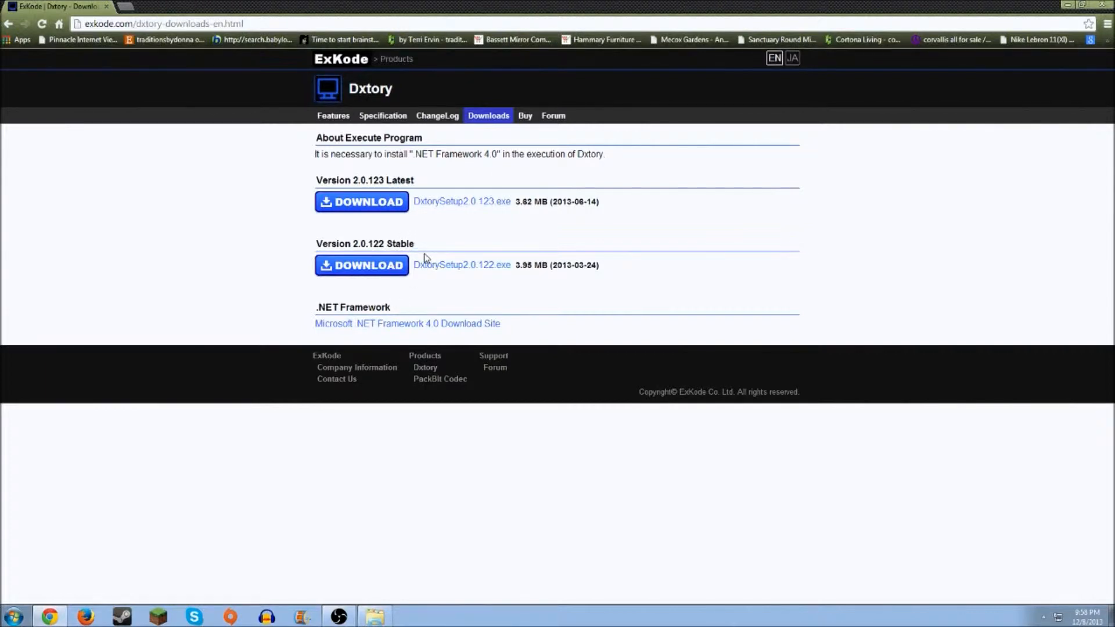
mouse_move(1036, 5)
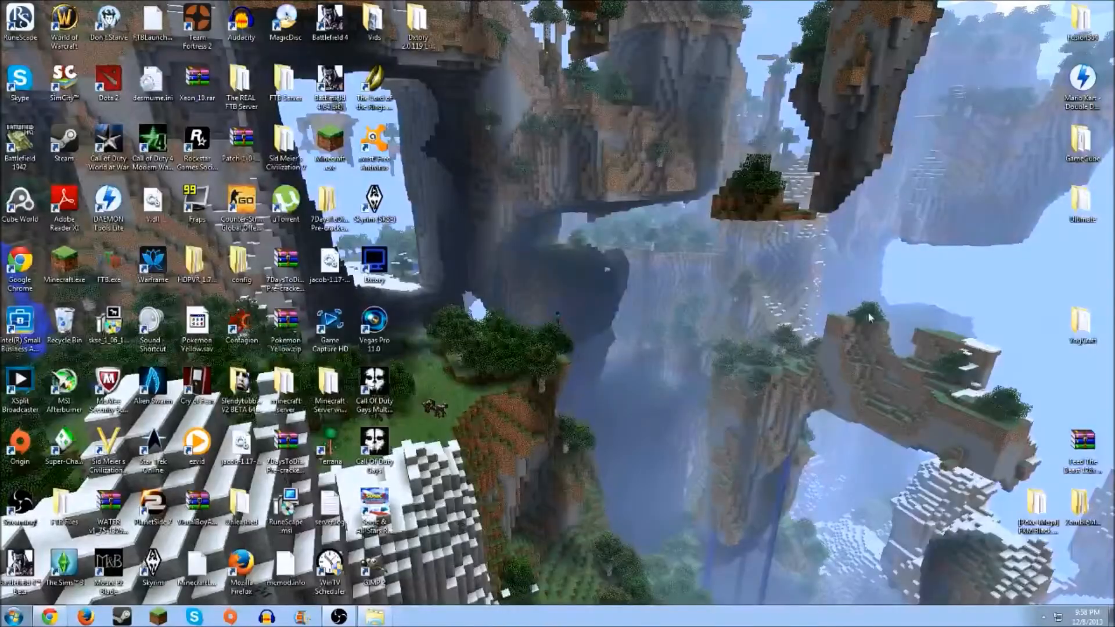
mouse_move(367, 292)
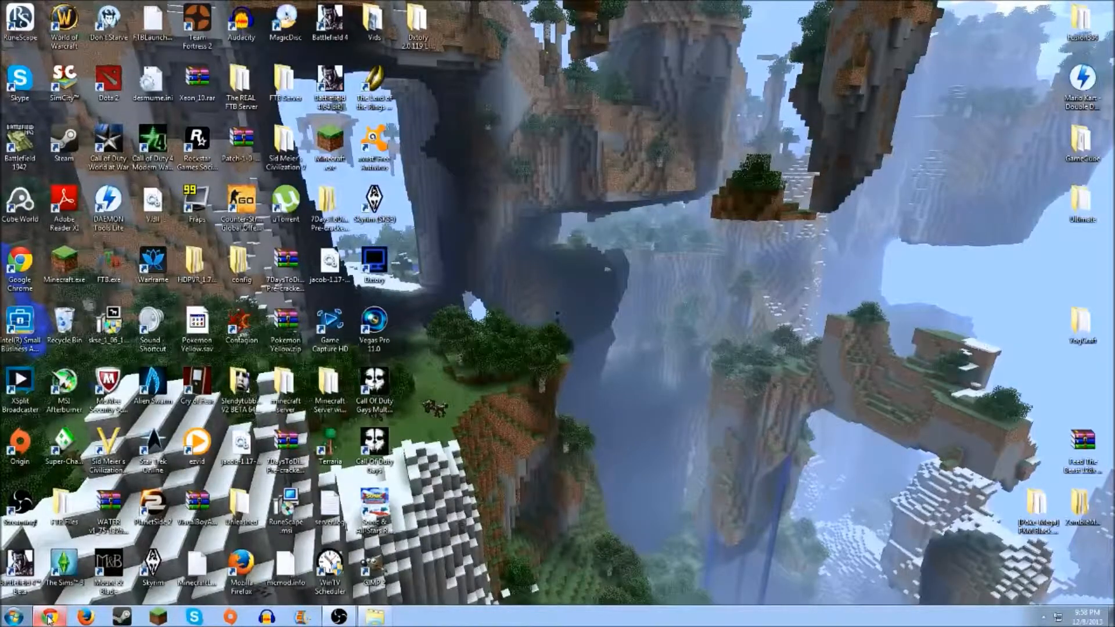
mouse_move(463, 334)
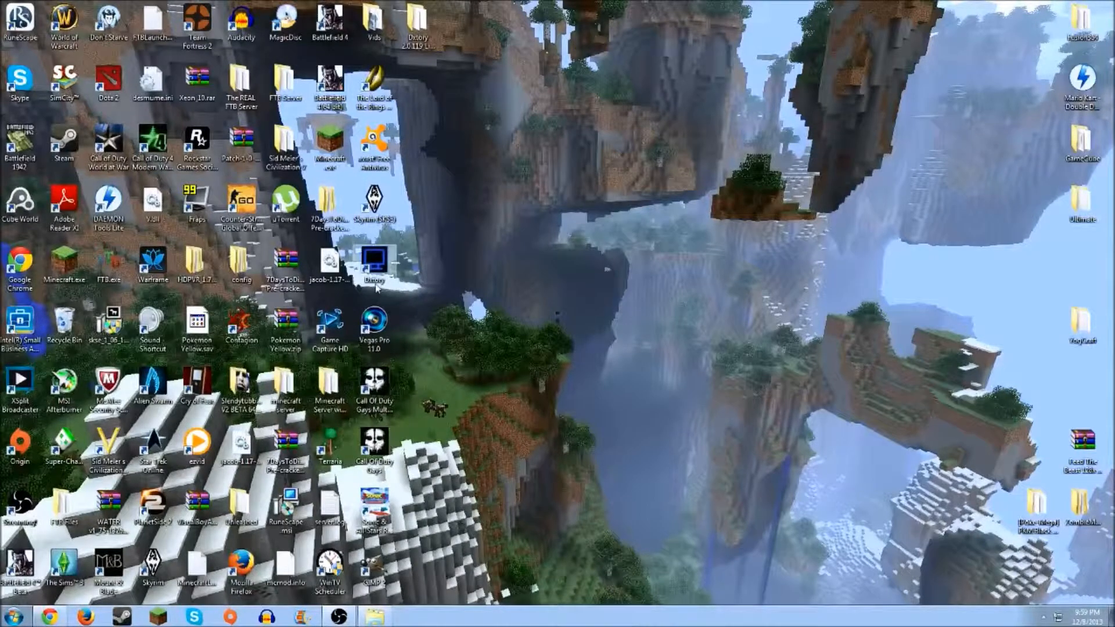
mouse_move(402, 292)
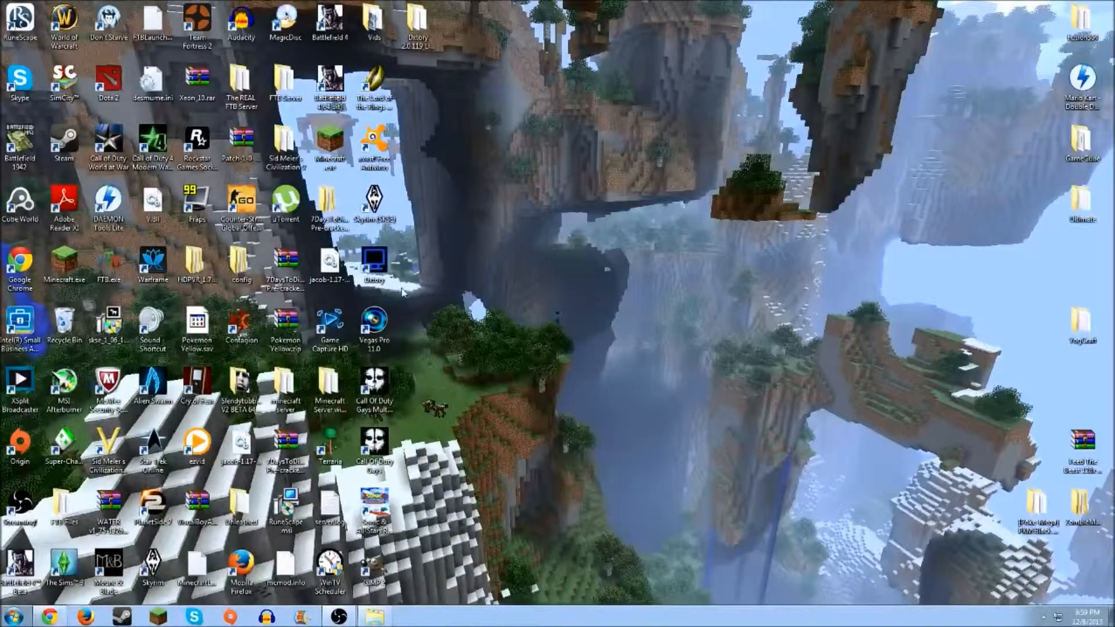
mouse_move(427, 305)
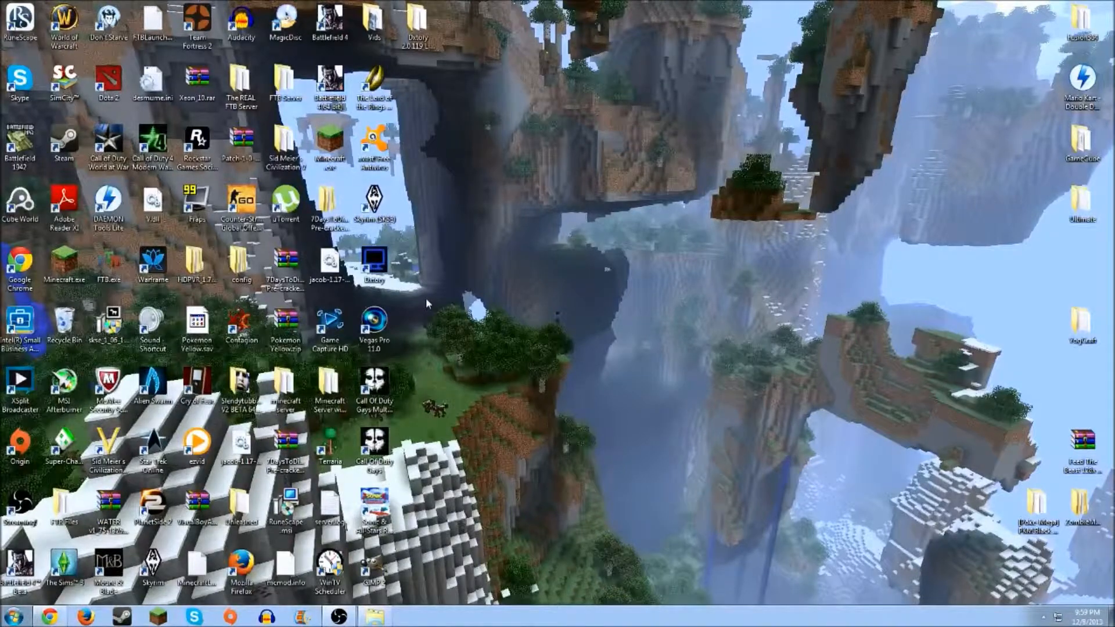
mouse_move(439, 297)
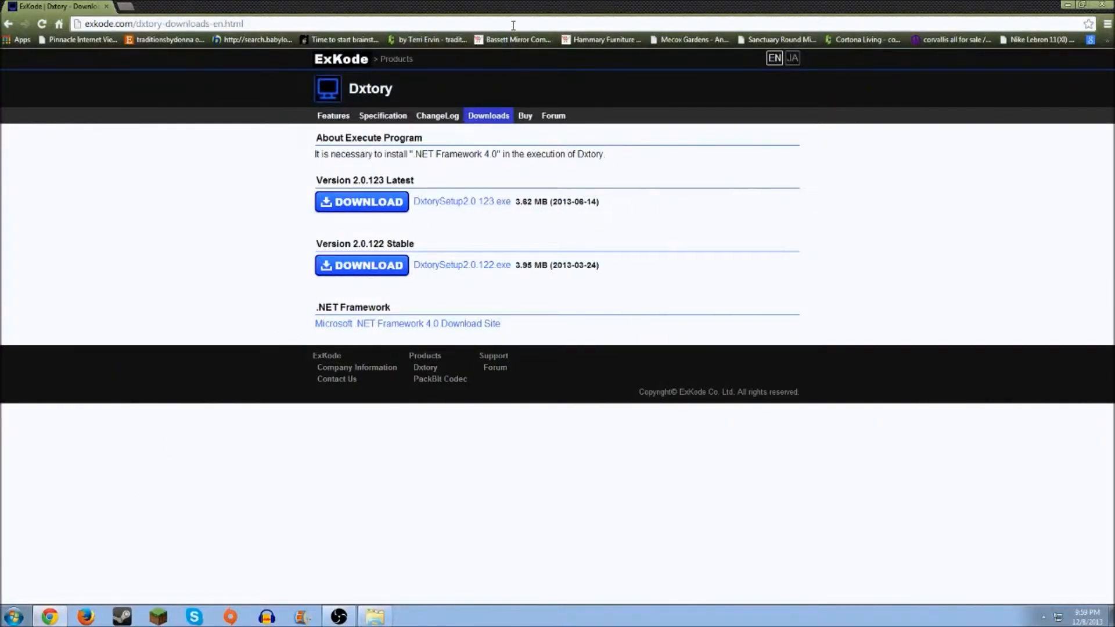
mouse_move(396, 264)
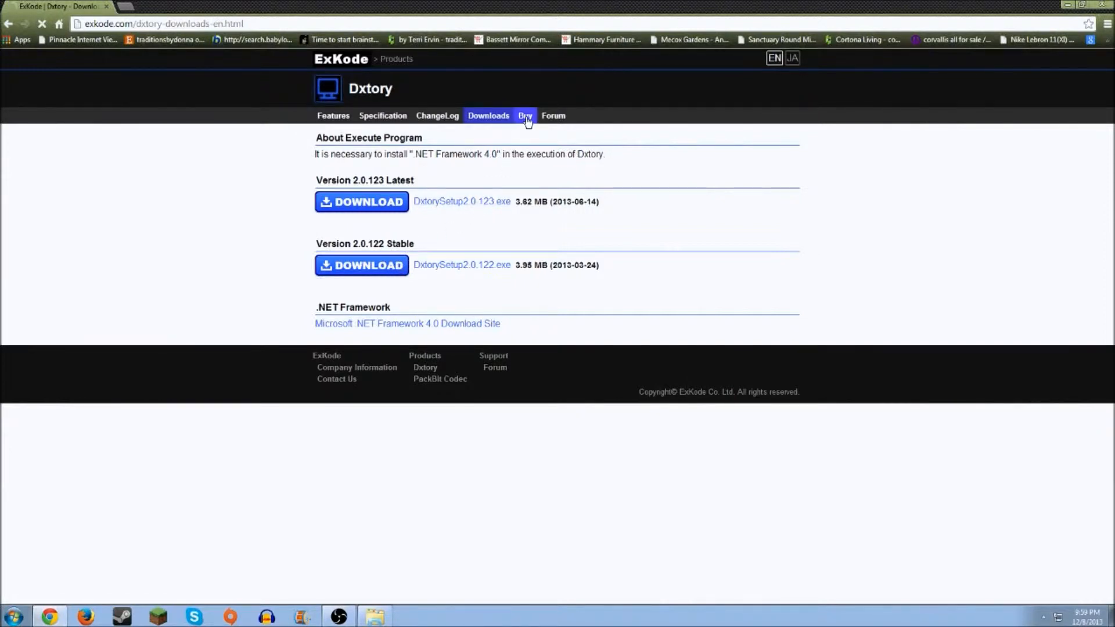
Open the Dxtory Buy page and highlight the 3600 JPY price
left_click(525, 116)
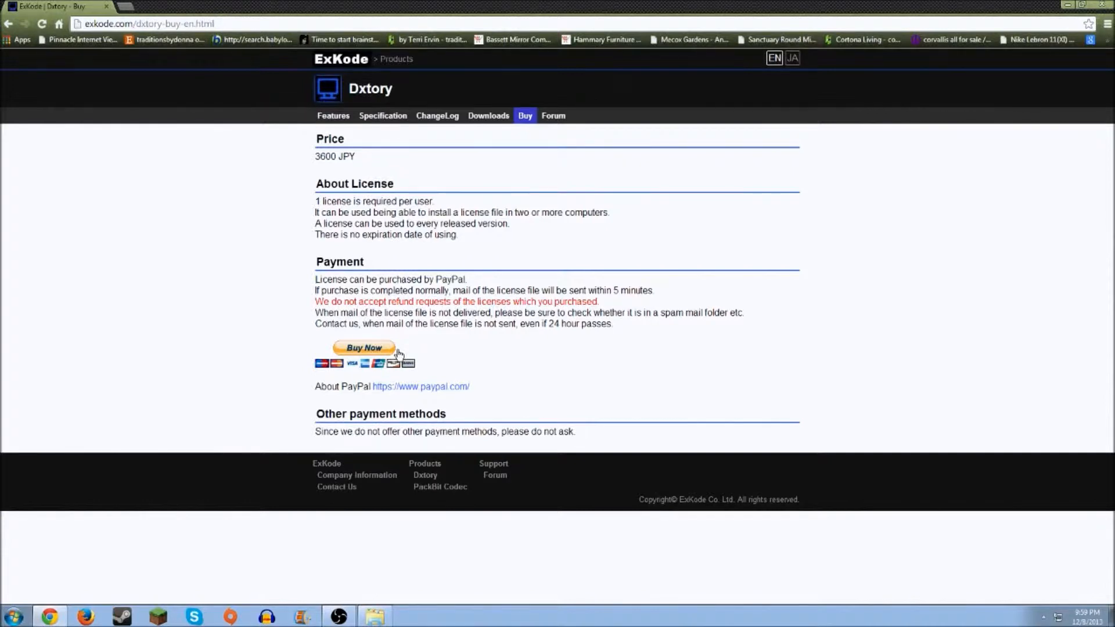
mouse_move(316, 165)
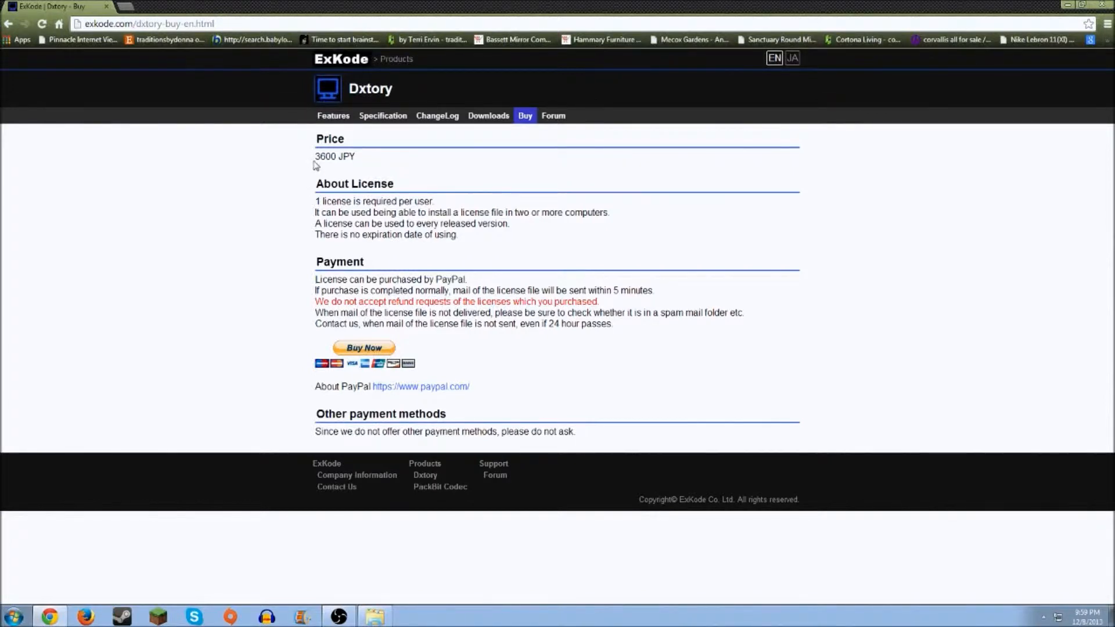
mouse_move(428, 149)
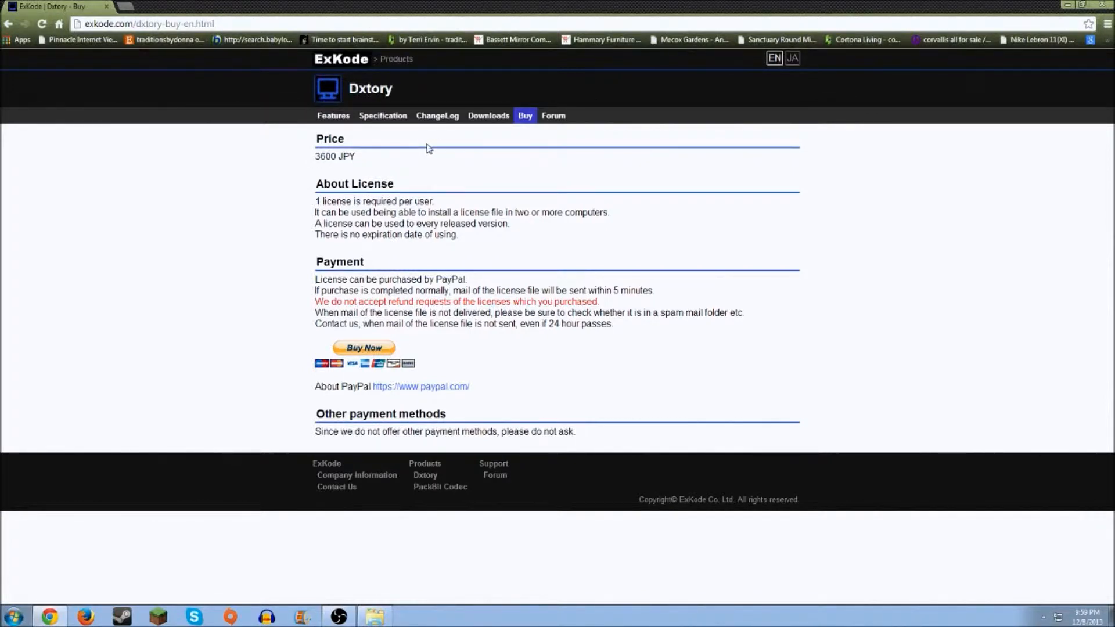
mouse_move(313, 162)
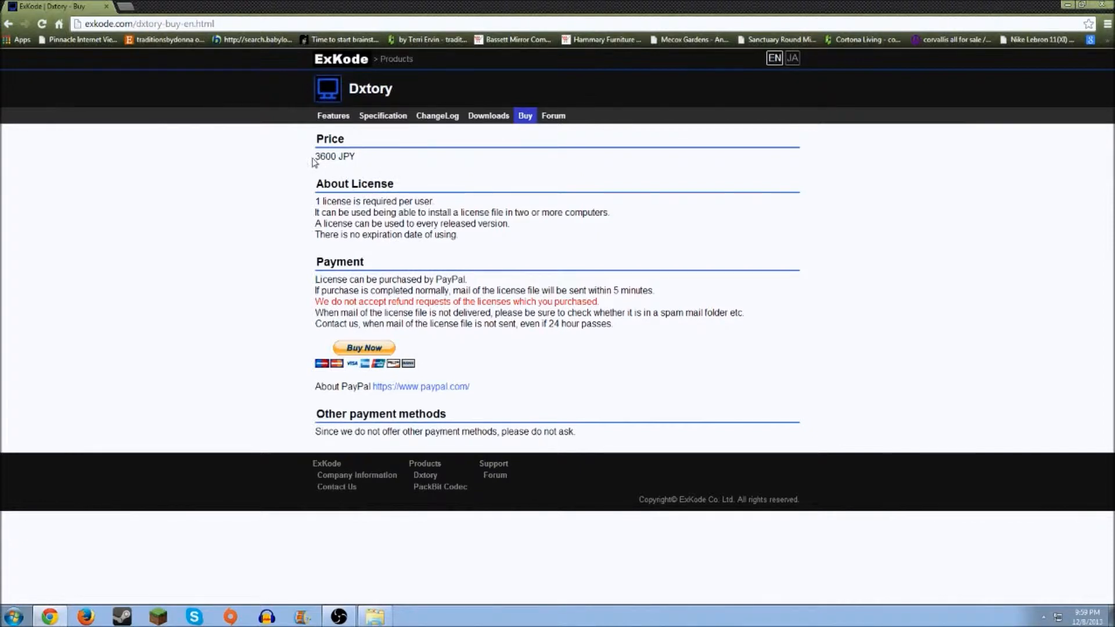
triple_click(335, 156)
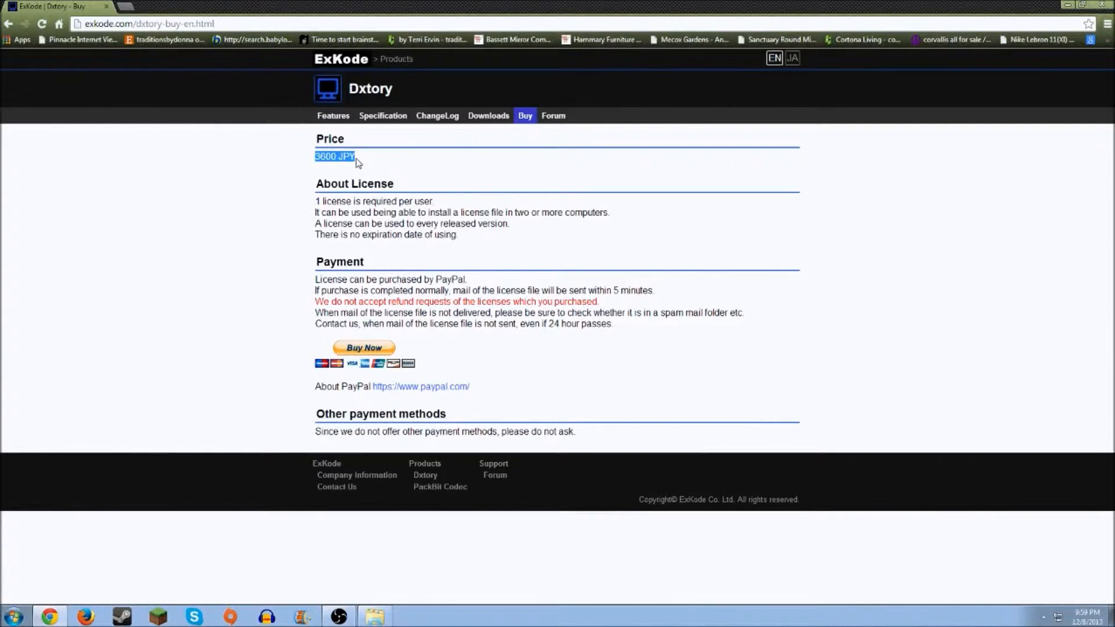
mouse_move(406, 200)
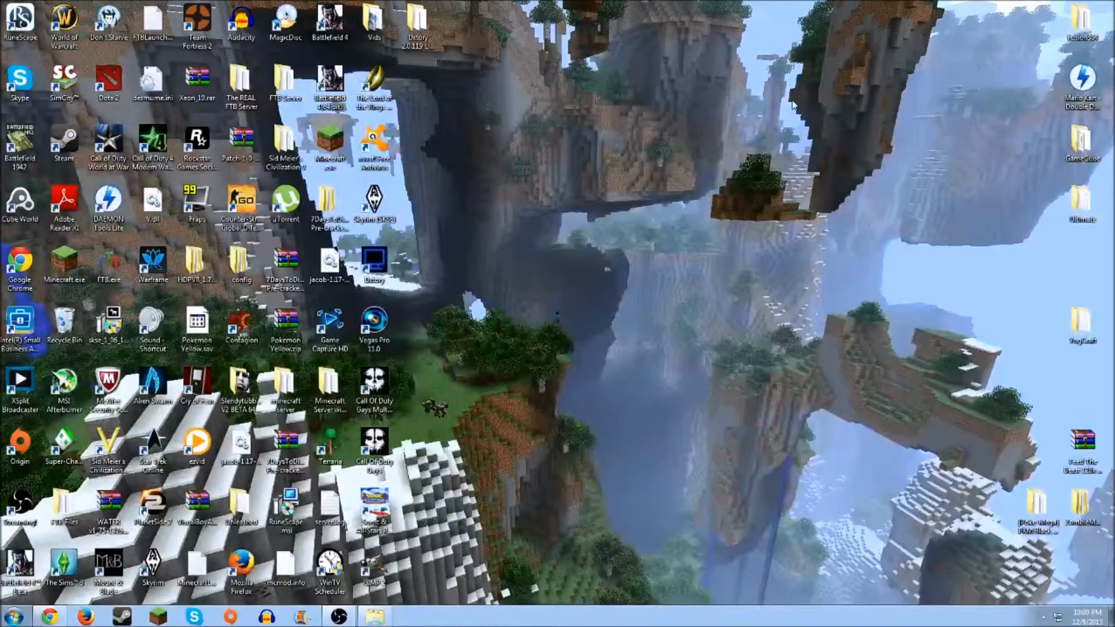
mouse_move(520, 218)
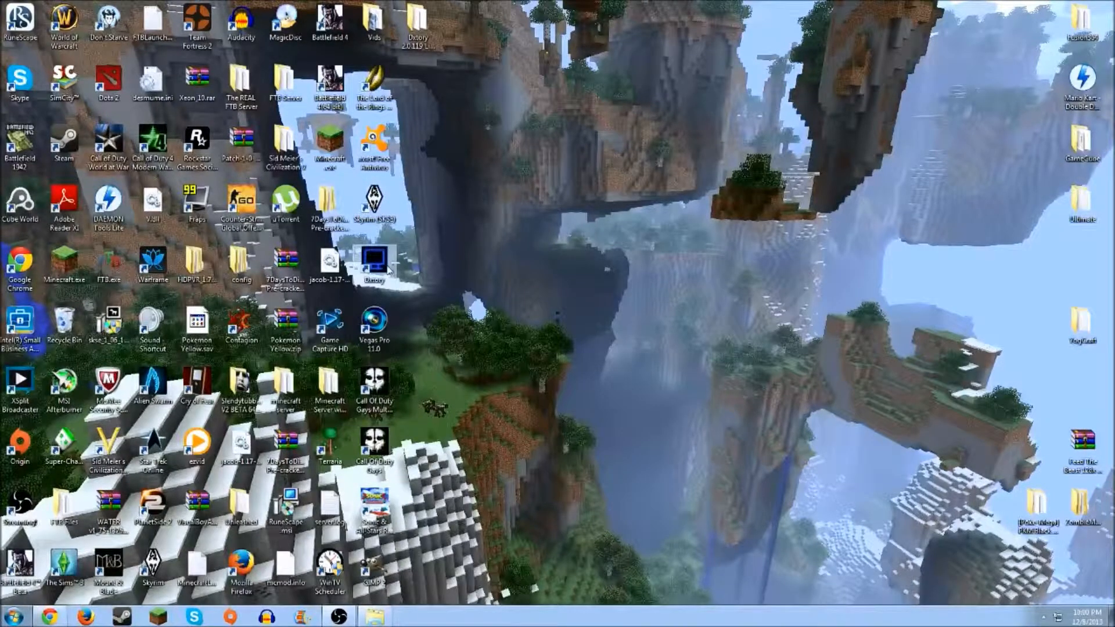
Launch Dxtory 2.0.122 from its desktop shortcut
double_click(375, 263)
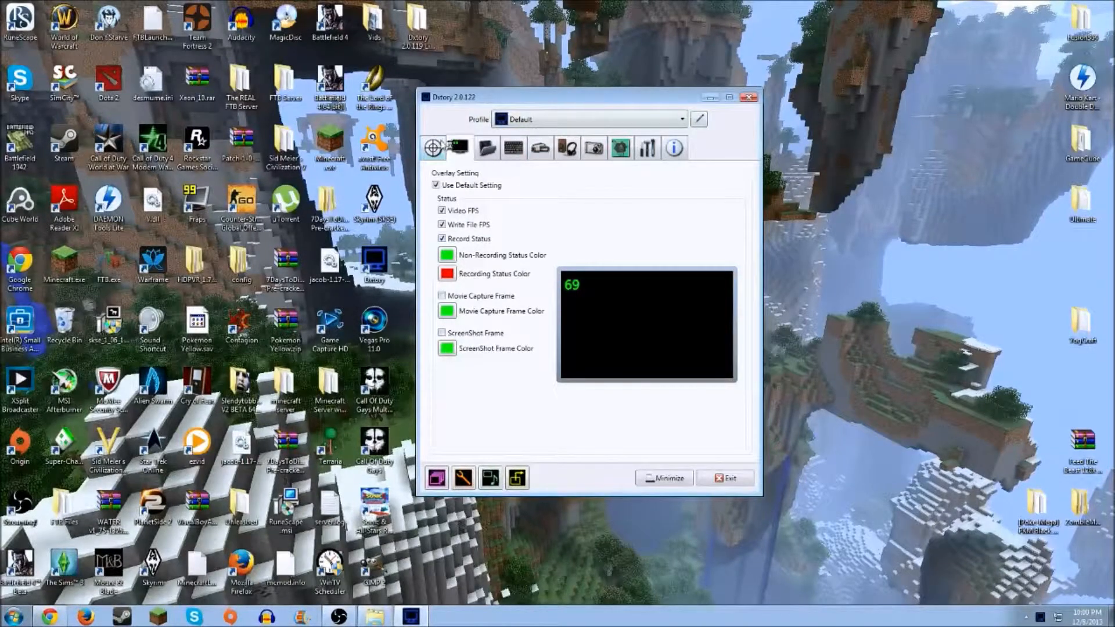
Check the Target tab, then view the Folder tab's Vids save path on the desktop
left_click(460, 147)
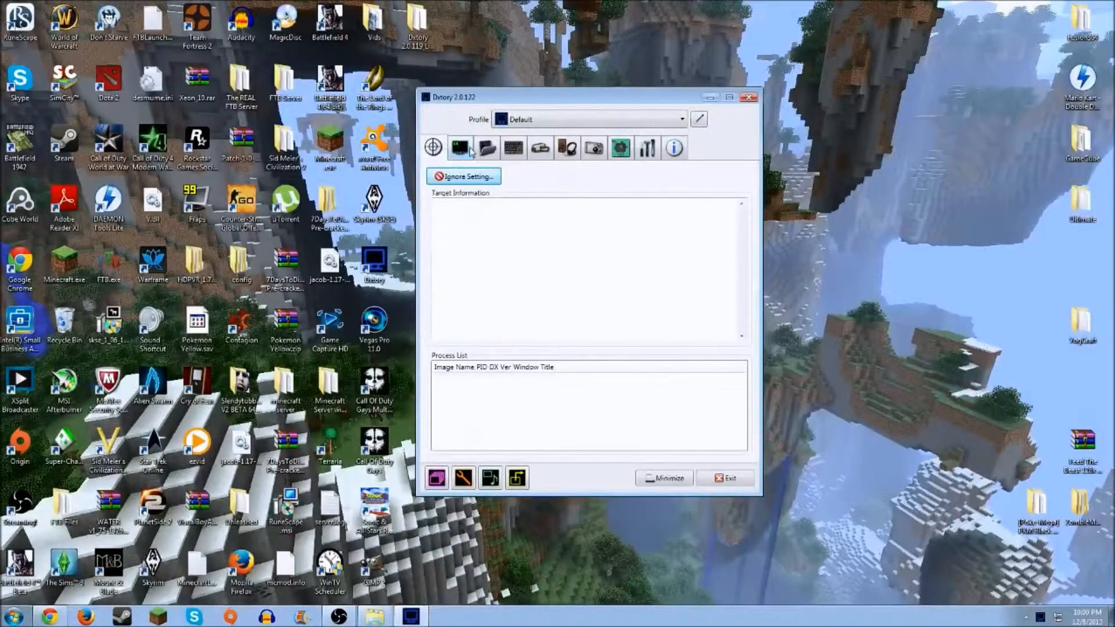
left_click(460, 147)
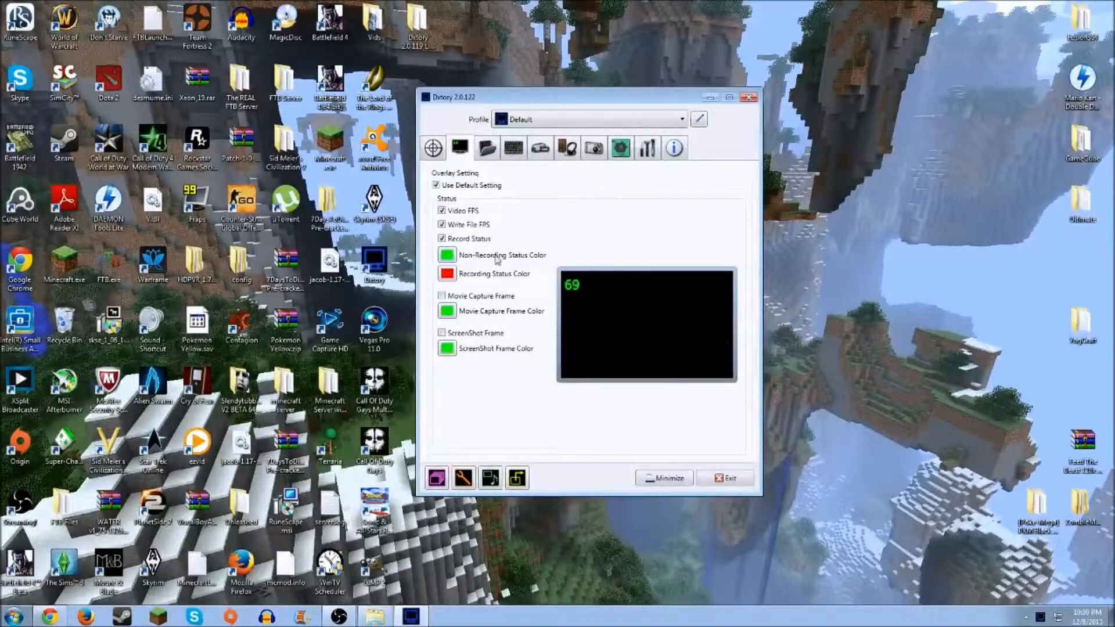
mouse_move(514, 280)
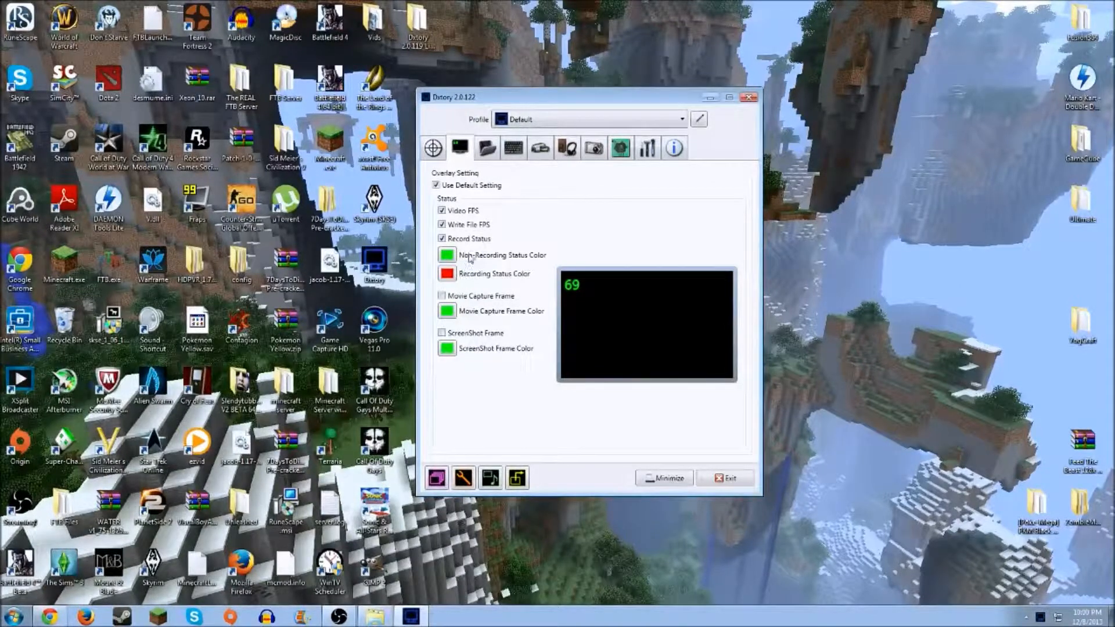
mouse_move(439, 266)
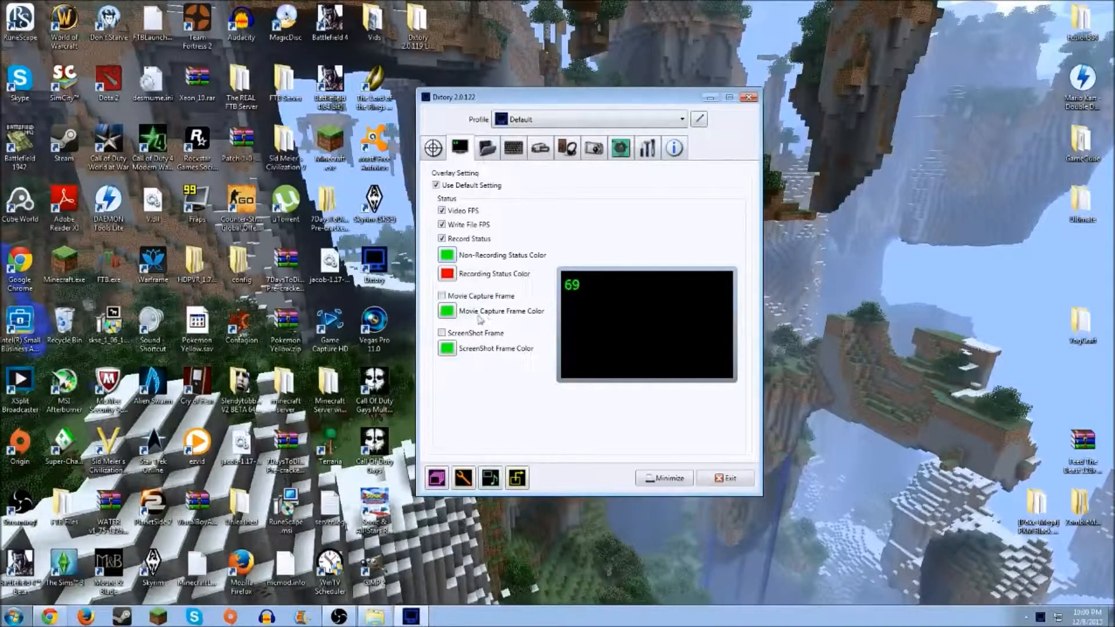
mouse_move(511, 314)
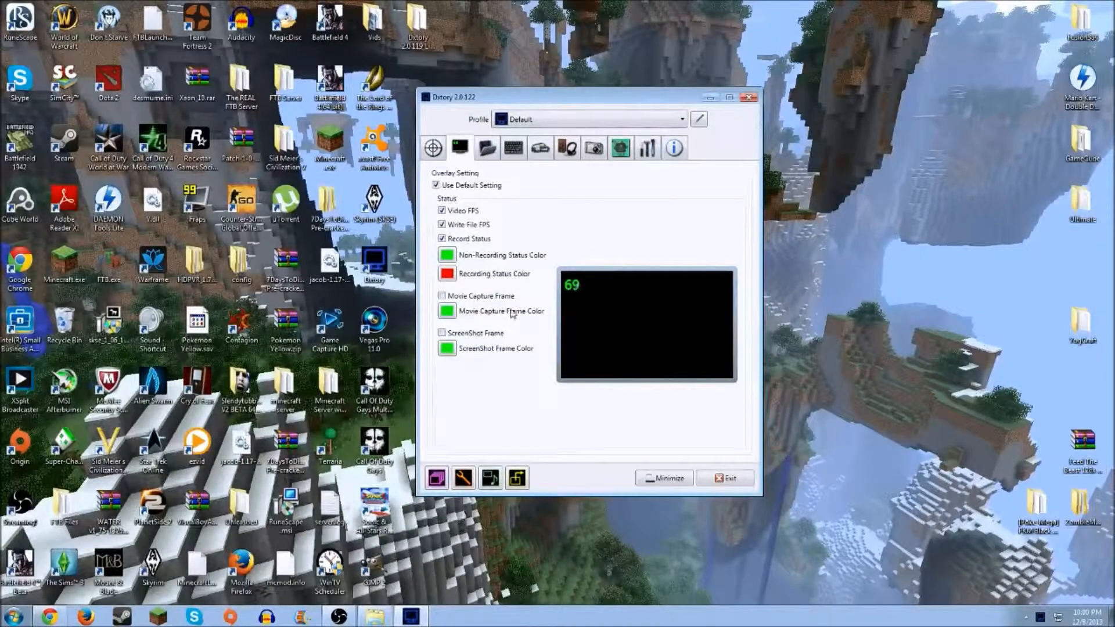
mouse_move(532, 265)
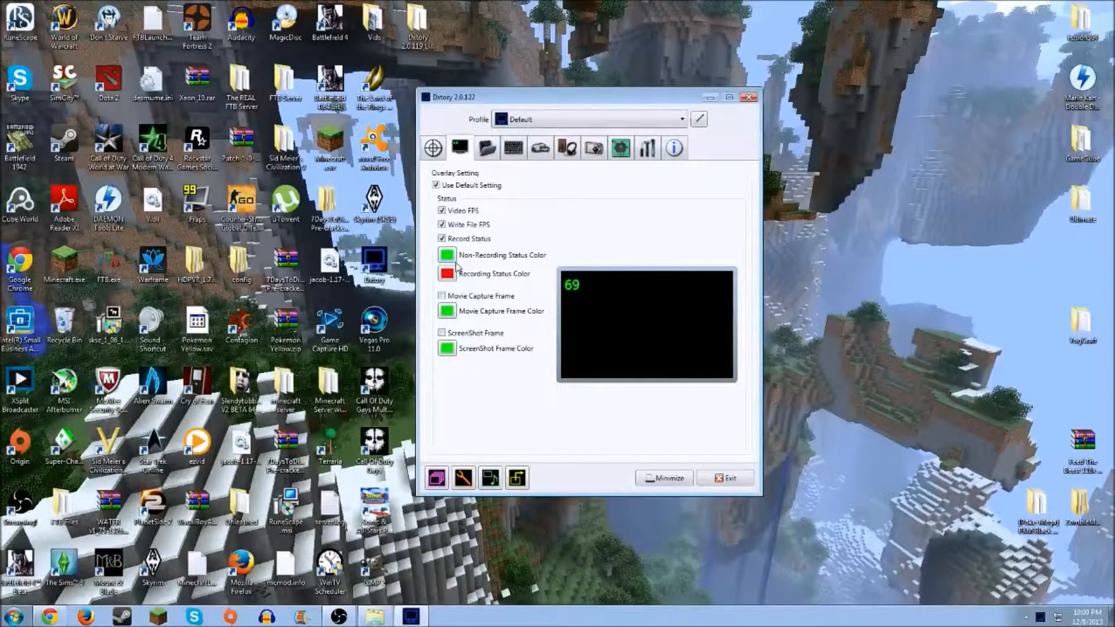
left_click(486, 148)
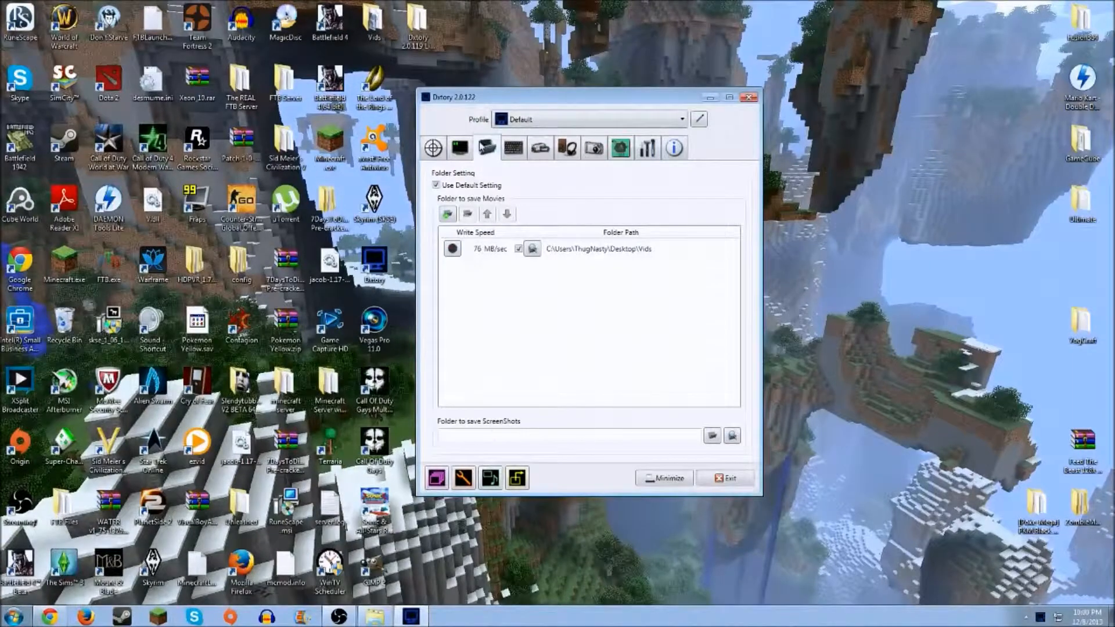
mouse_move(513, 147)
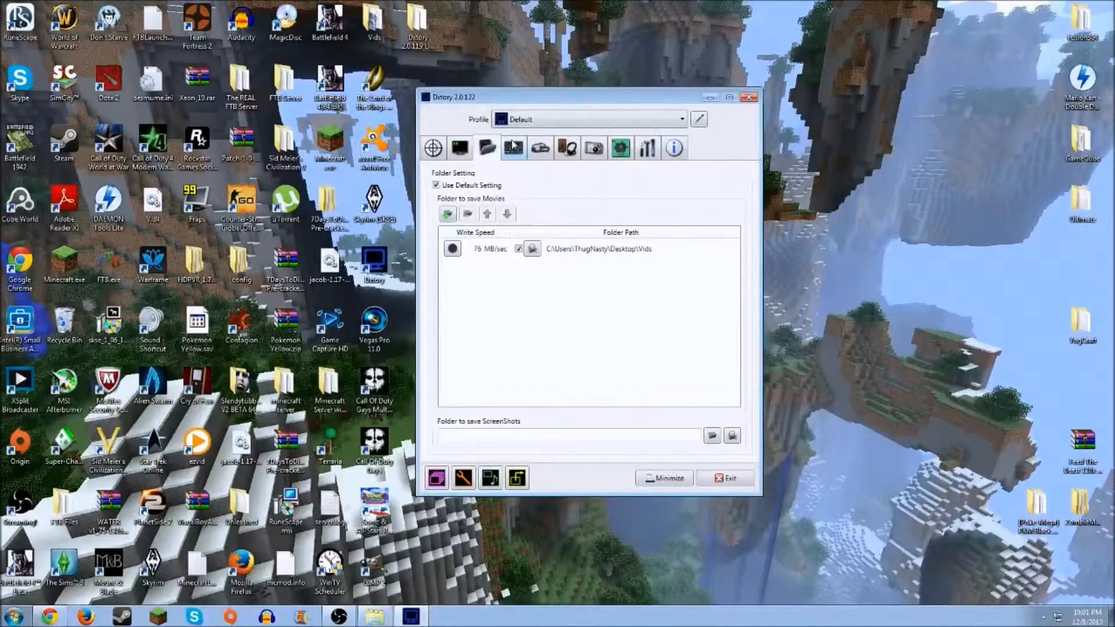
Show the Movie Setting tab: Dxtory Video Codec, 30 fps, AVI, 1280x720 scaling
left_click(541, 148)
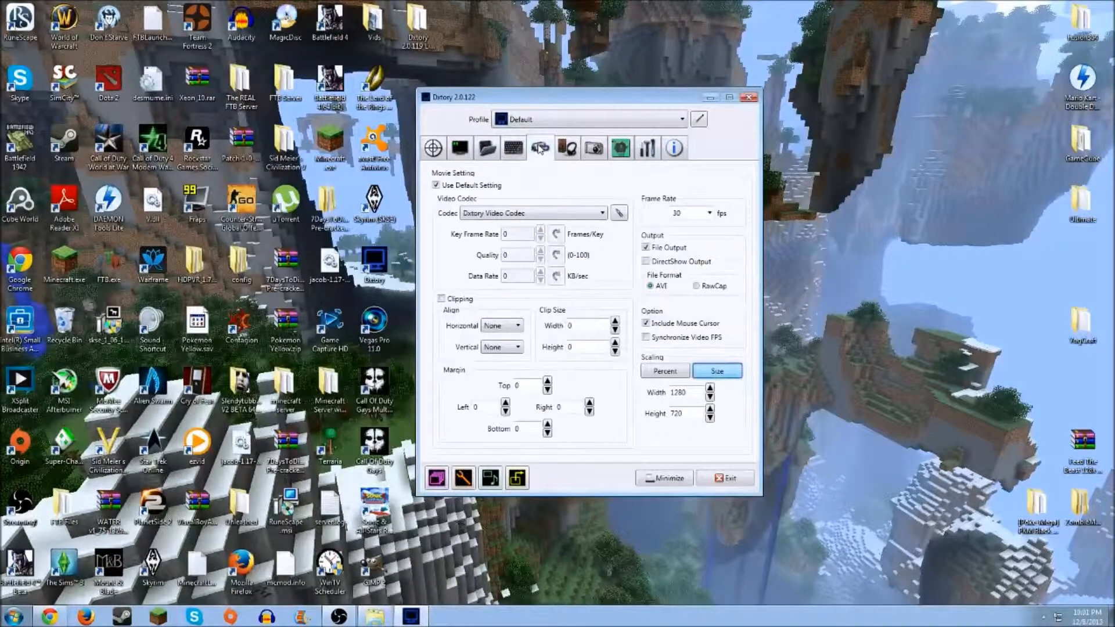
mouse_move(561, 181)
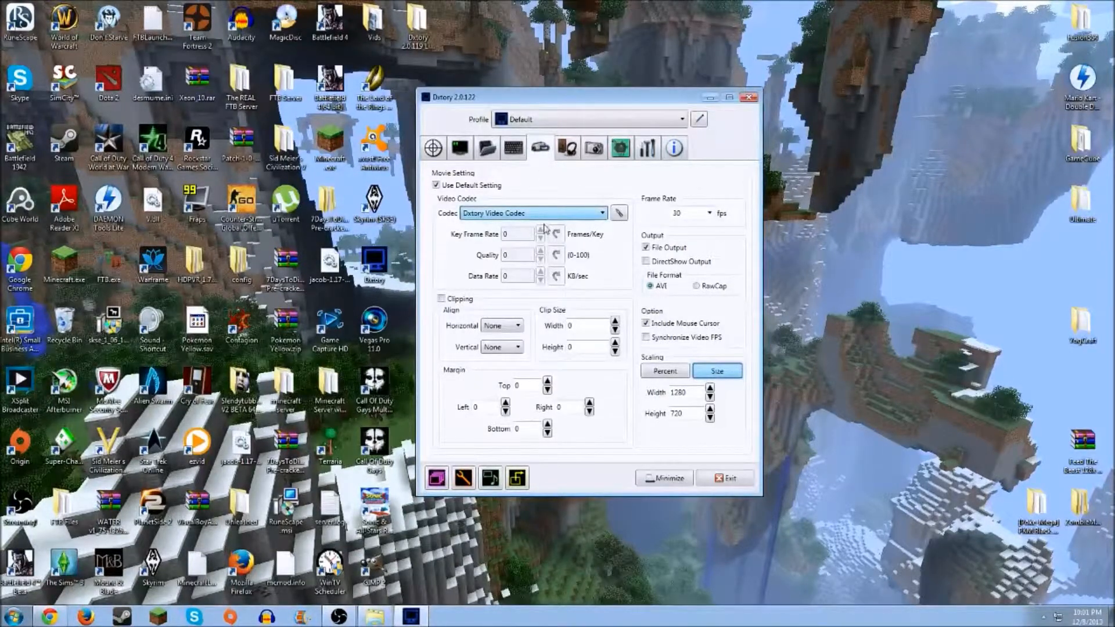
mouse_move(519, 221)
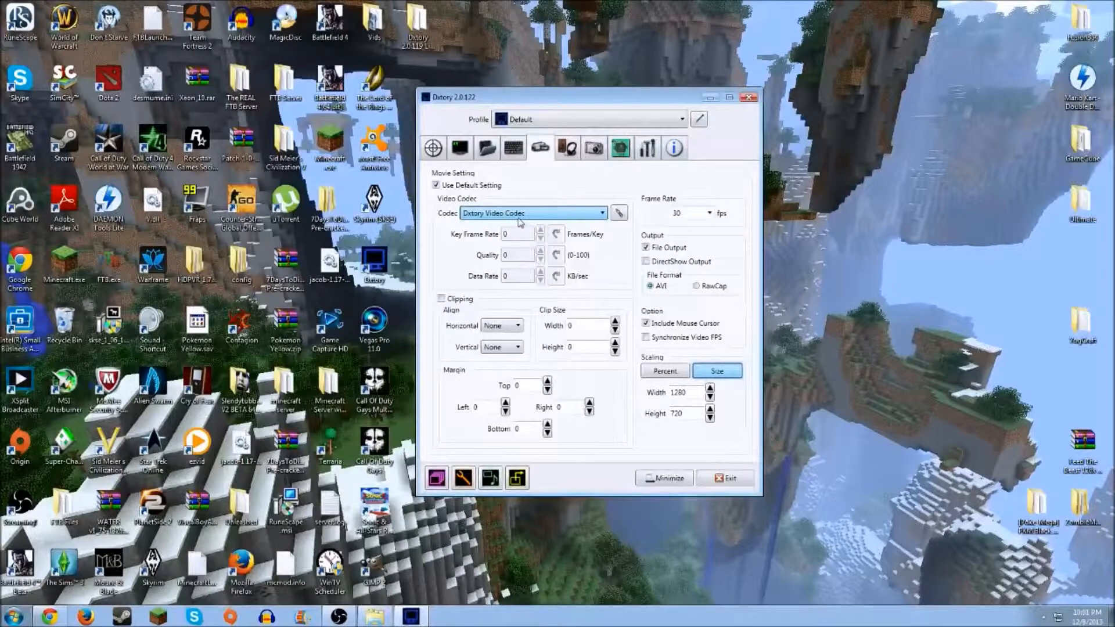
mouse_move(533, 218)
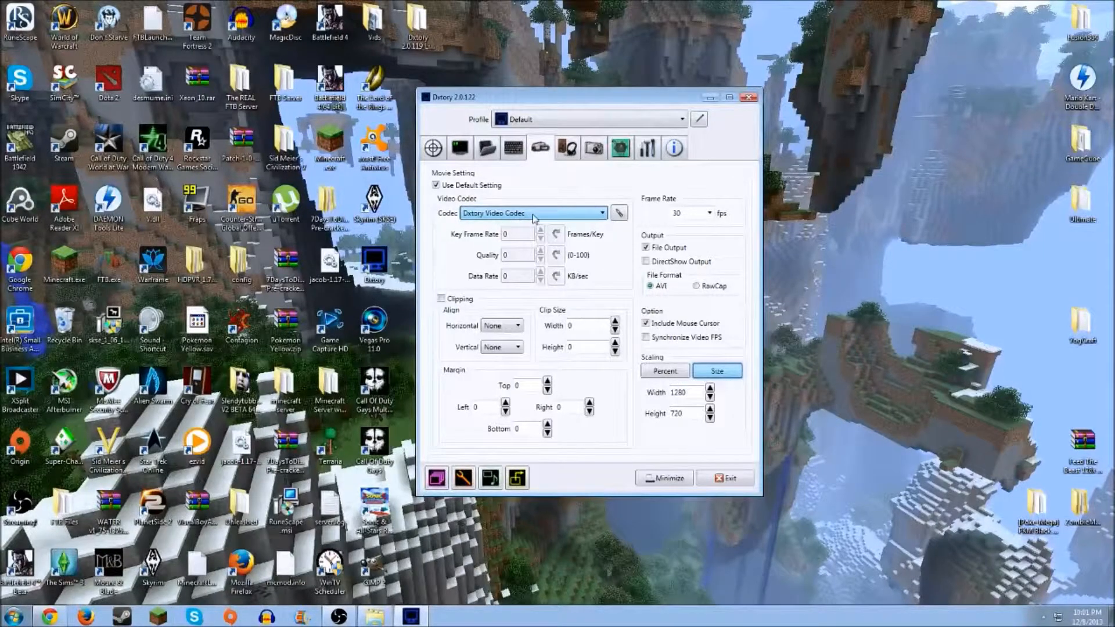
mouse_move(535, 215)
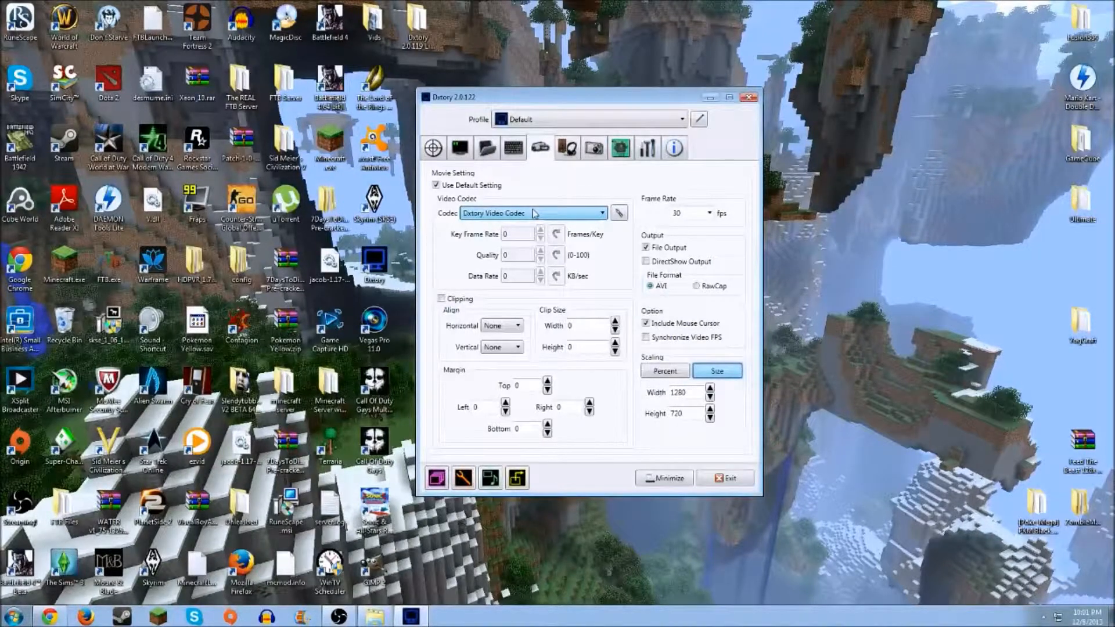
mouse_move(548, 206)
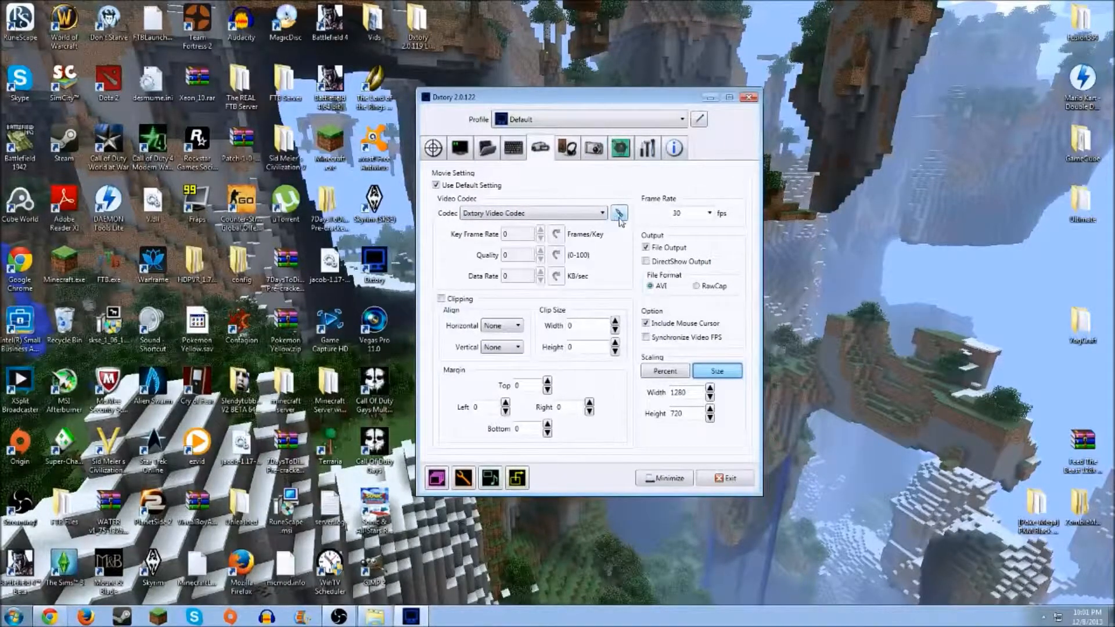
Open the Dxtory Video Codec options showing YUV420 Medium Quality, compression off
left_click(619, 213)
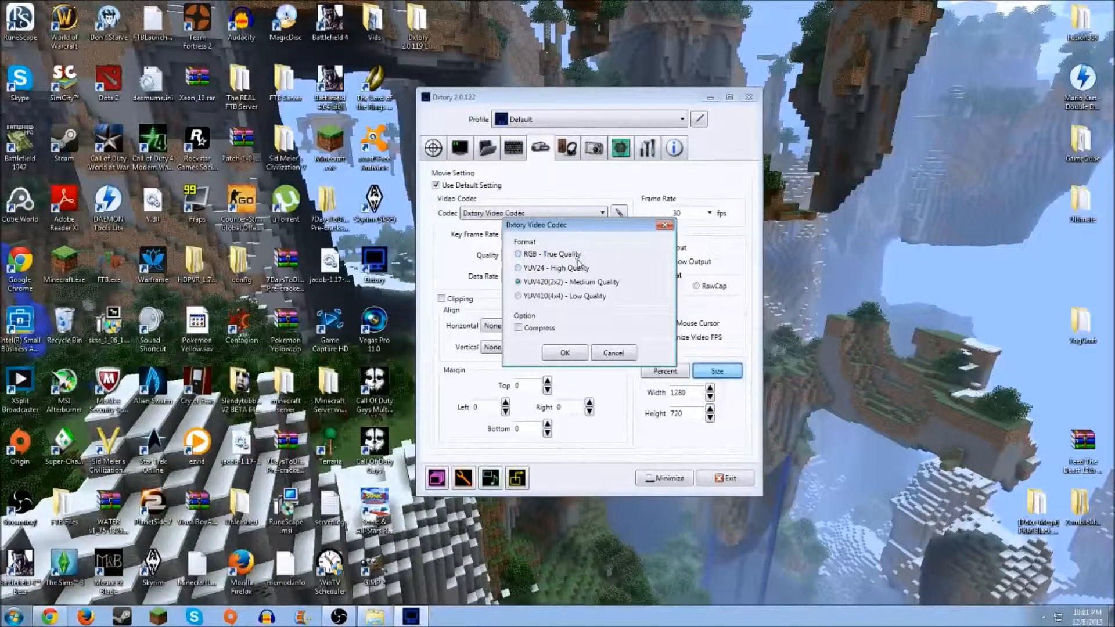
mouse_move(589, 283)
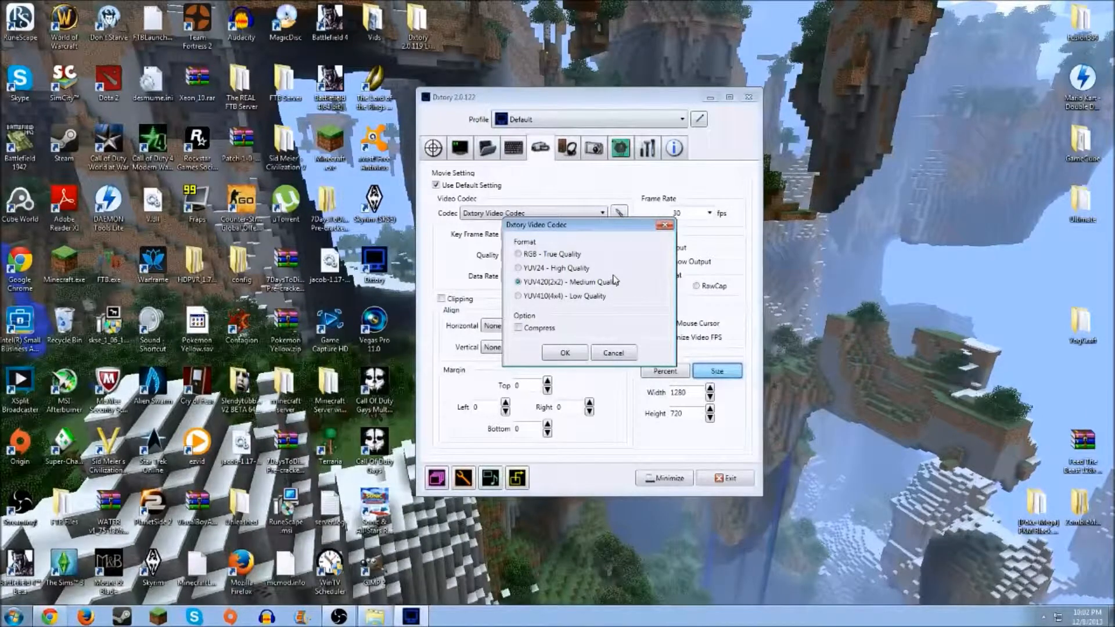
mouse_move(614, 279)
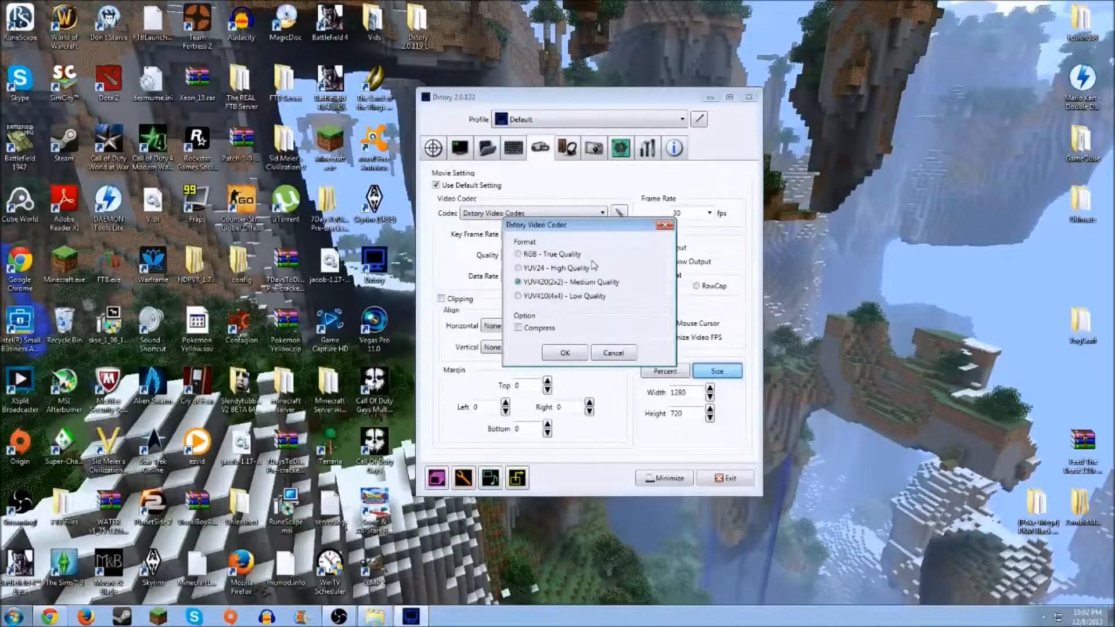
mouse_move(621, 265)
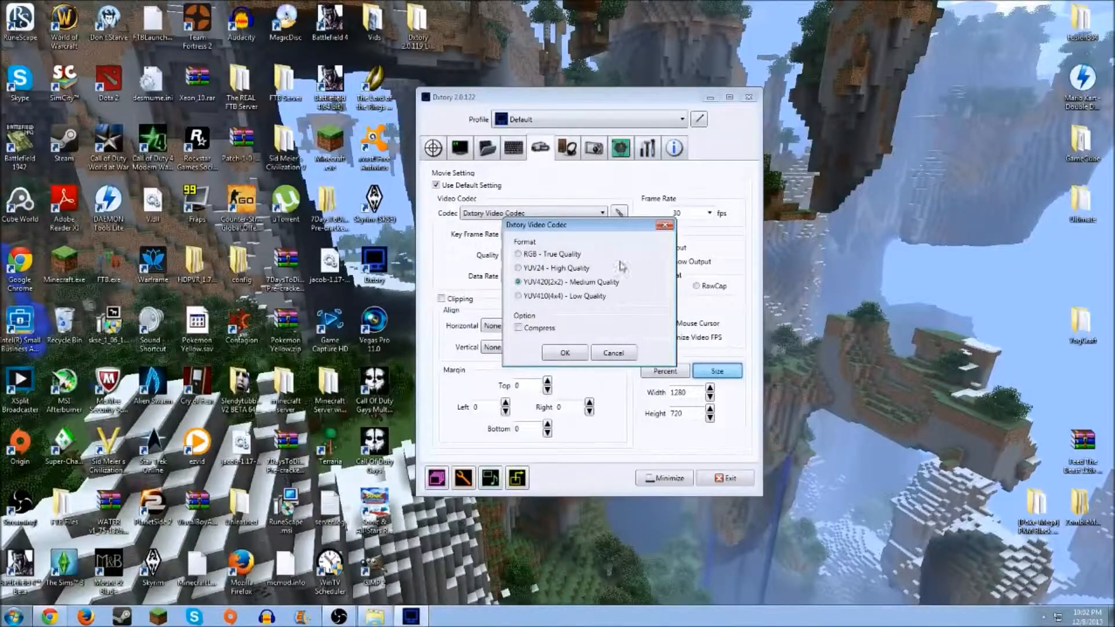
mouse_move(582, 346)
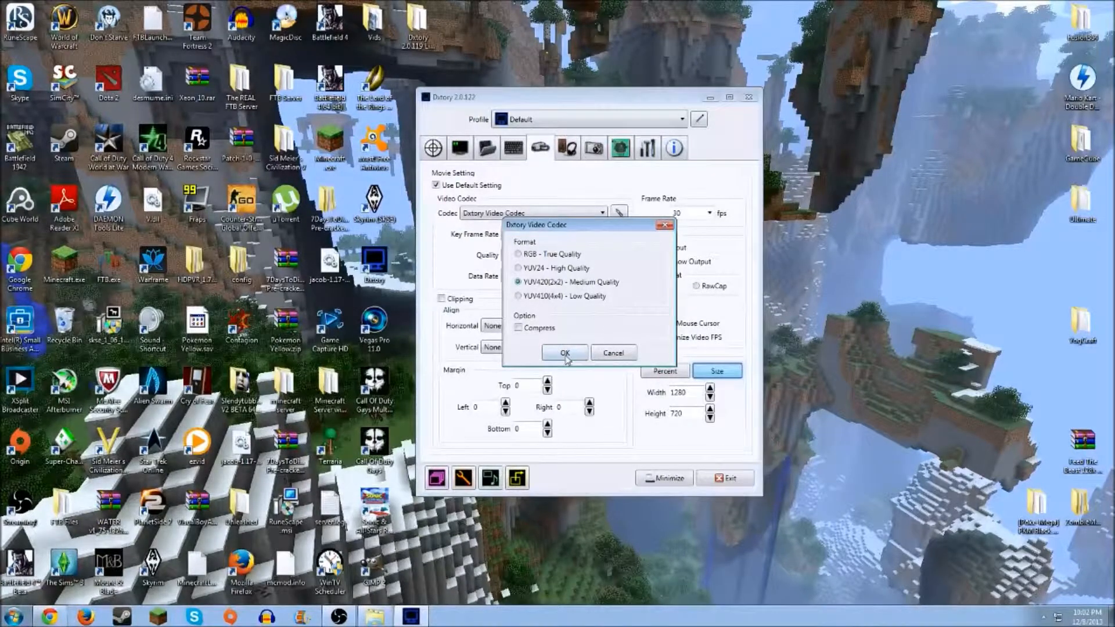
Confirm the codec format, then set scaling to Percent at 100%
left_click(564, 353)
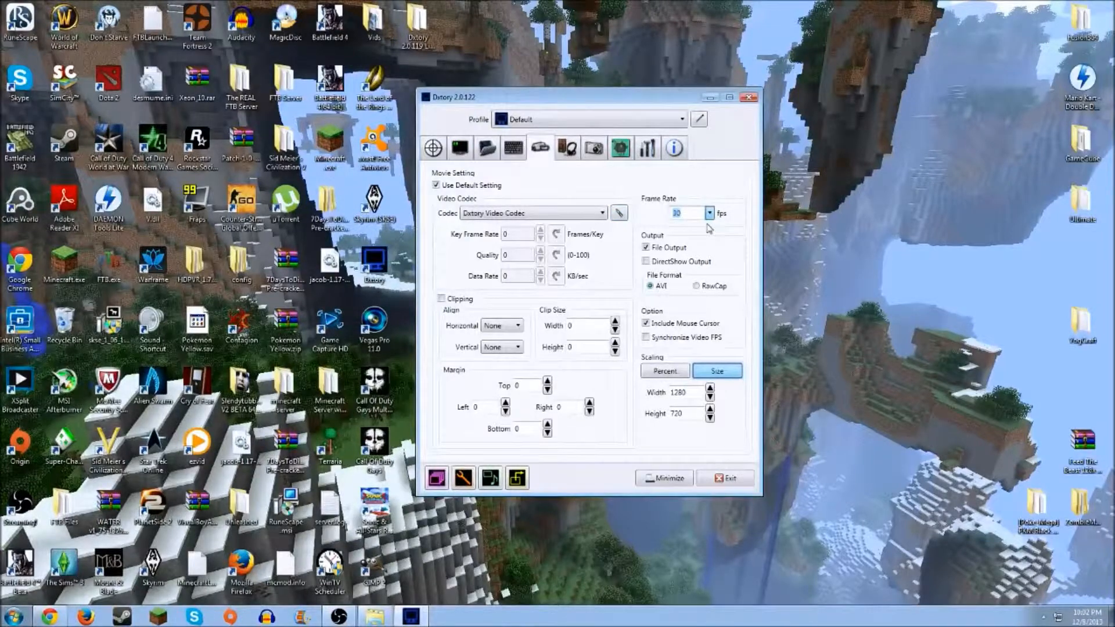
mouse_move(696, 260)
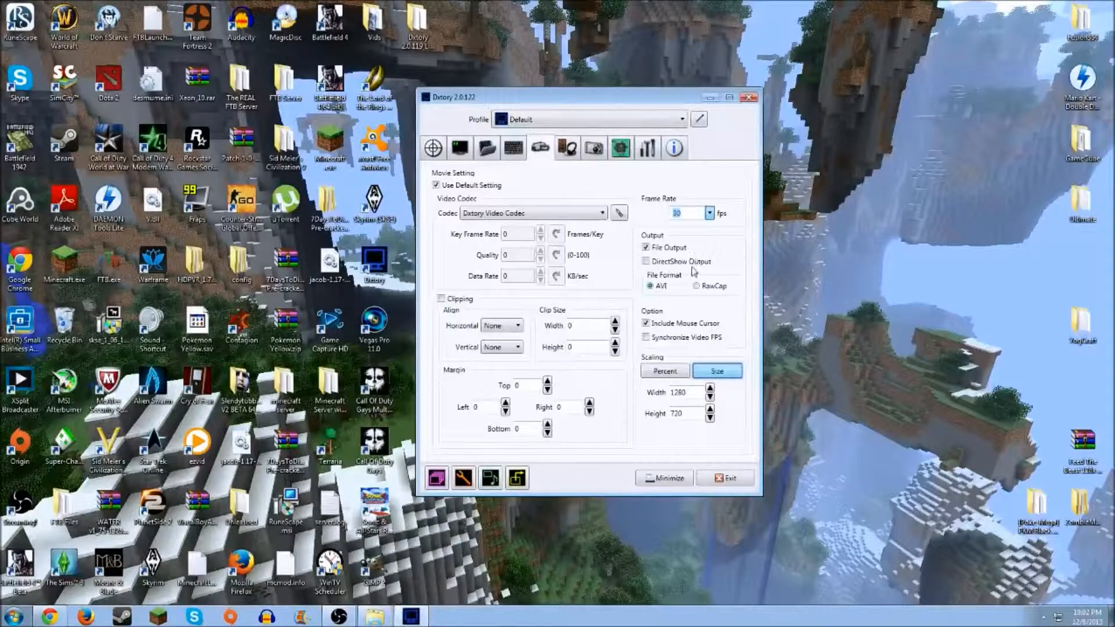
mouse_move(697, 241)
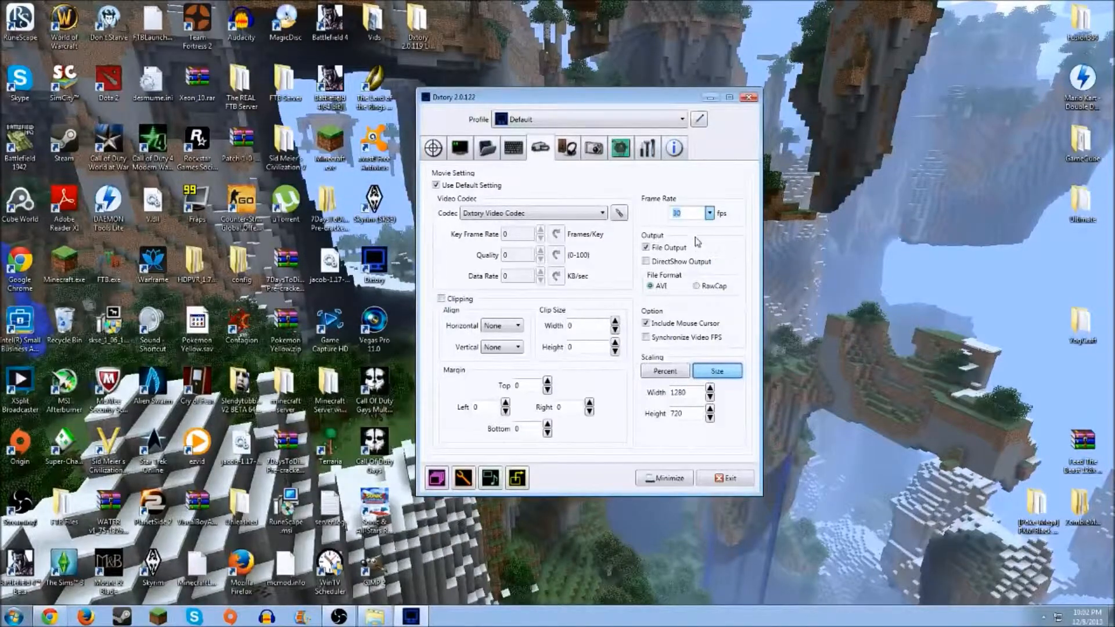
mouse_move(690, 265)
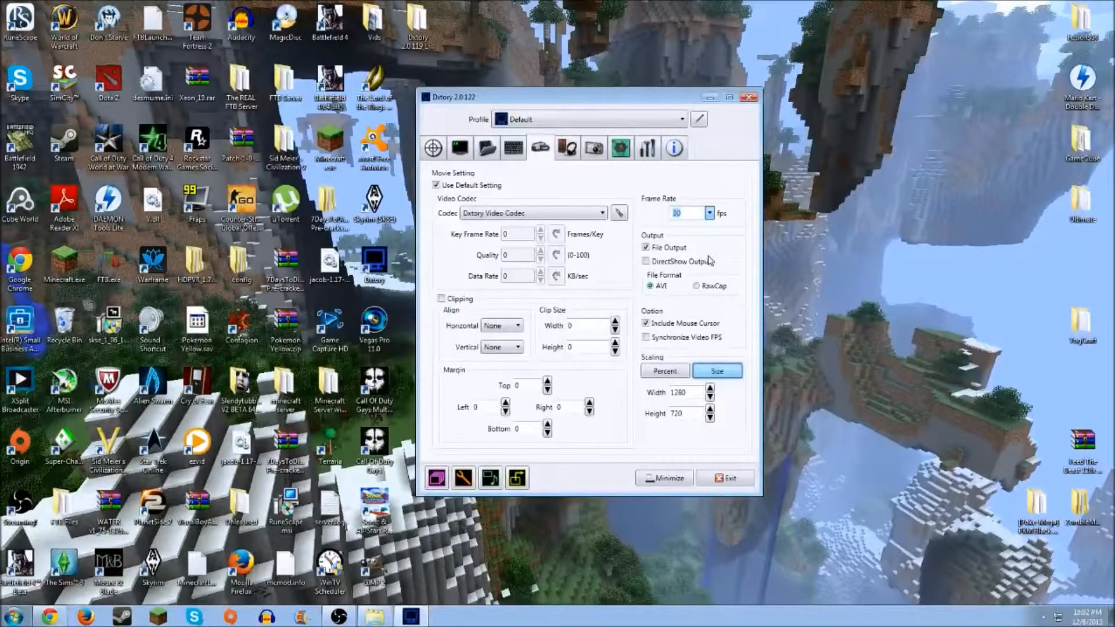
mouse_move(718, 253)
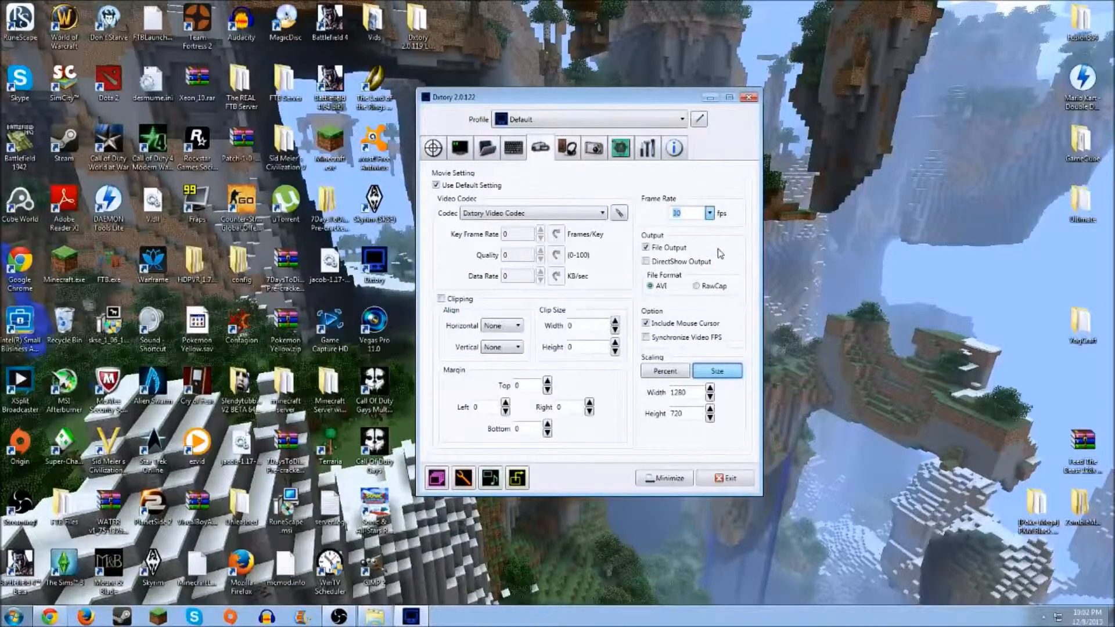
mouse_move(717, 256)
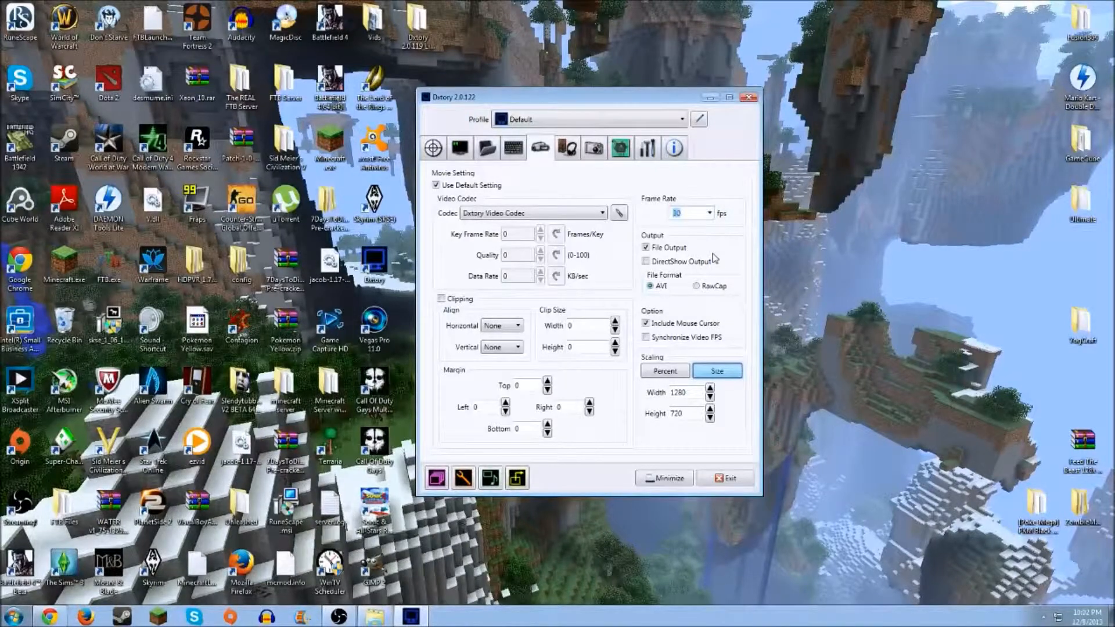
mouse_move(682, 240)
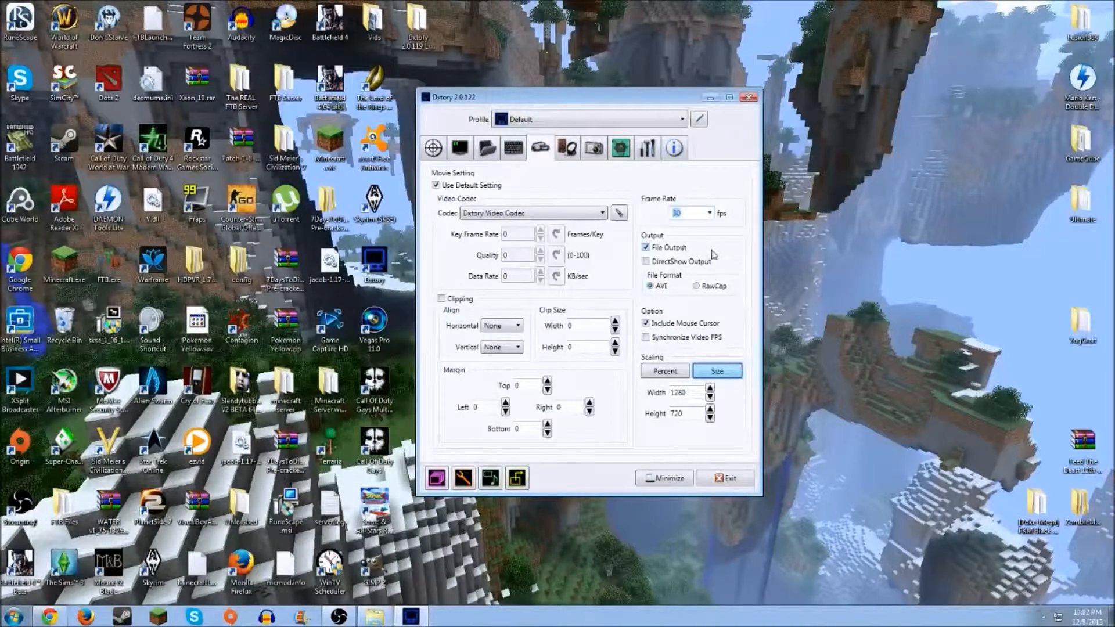
mouse_move(687, 307)
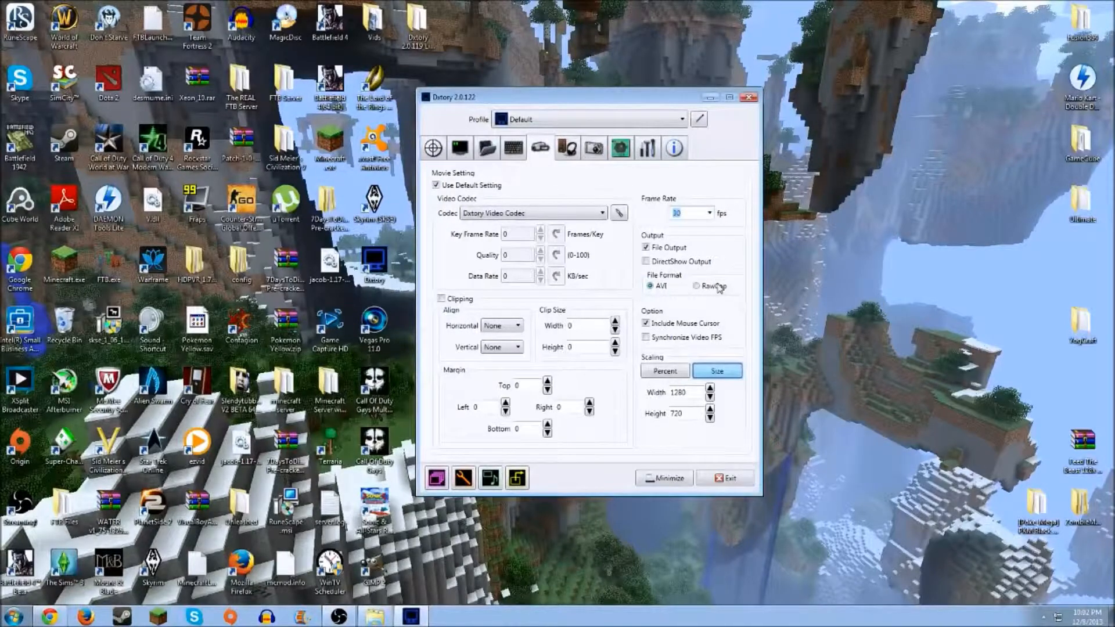
mouse_move(736, 295)
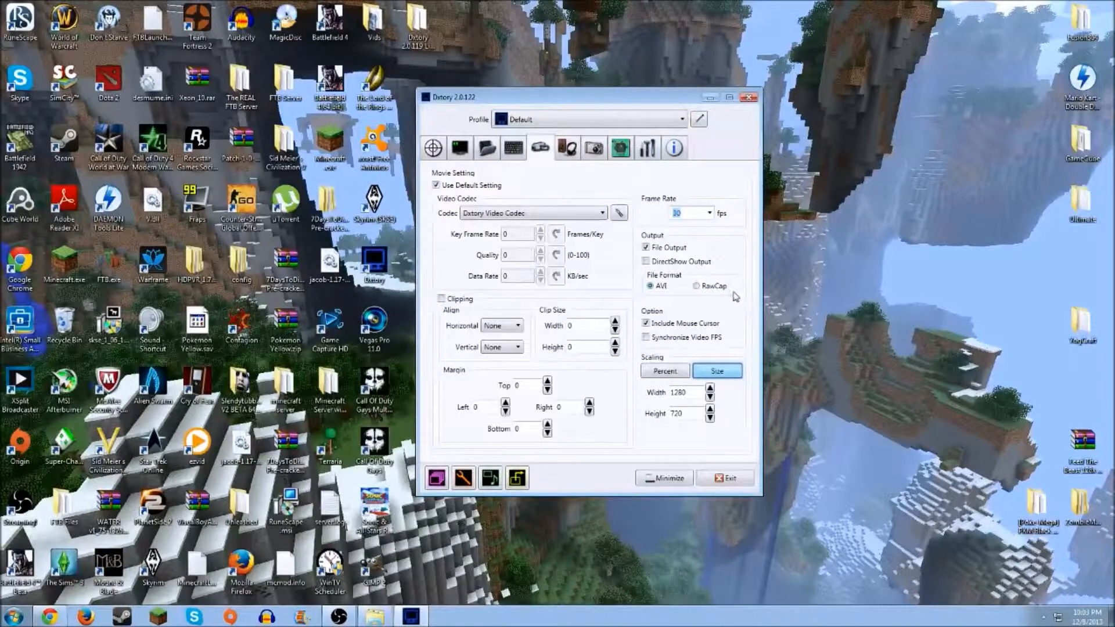
mouse_move(717, 299)
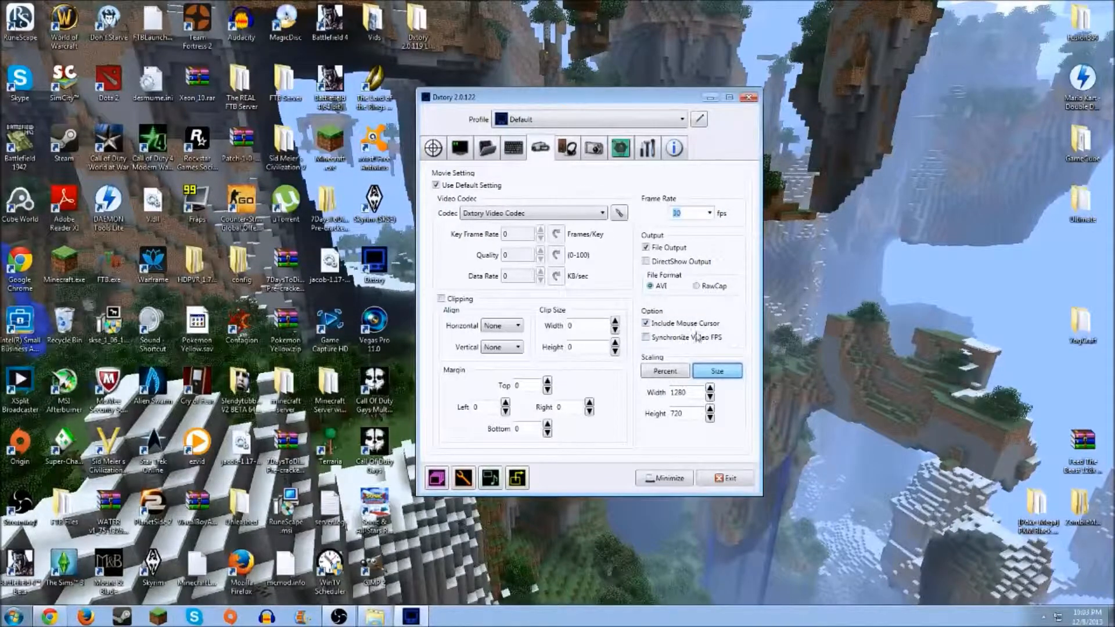
mouse_move(740, 340)
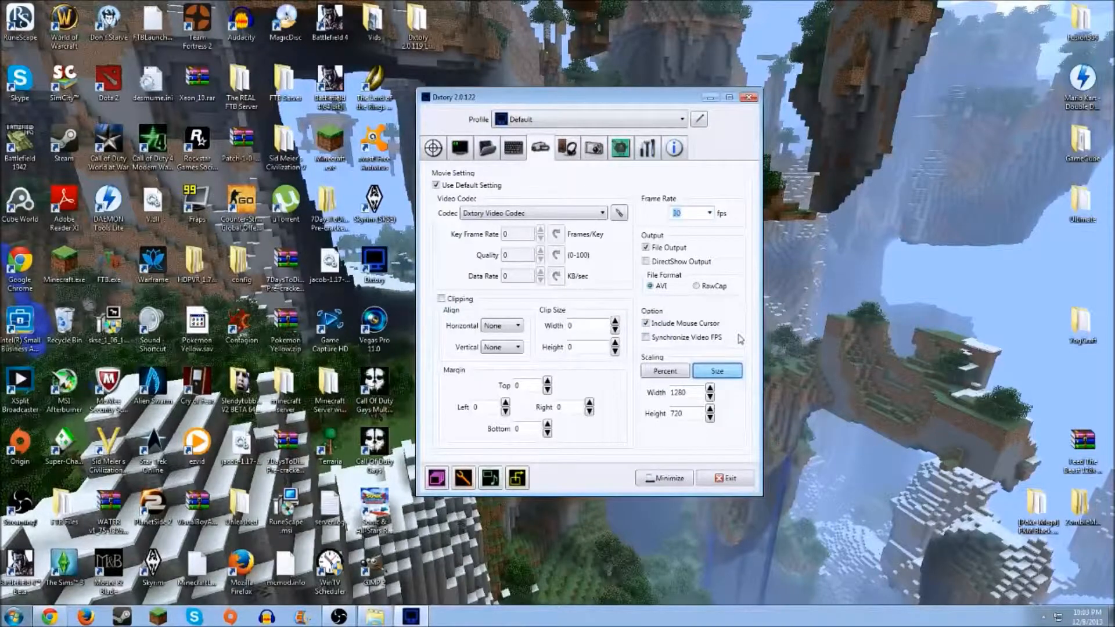
left_click(665, 371)
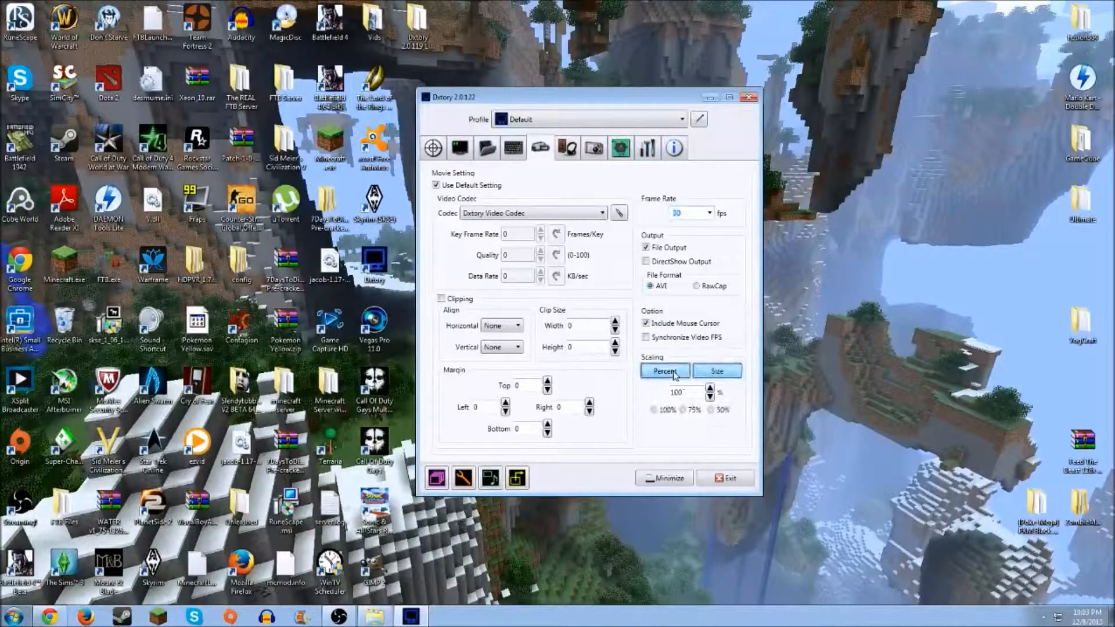
left_click(654, 409)
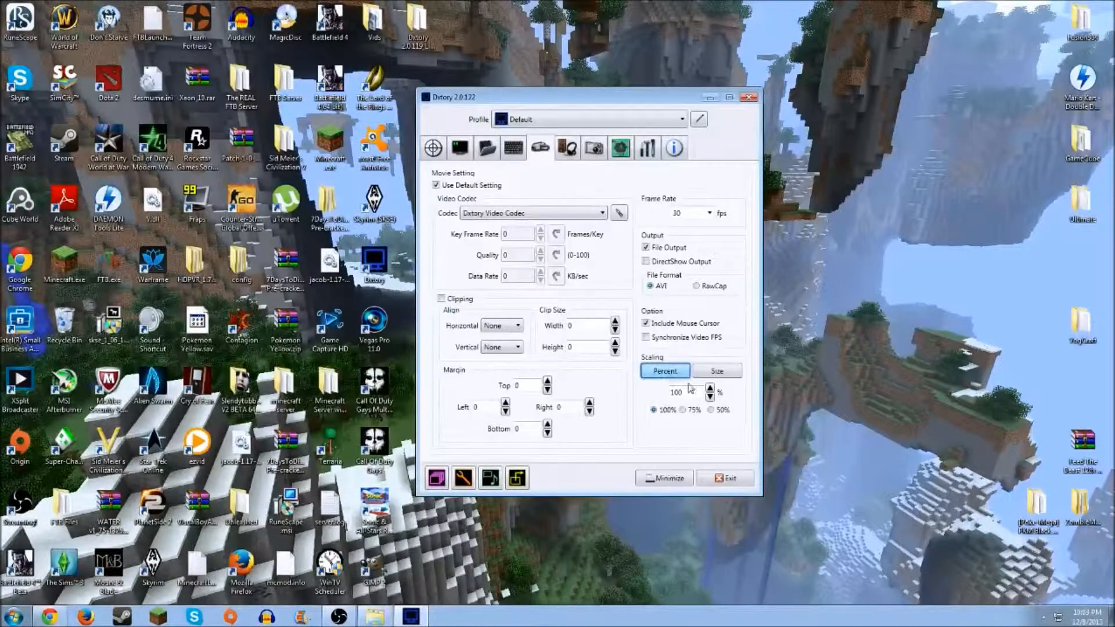
mouse_move(681, 425)
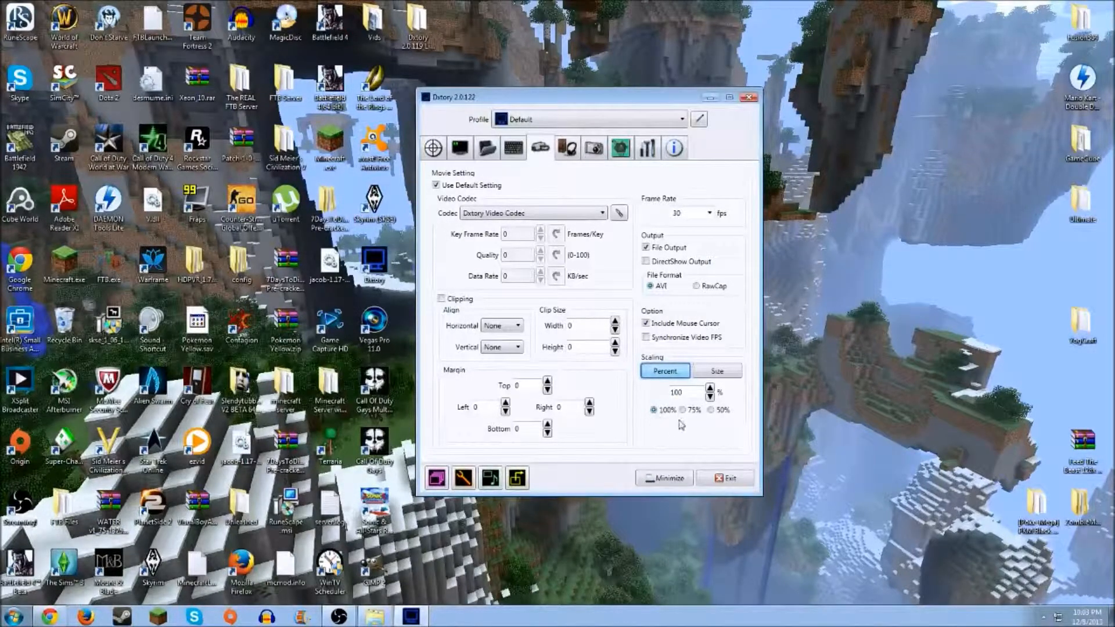
mouse_move(813, 287)
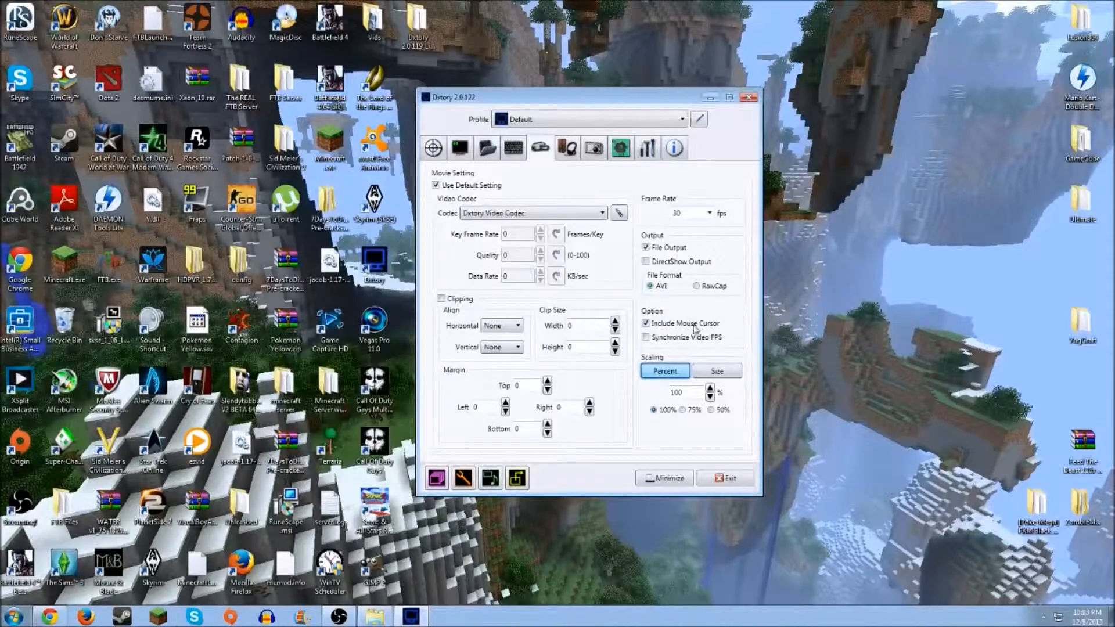
Run and close the 1000 MB write-speed benchmark for the desktop Vids folder
left_click(487, 148)
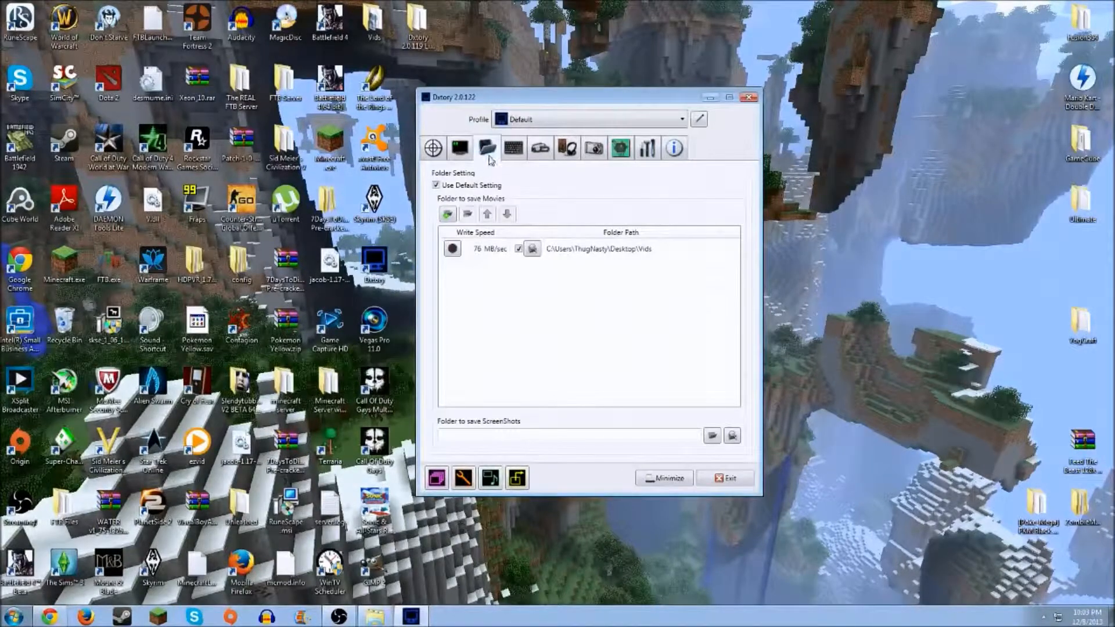
mouse_move(519, 210)
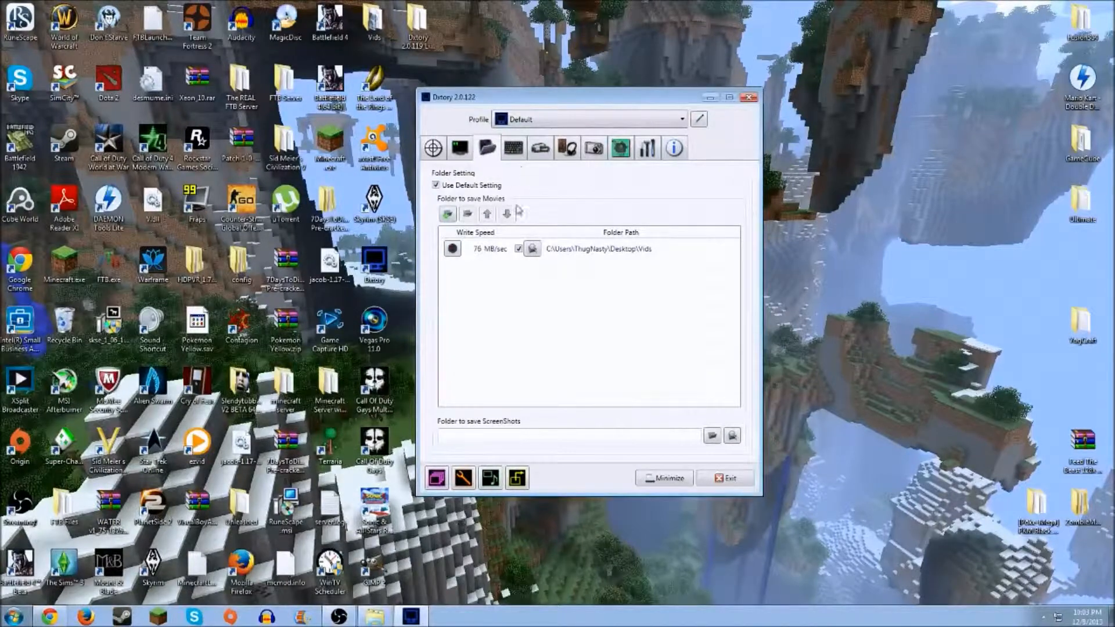
left_click(452, 248)
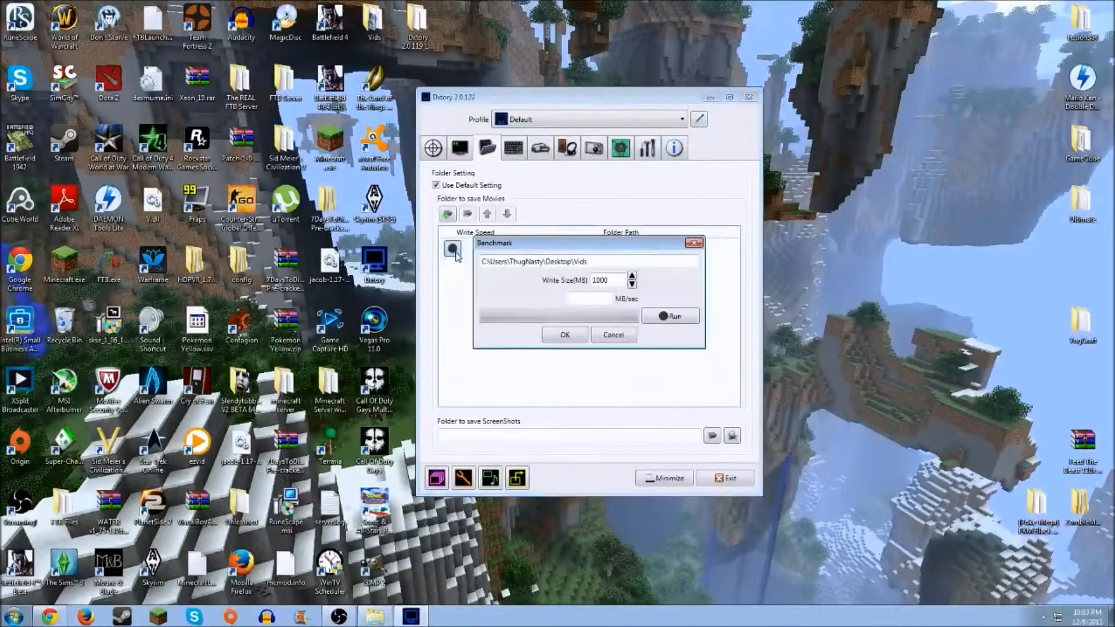
mouse_move(532, 253)
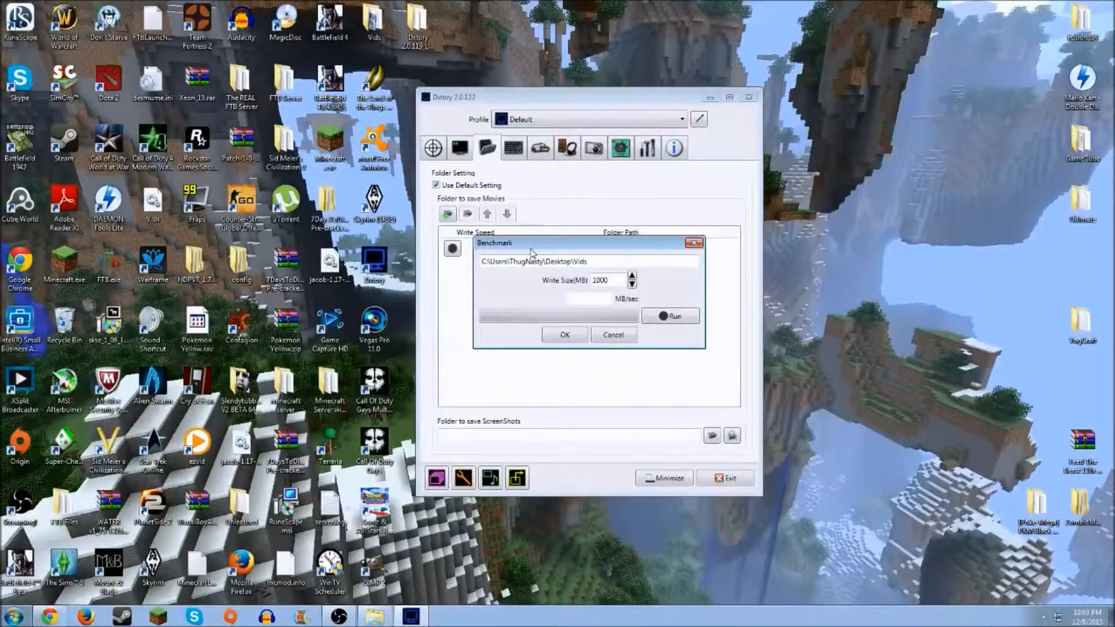
mouse_move(541, 251)
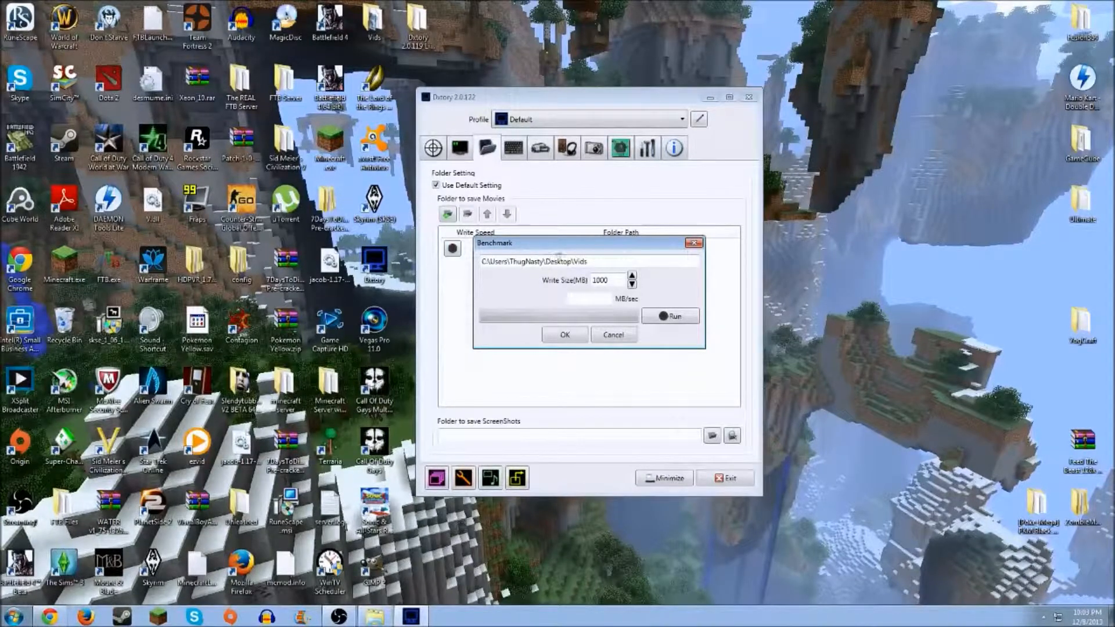
left_click(670, 316)
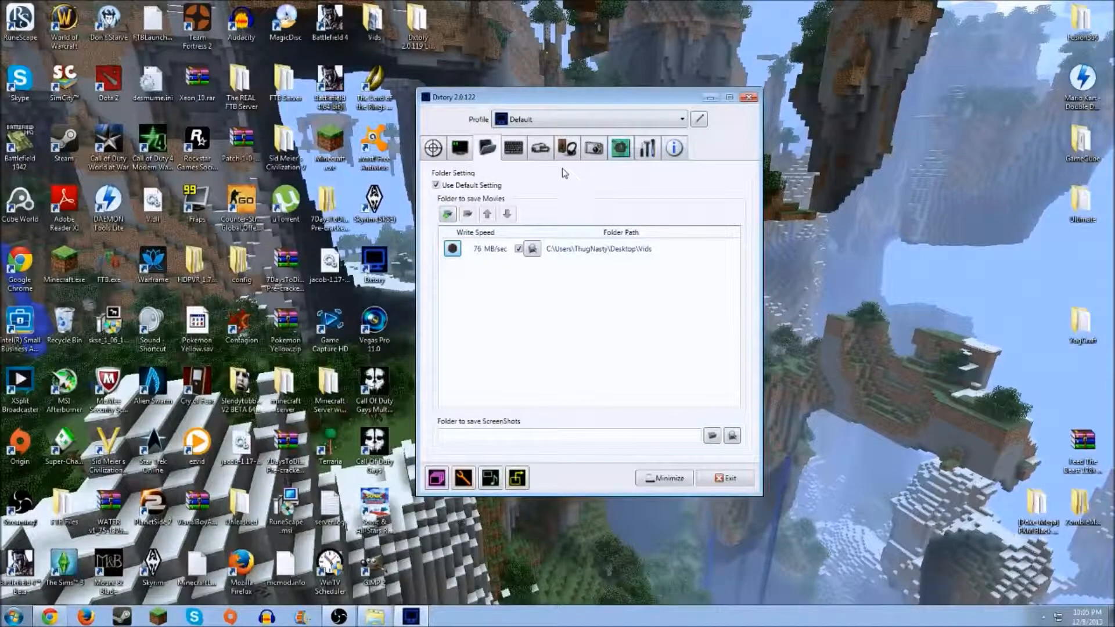
left_click(584, 248)
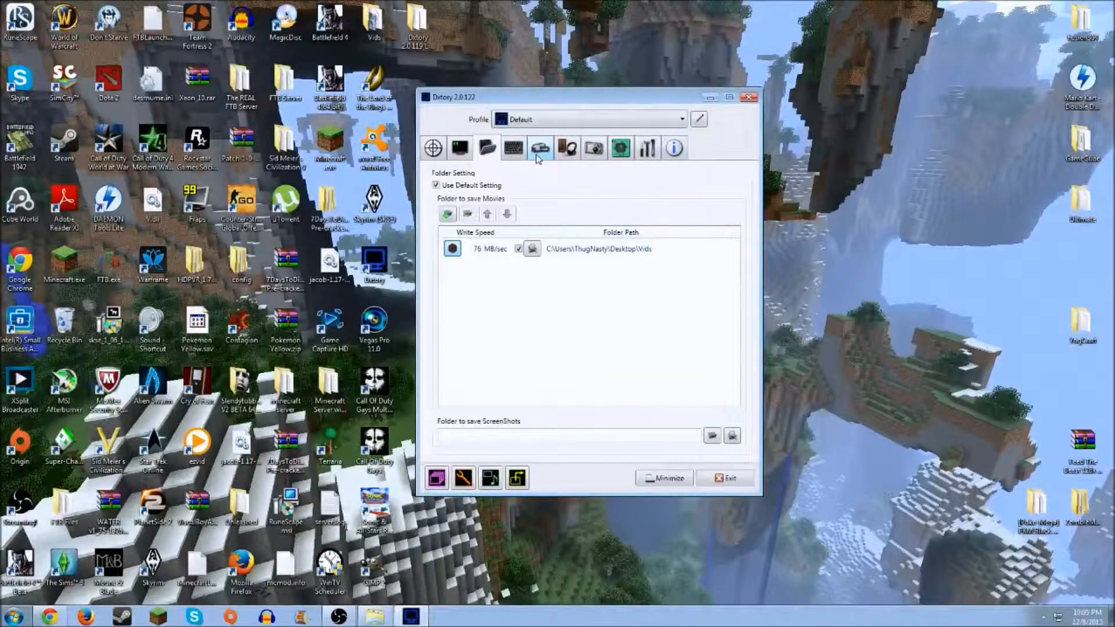
mouse_move(539, 163)
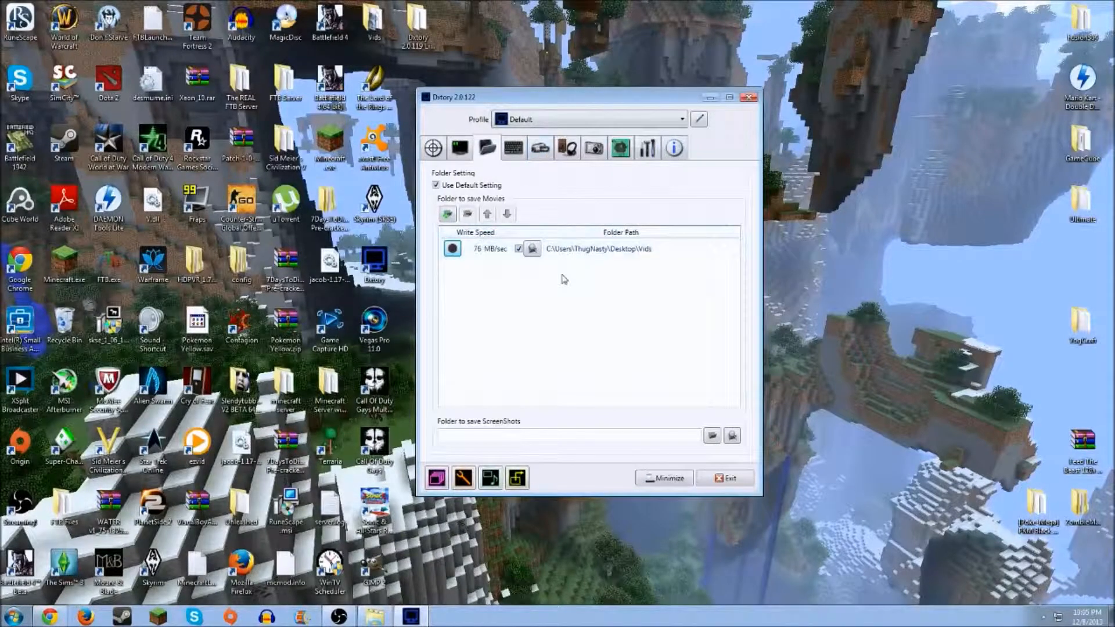
Switch movie scaling from Percent to Size, using 1280 by 720
left_click(540, 148)
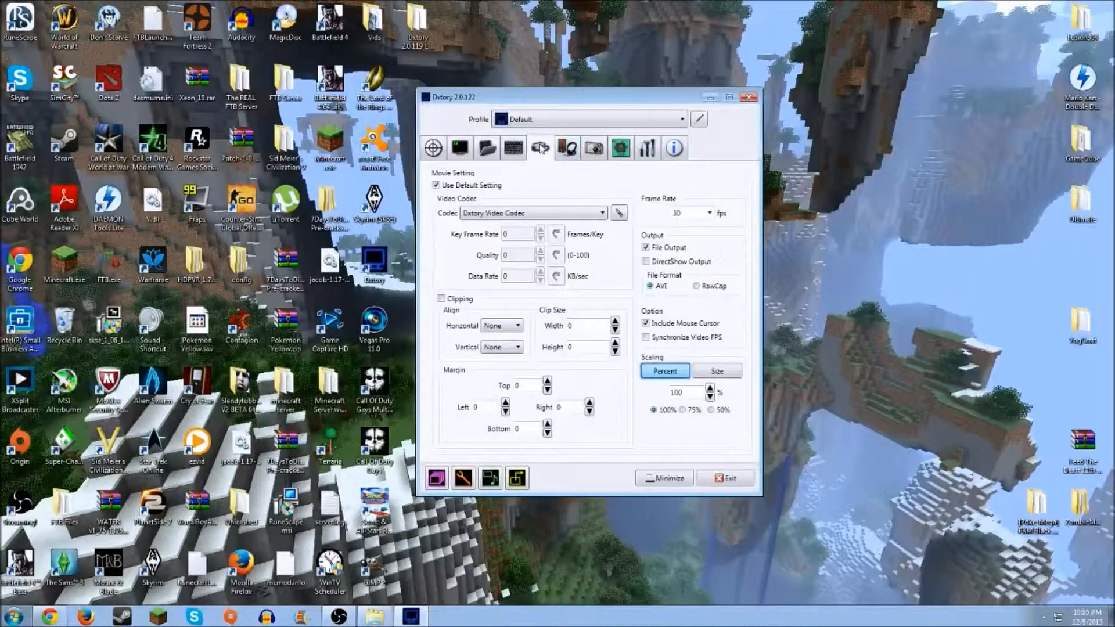
mouse_move(532, 155)
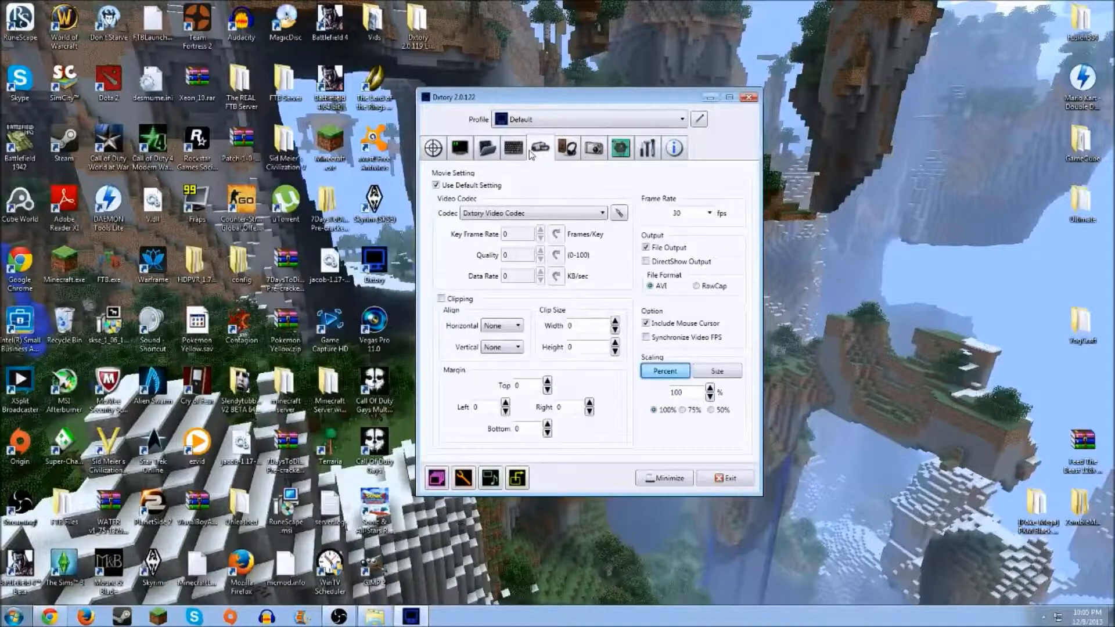
mouse_move(665, 365)
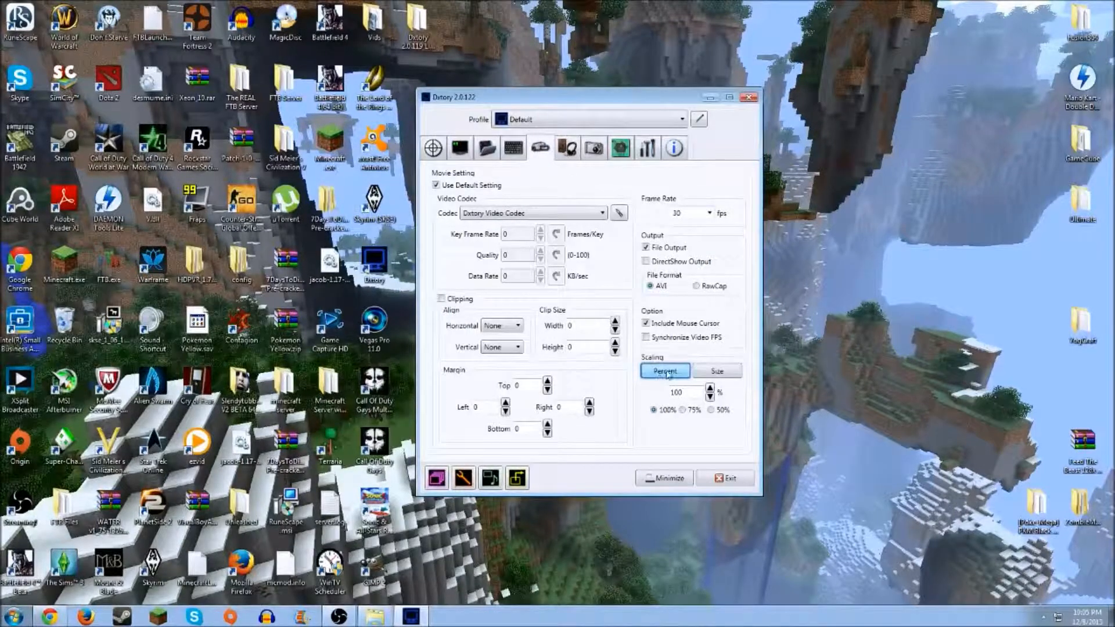
left_click(717, 371)
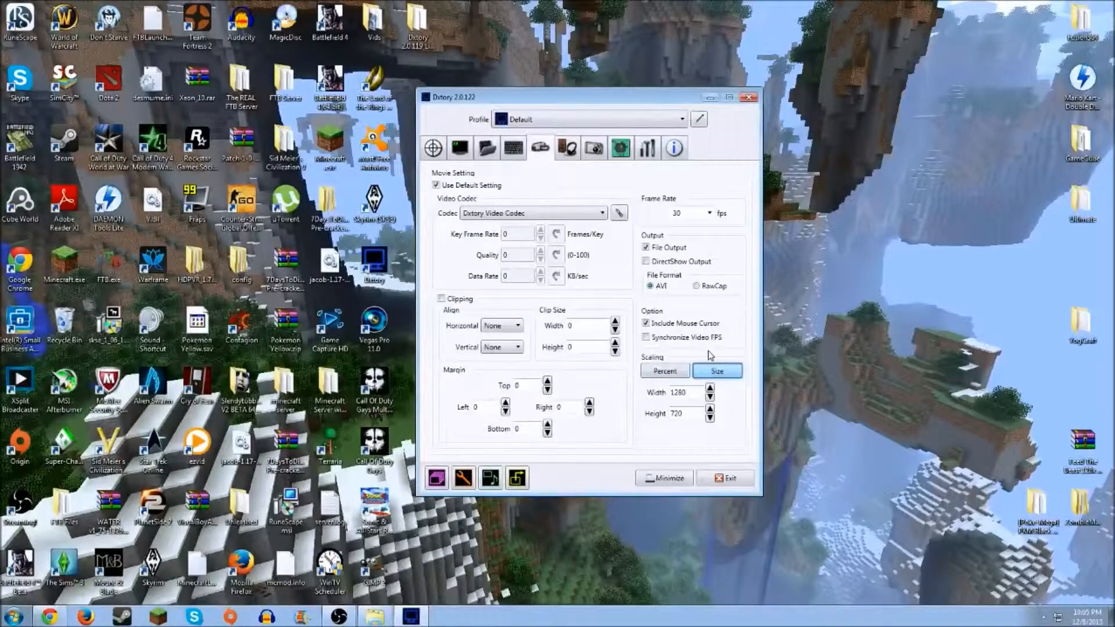
mouse_move(505, 172)
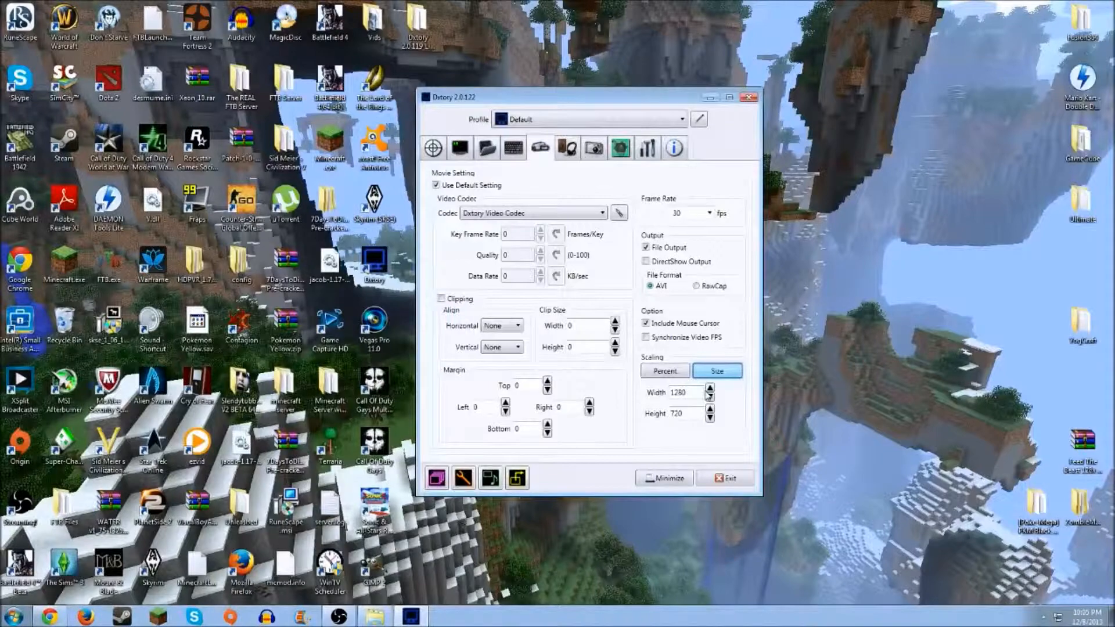
mouse_move(621, 247)
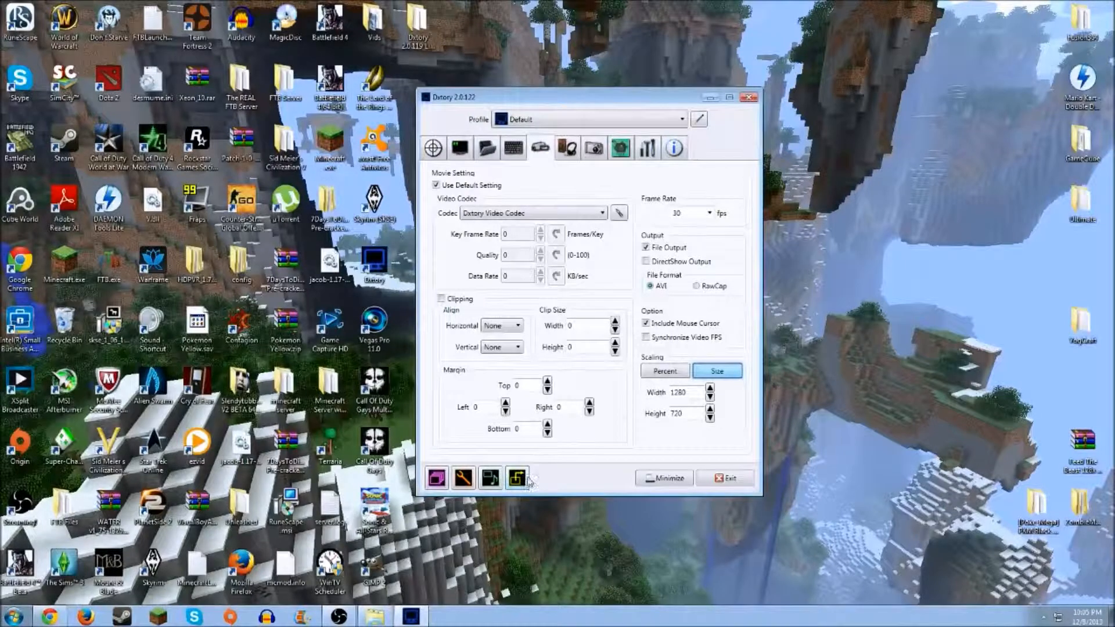
mouse_move(535, 482)
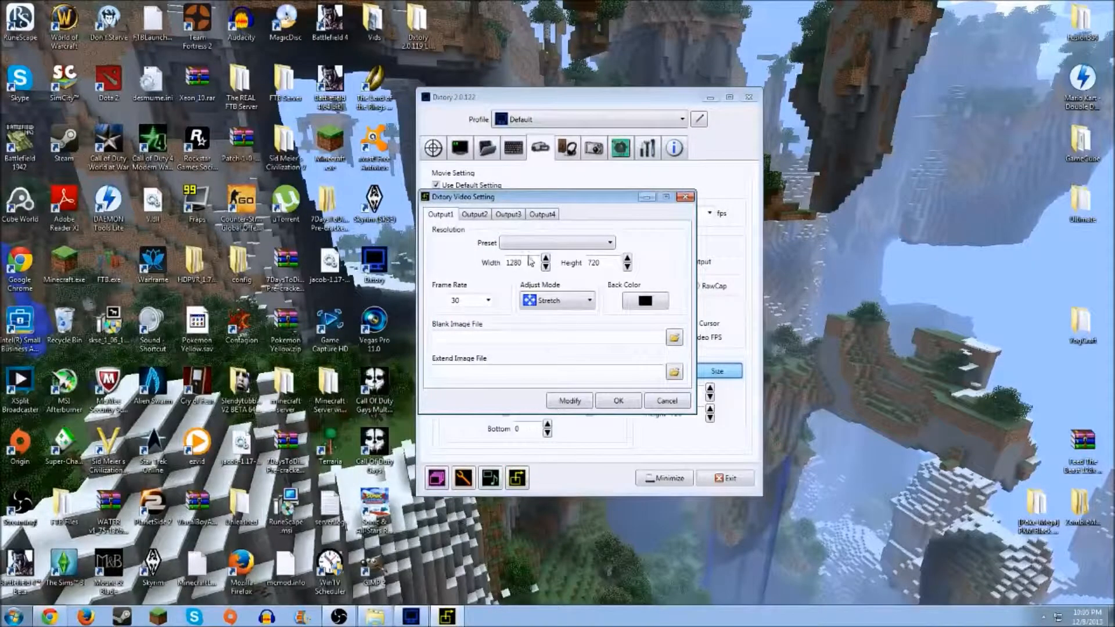
Review the Video Setting dialog (1280x720, 30 fps, stretch) and accept it
left_click(557, 243)
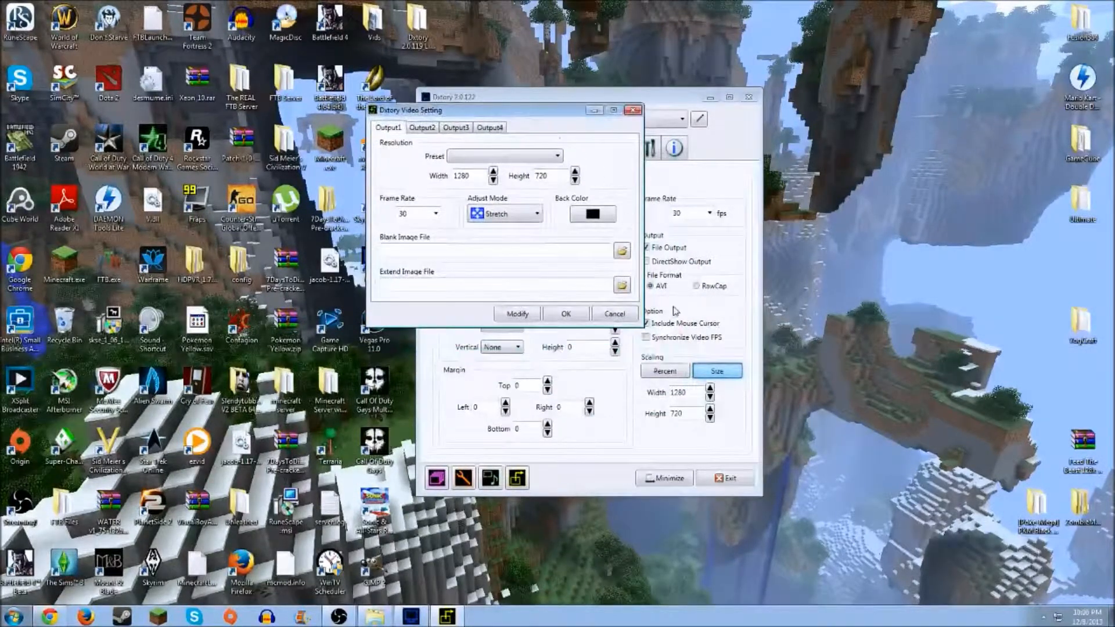
mouse_move(594, 358)
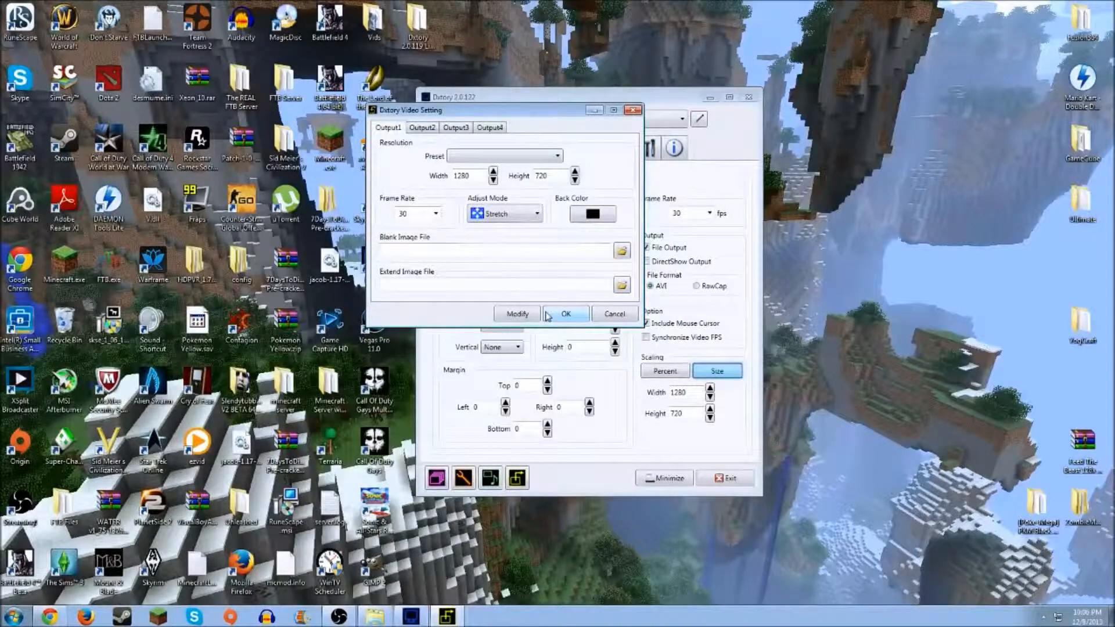
left_click(566, 314)
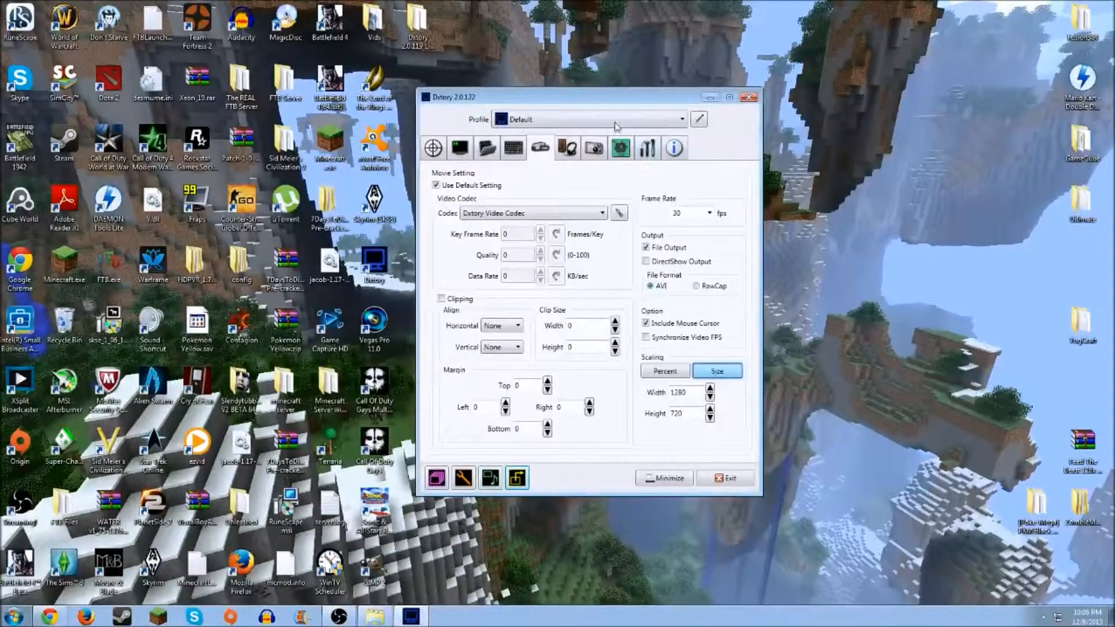
Set PCM 192000 Hz 32-bit stereo audio for device 1 (Speakers) and device 2 (Microphone)
left_click(567, 148)
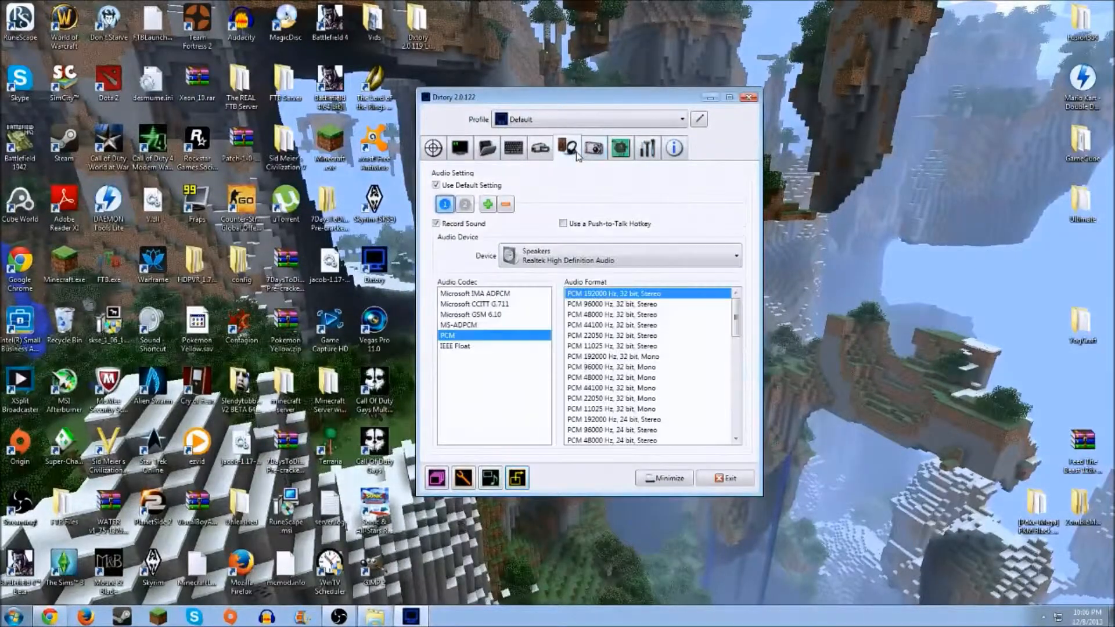
mouse_move(562, 187)
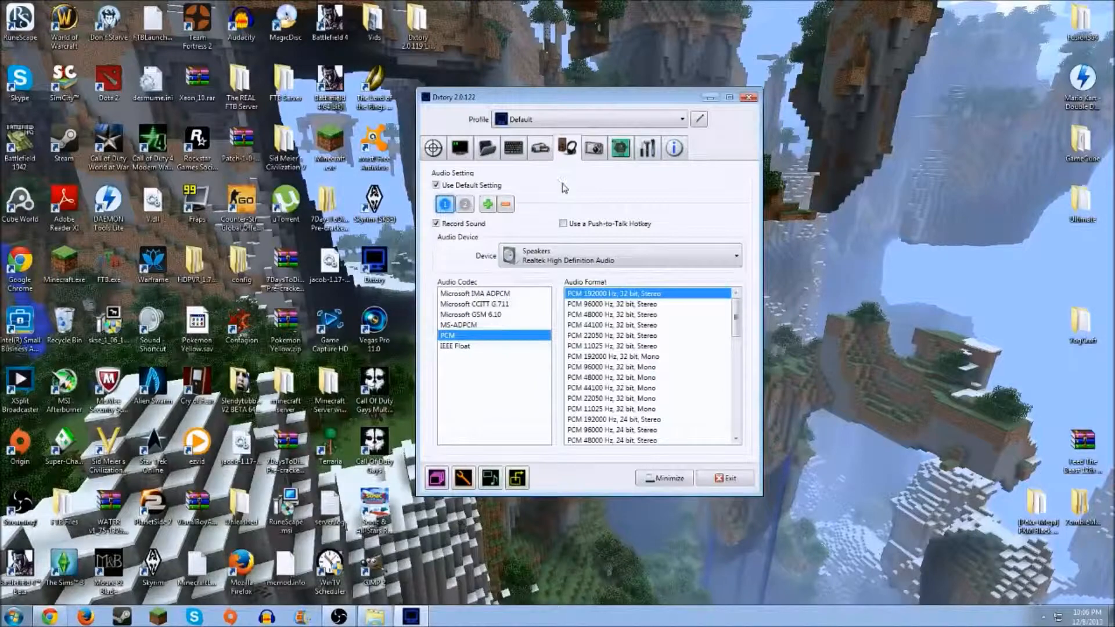
mouse_move(504, 221)
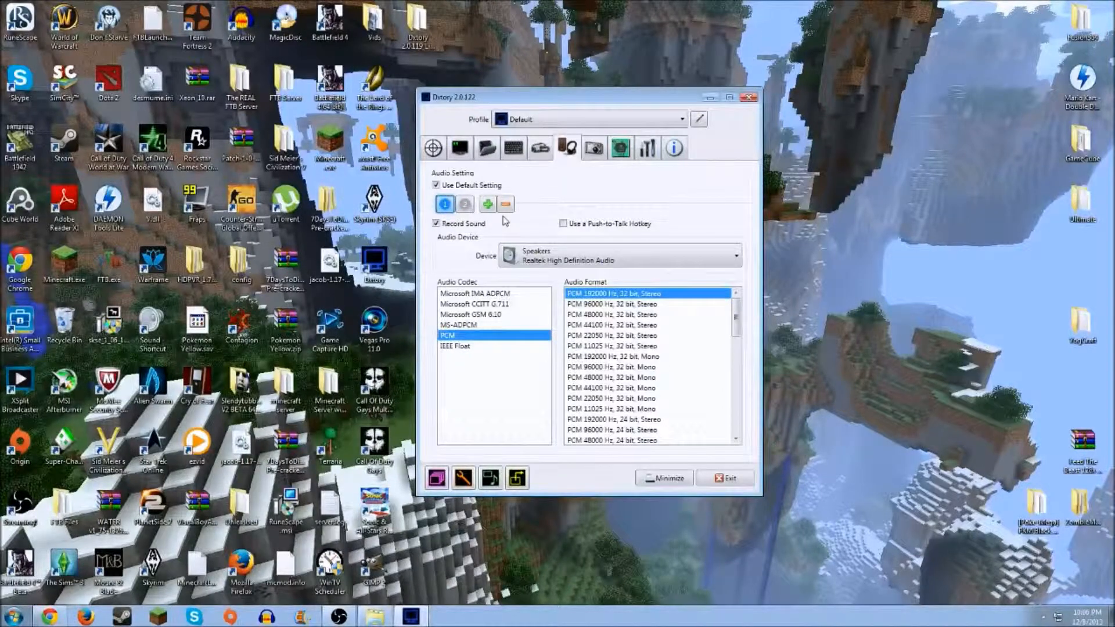
mouse_move(473, 245)
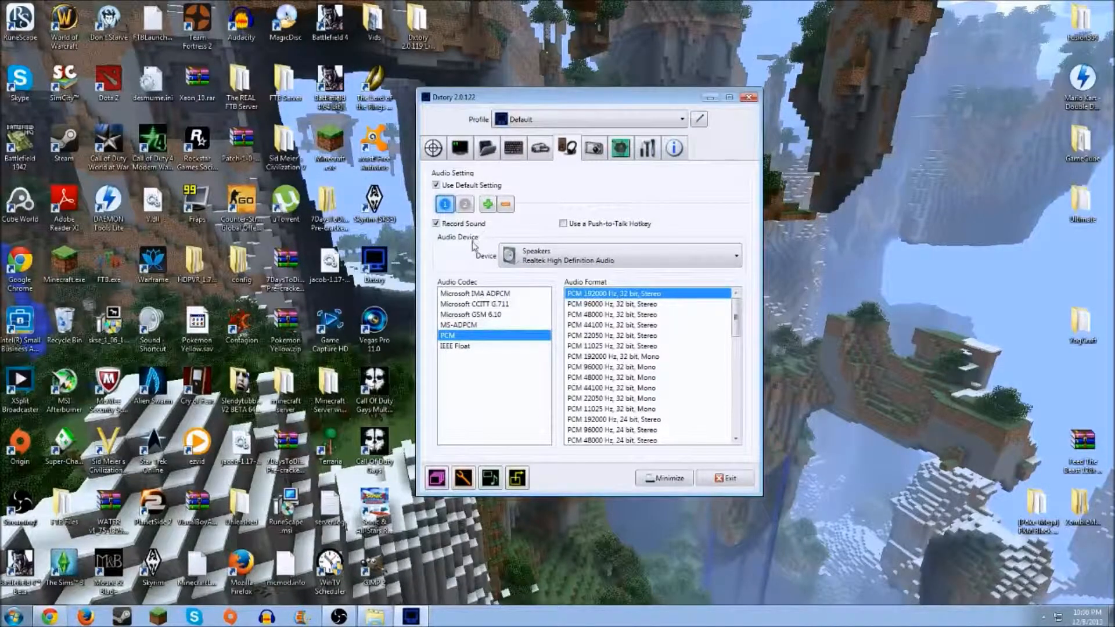
mouse_move(462, 269)
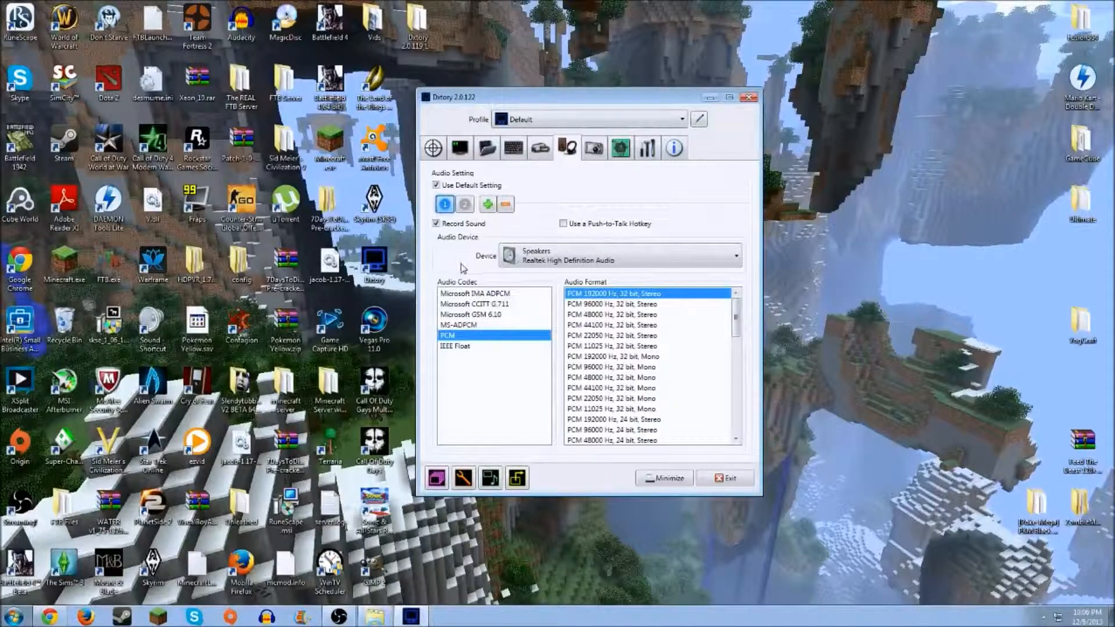
mouse_move(453, 336)
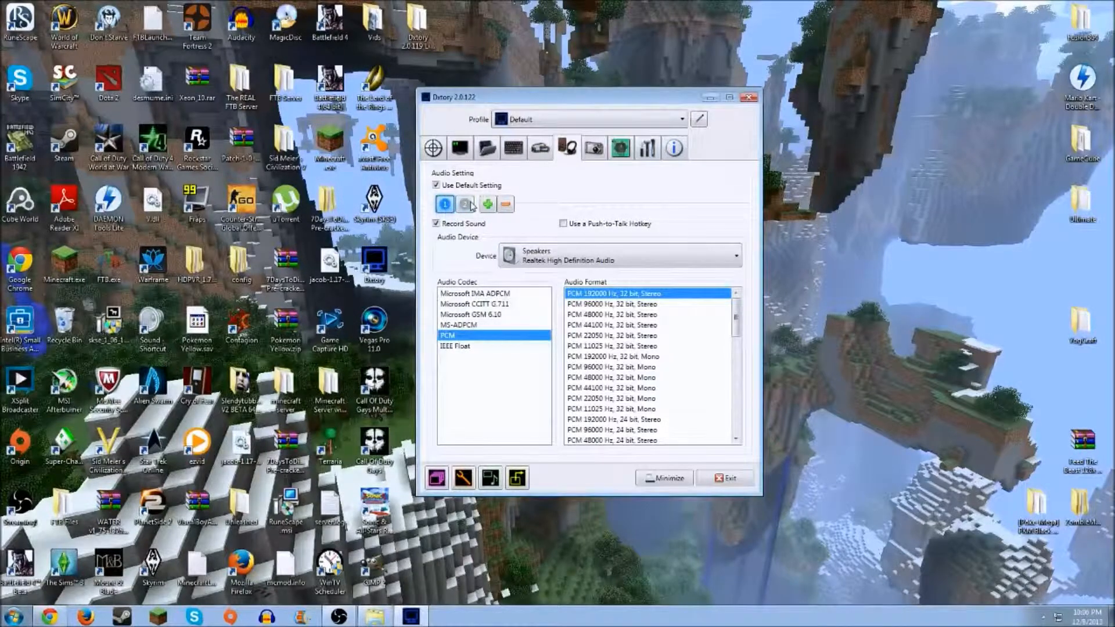
left_click(466, 204)
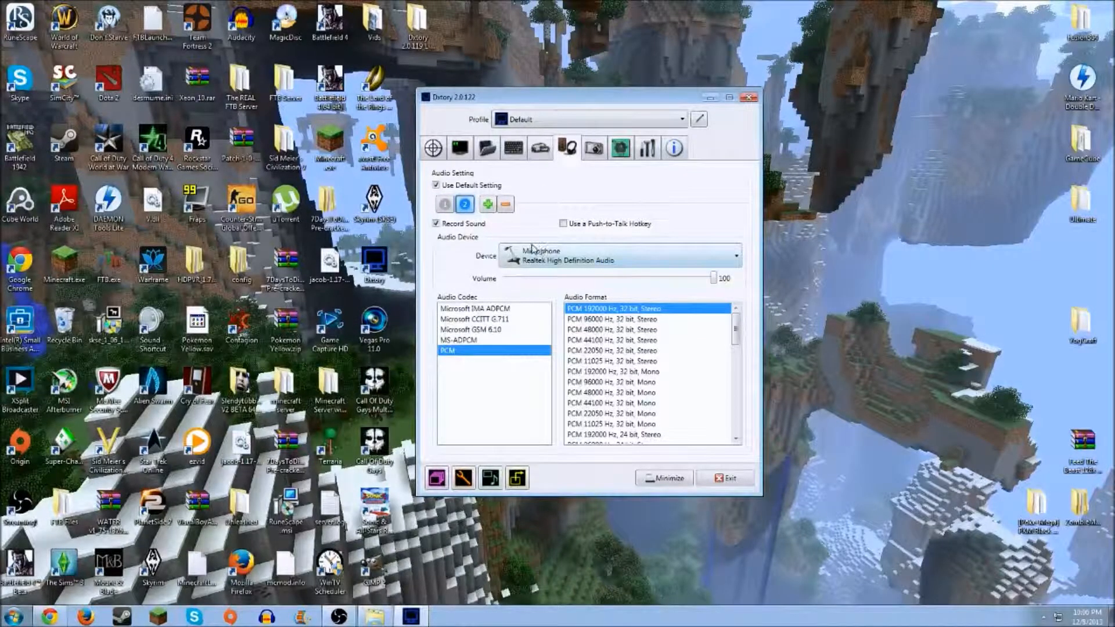
mouse_move(583, 250)
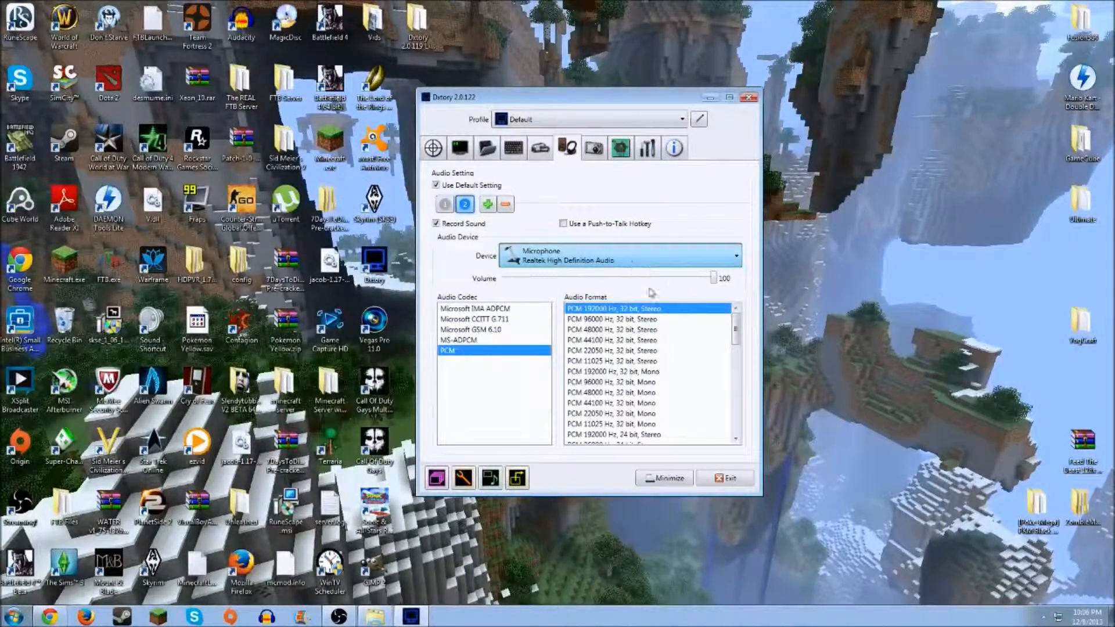
mouse_move(593, 279)
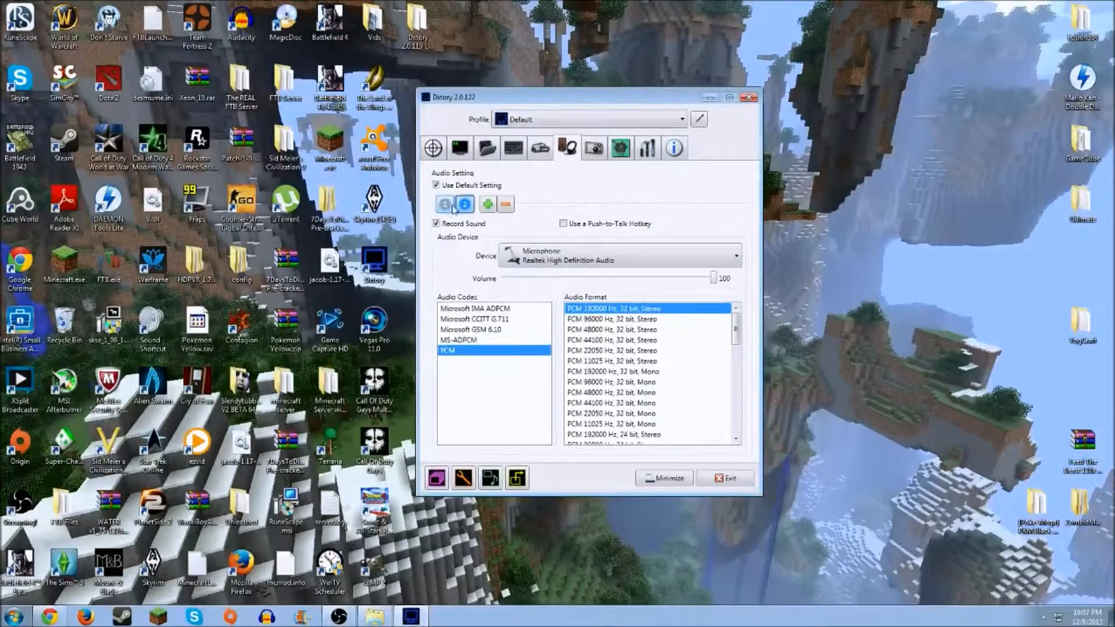
left_click(444, 204)
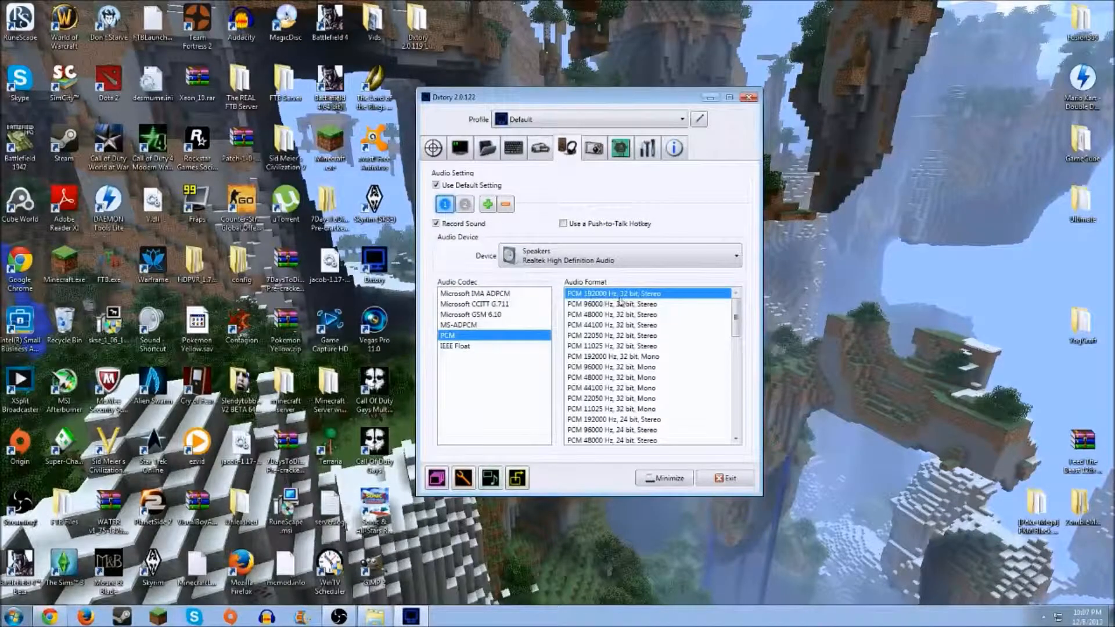
mouse_move(654, 299)
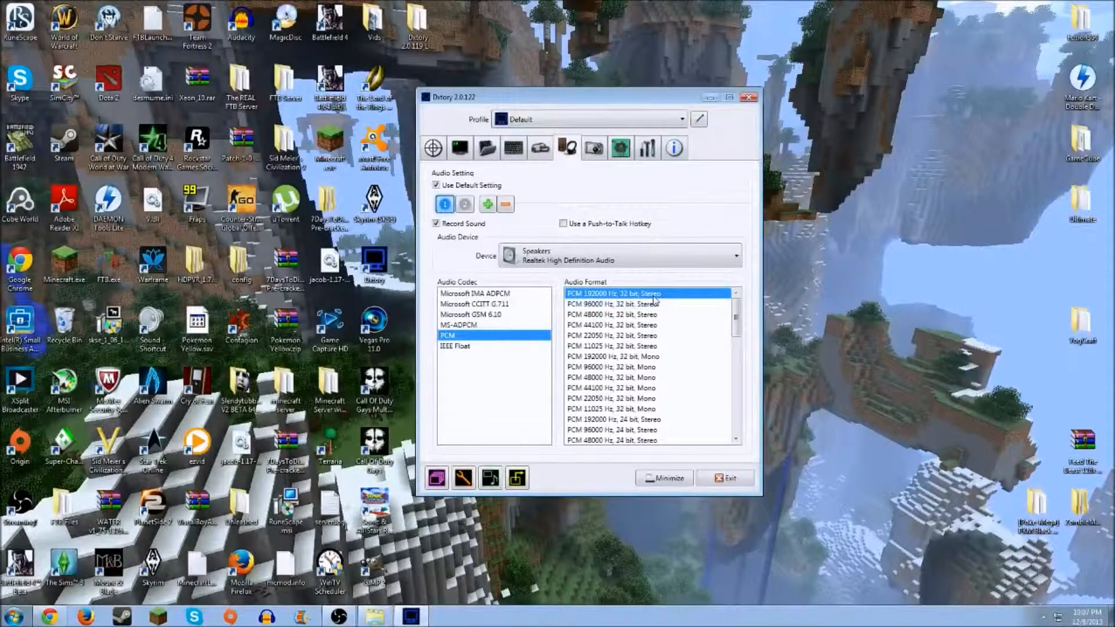
left_click(463, 204)
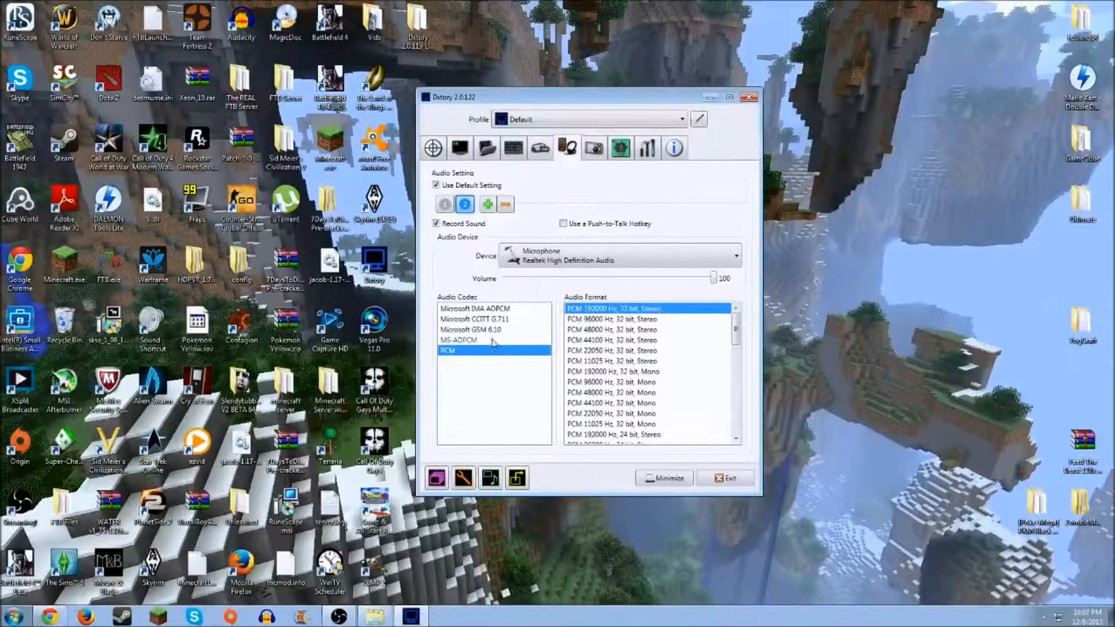
left_click(444, 204)
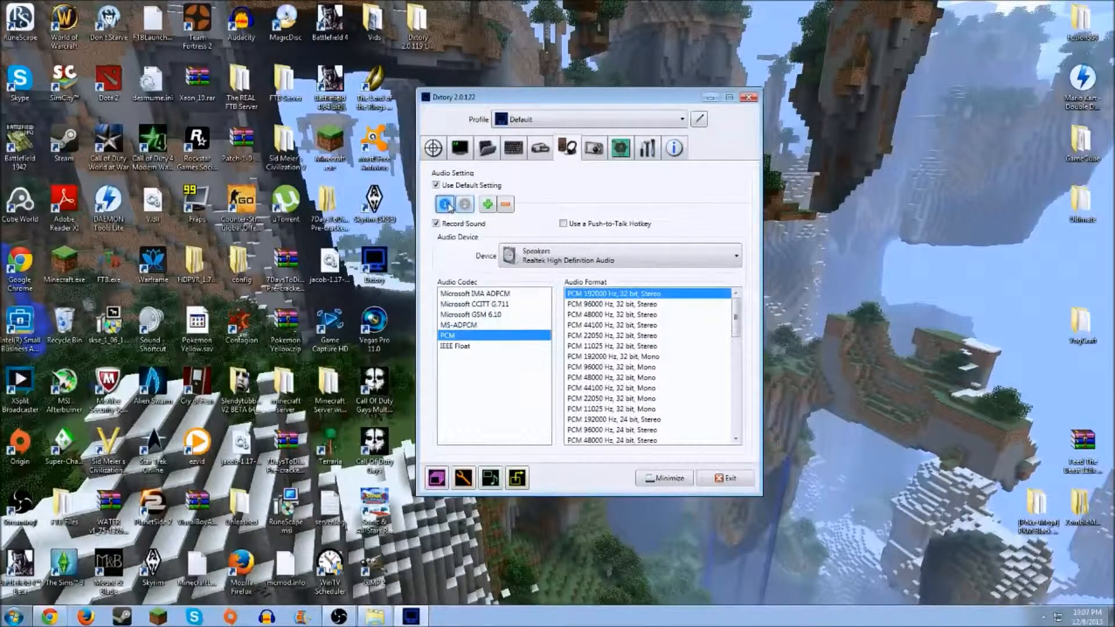
left_click(464, 204)
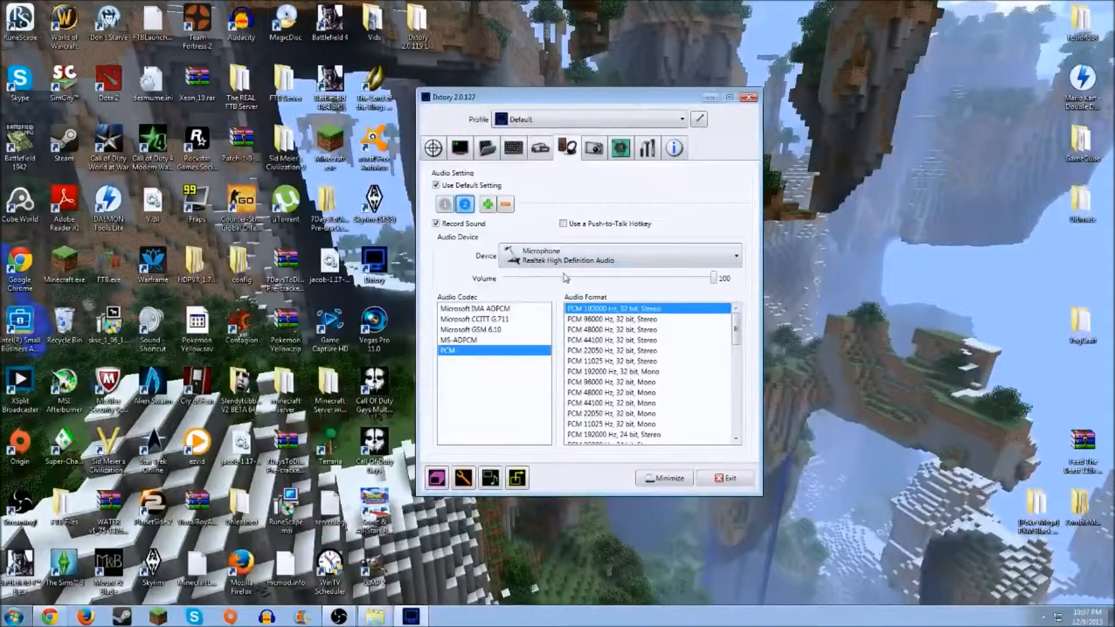
mouse_move(695, 291)
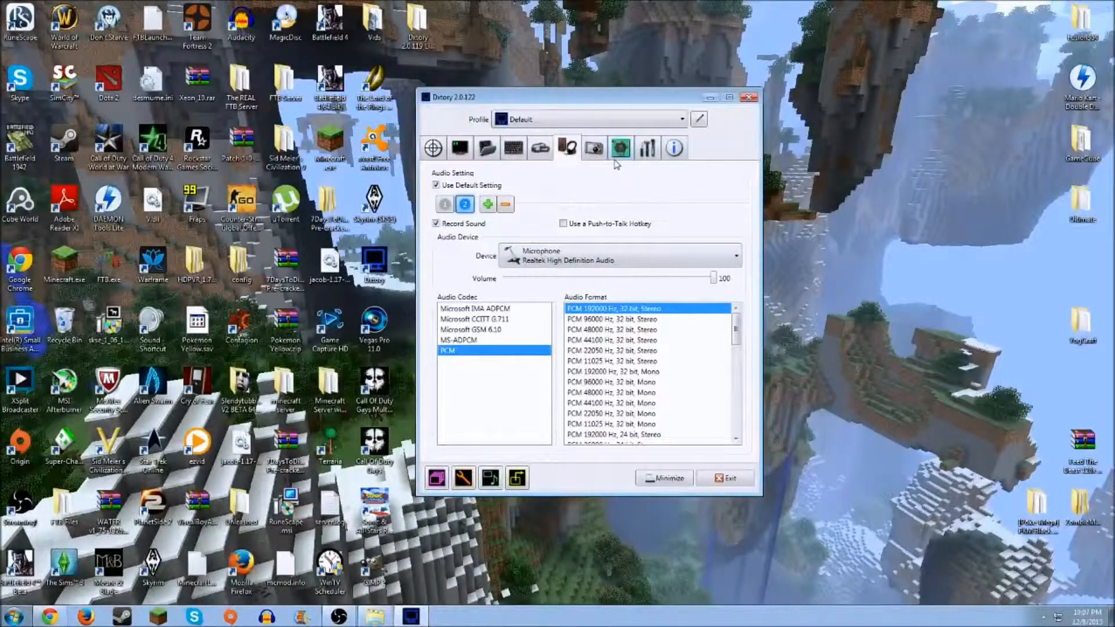
Review screenshot settings and assign P as the Start/Stop Movie Capture hotkey
left_click(593, 148)
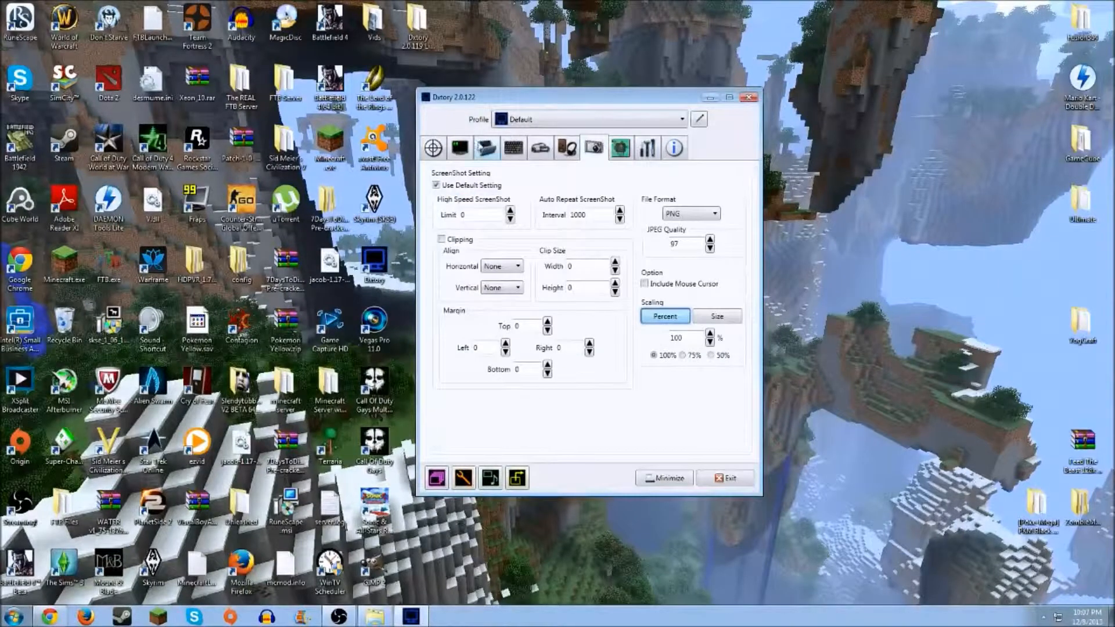
left_click(460, 147)
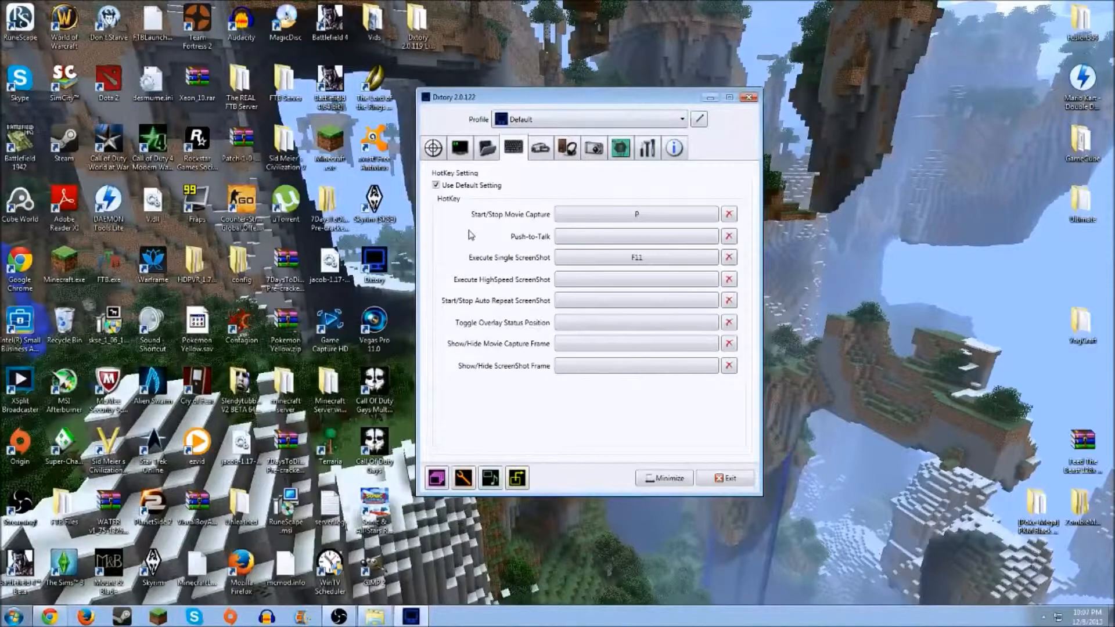
mouse_move(529, 231)
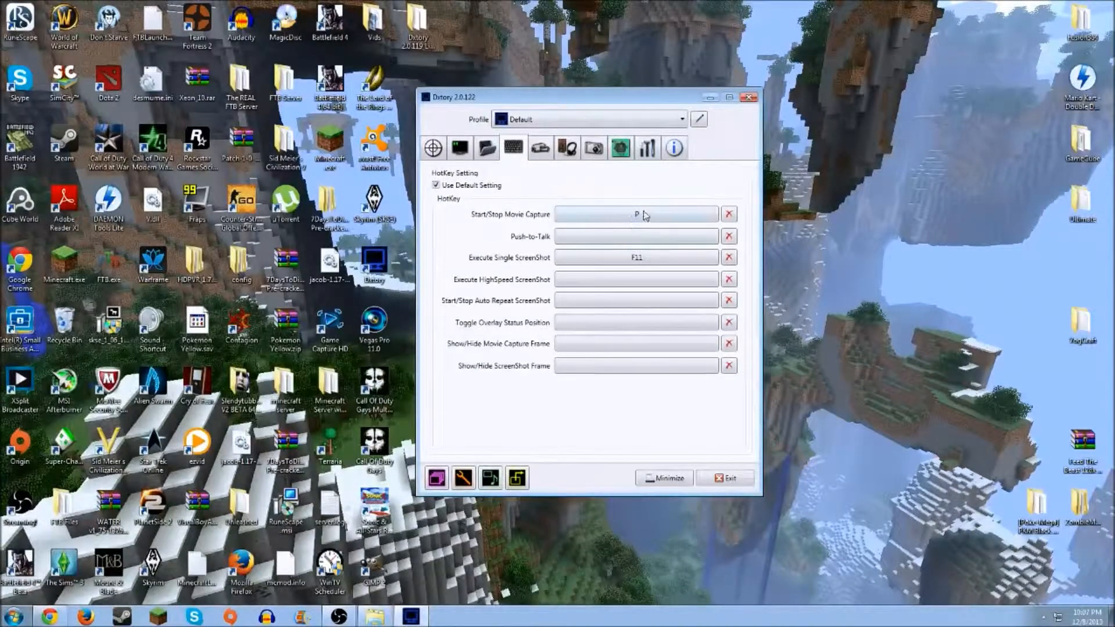
left_click(633, 215)
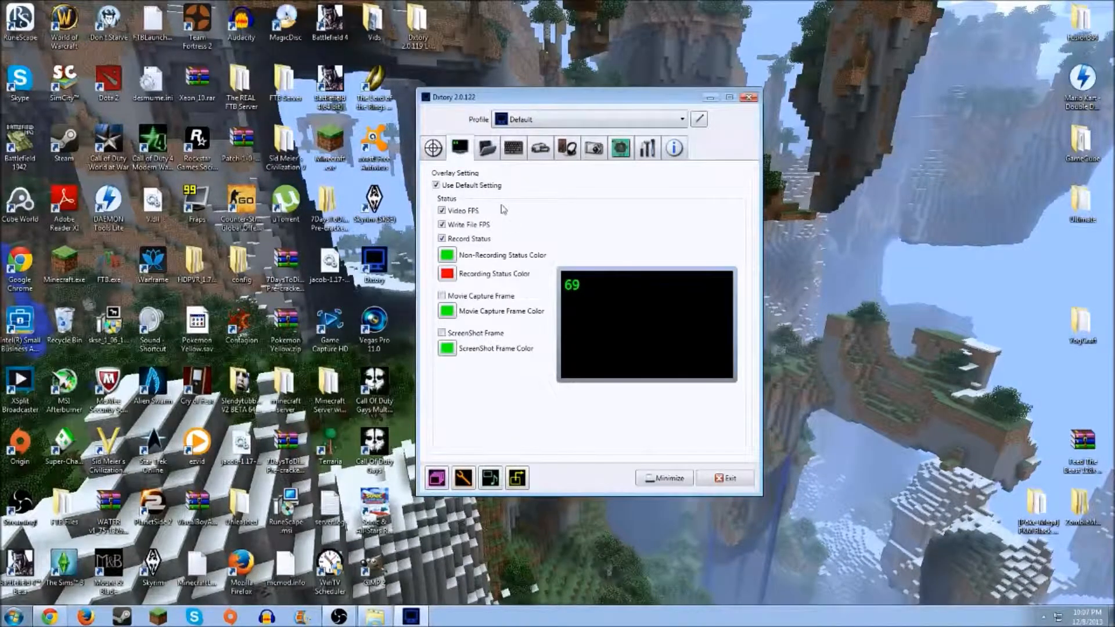
mouse_move(513, 238)
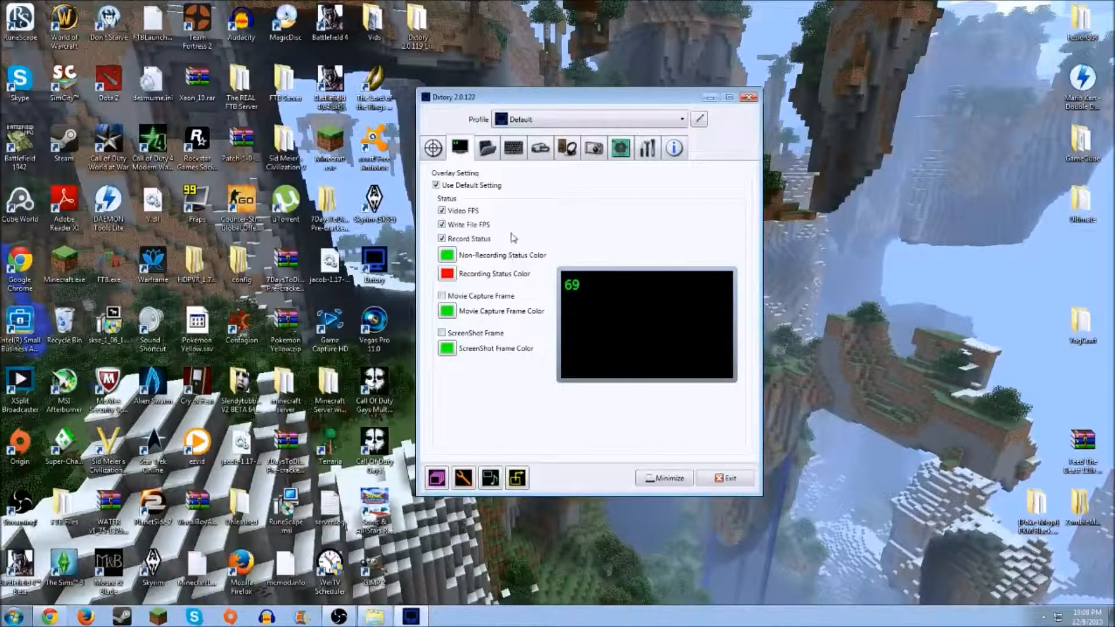
Reopen the hotkey settings and check Start/Stop Movie Capture is still P
left_click(514, 148)
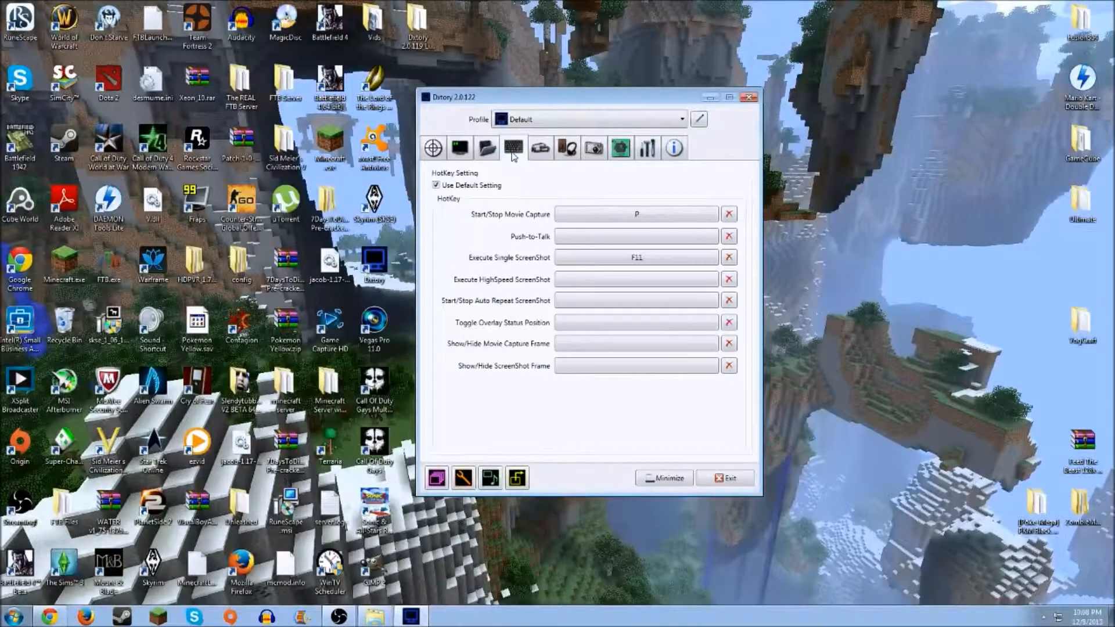
left_click(636, 214)
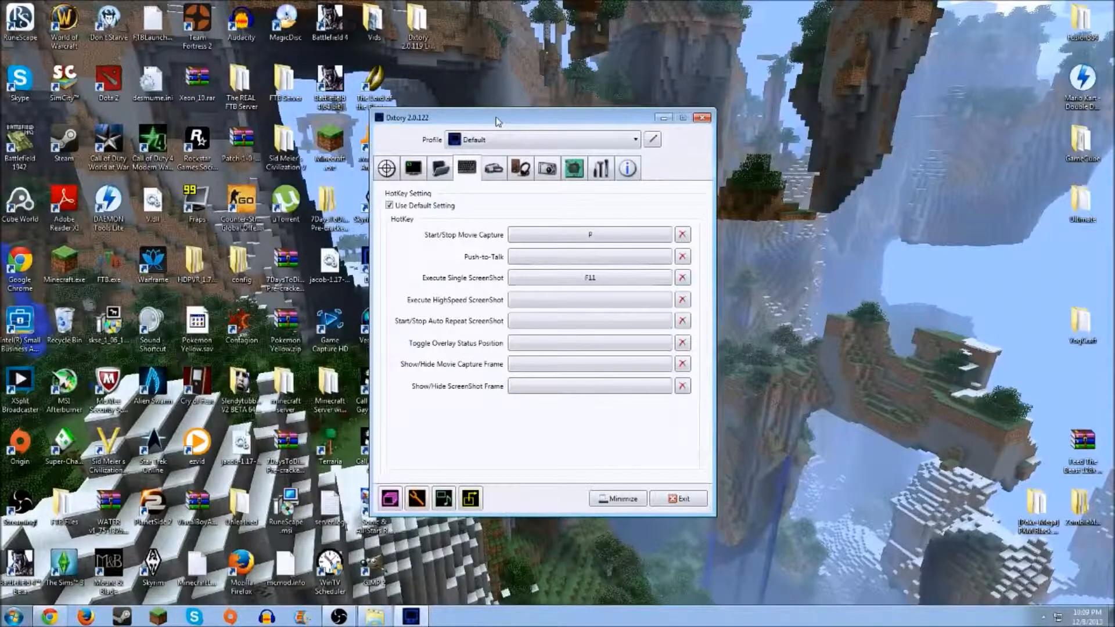
mouse_move(500, 101)
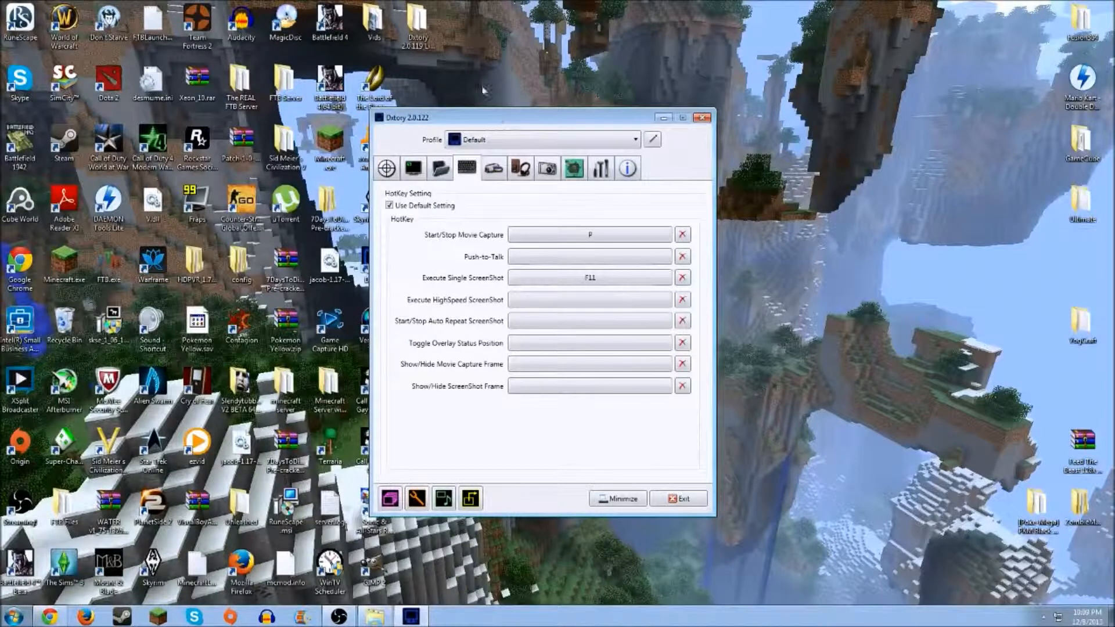